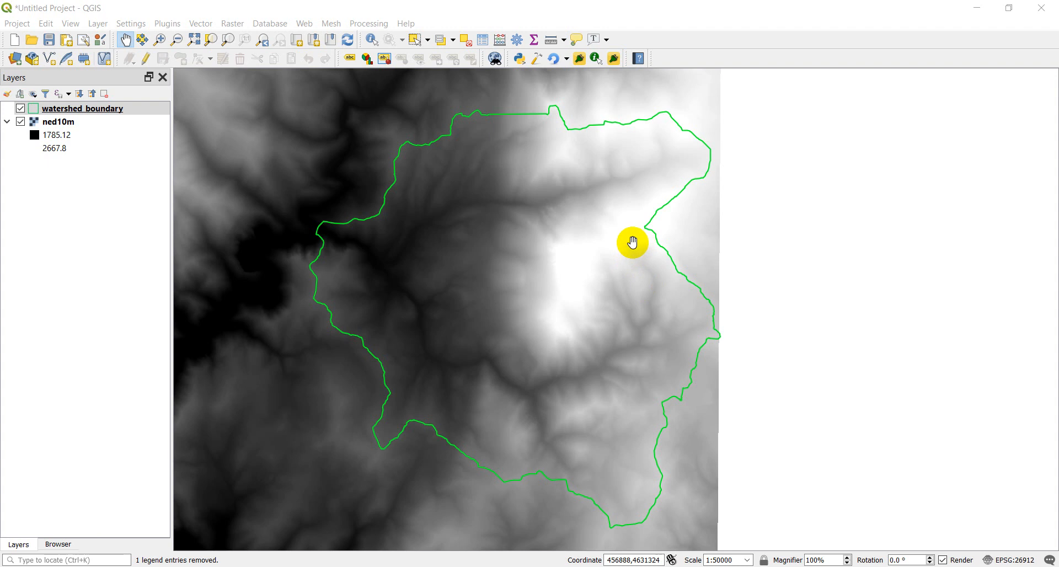
mouse_move(605, 244)
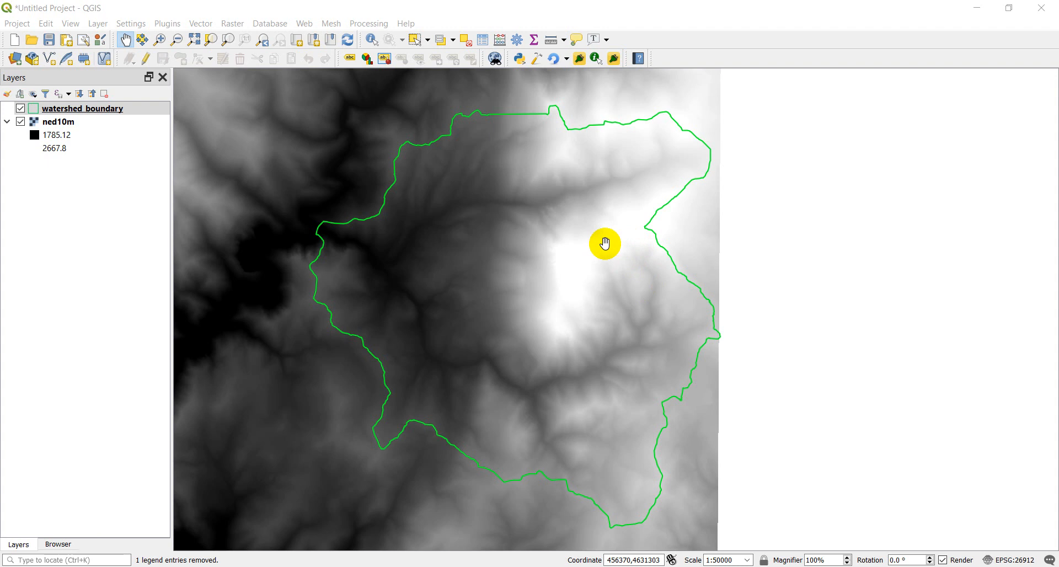
mouse_move(589, 247)
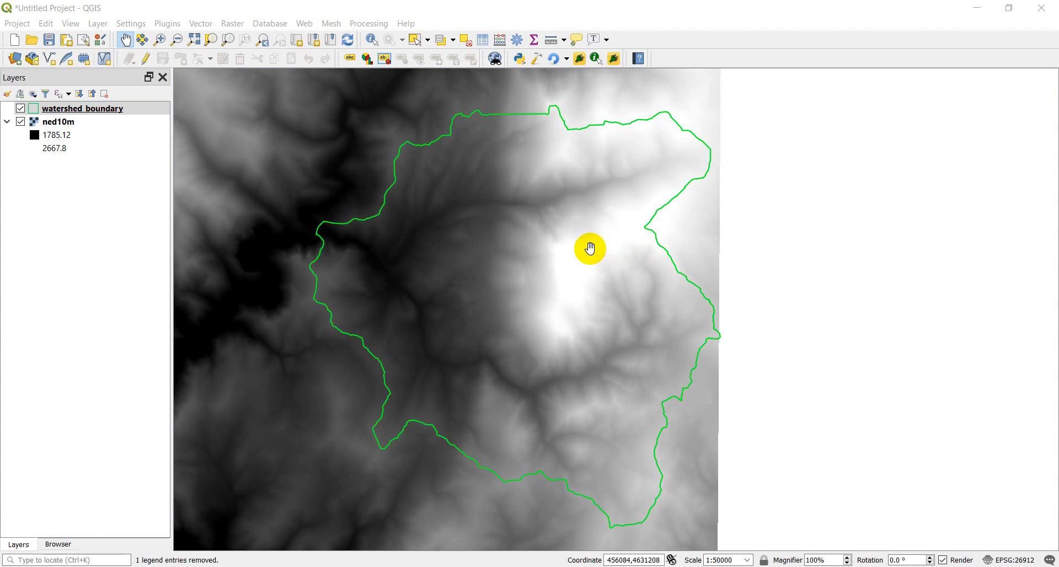
mouse_move(576, 238)
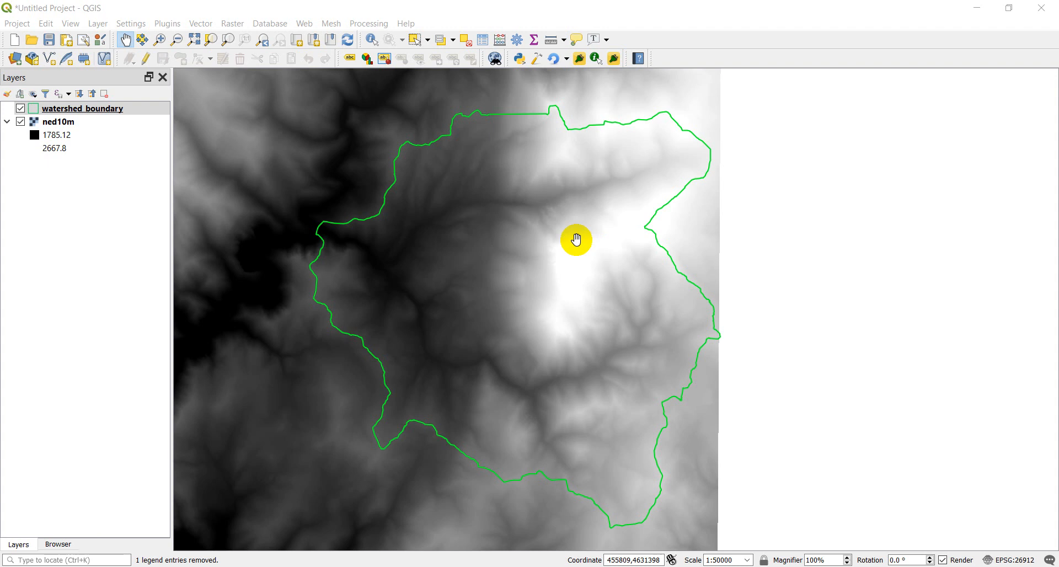
- Open the Python console, type import gdal and gdal.UseExceptions(), and clear old output
click(167, 23)
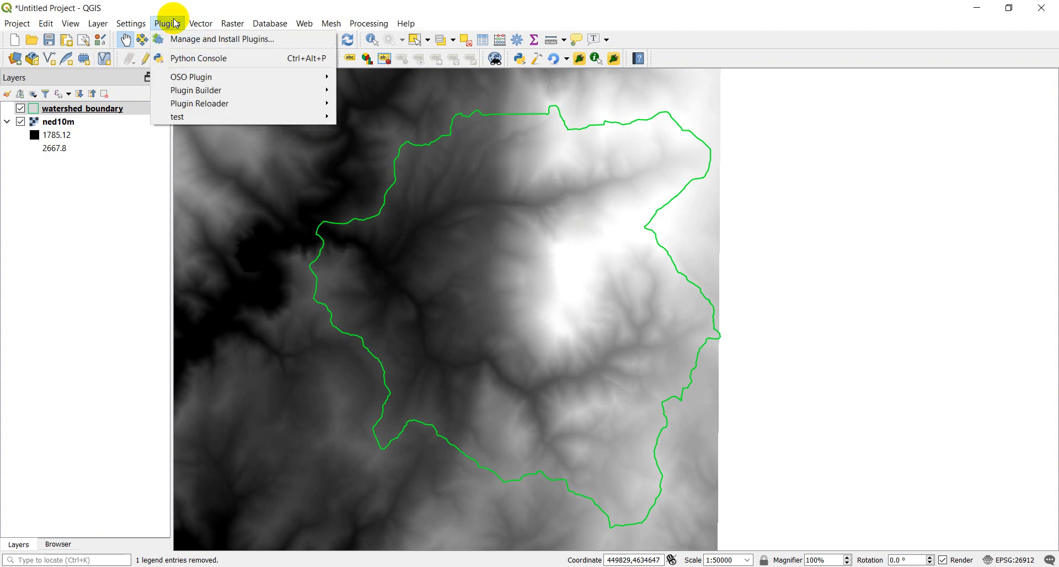
click(199, 58)
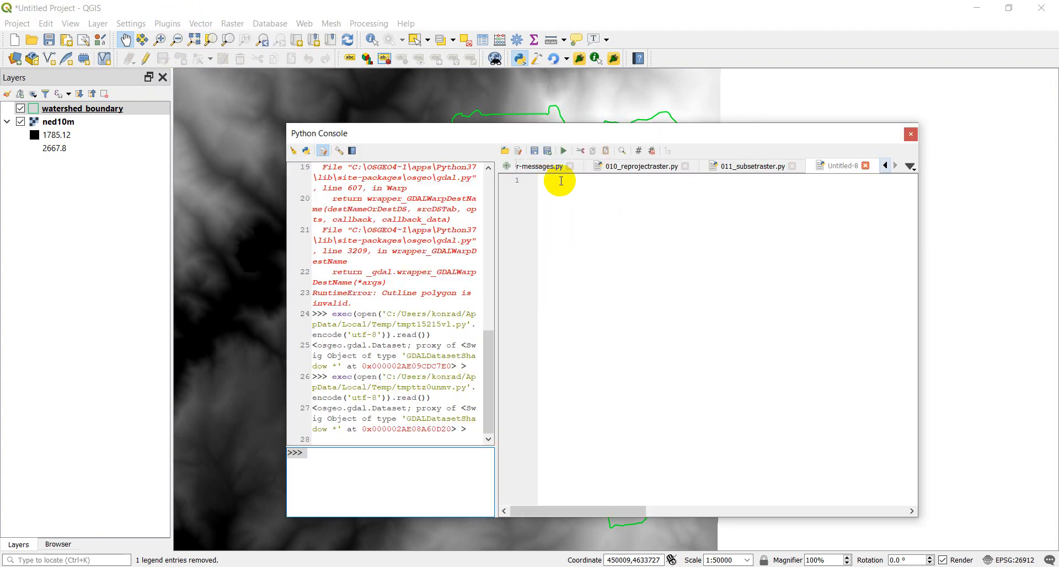
text(import)
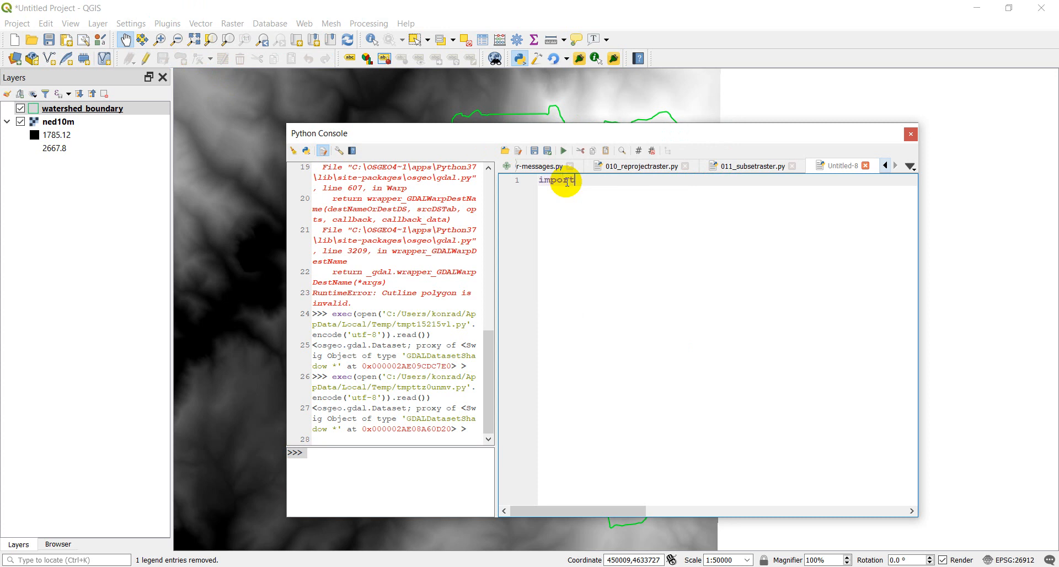
text(gdal)
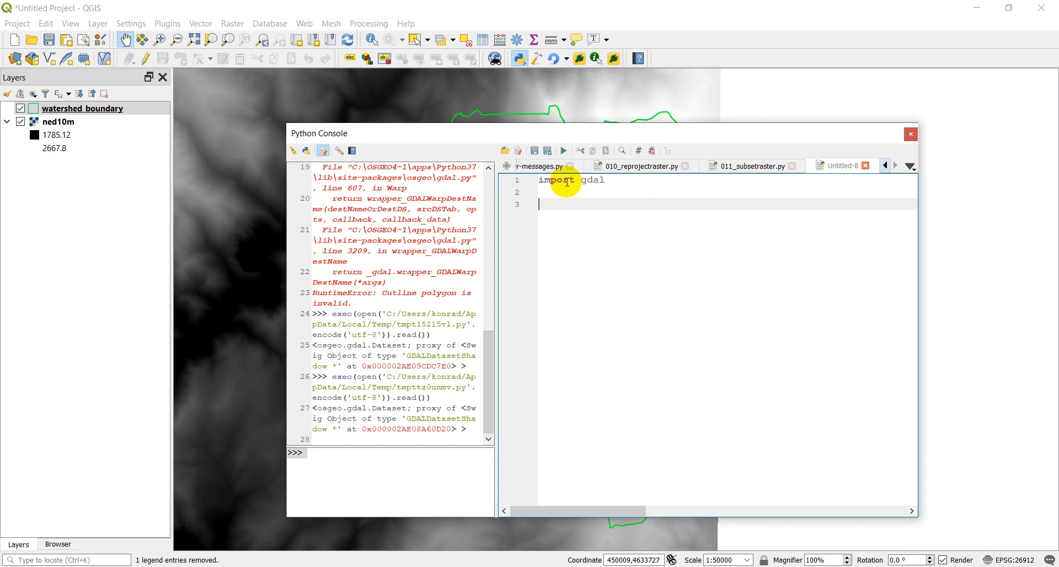
text(gdal.)
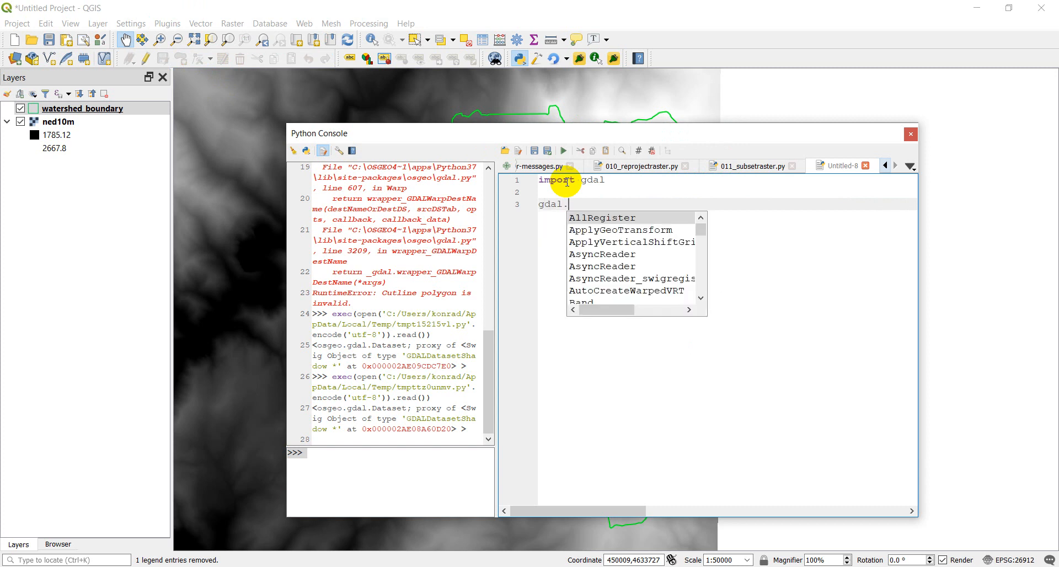
text(UseExceptions)
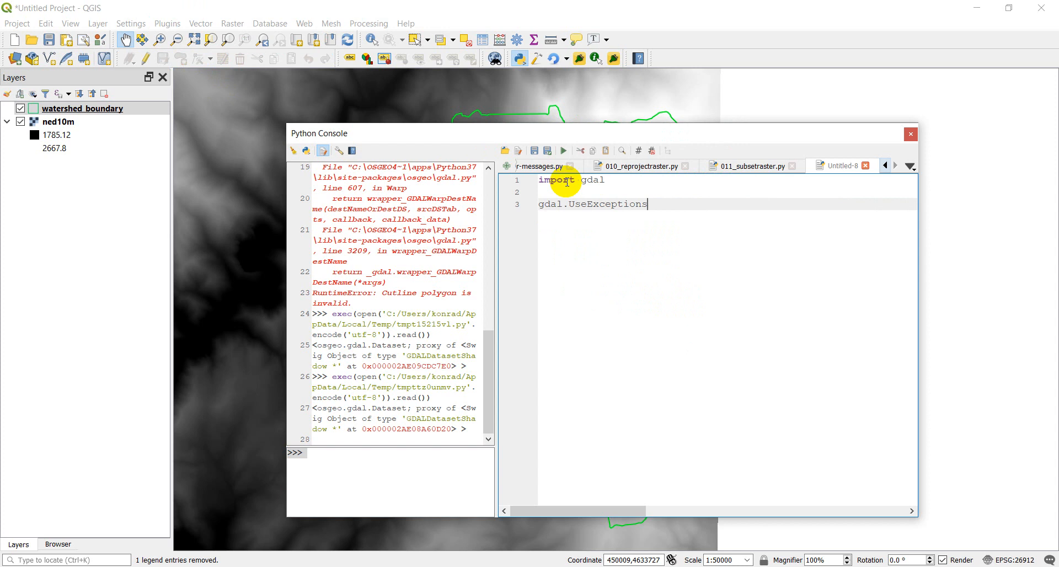
text(())
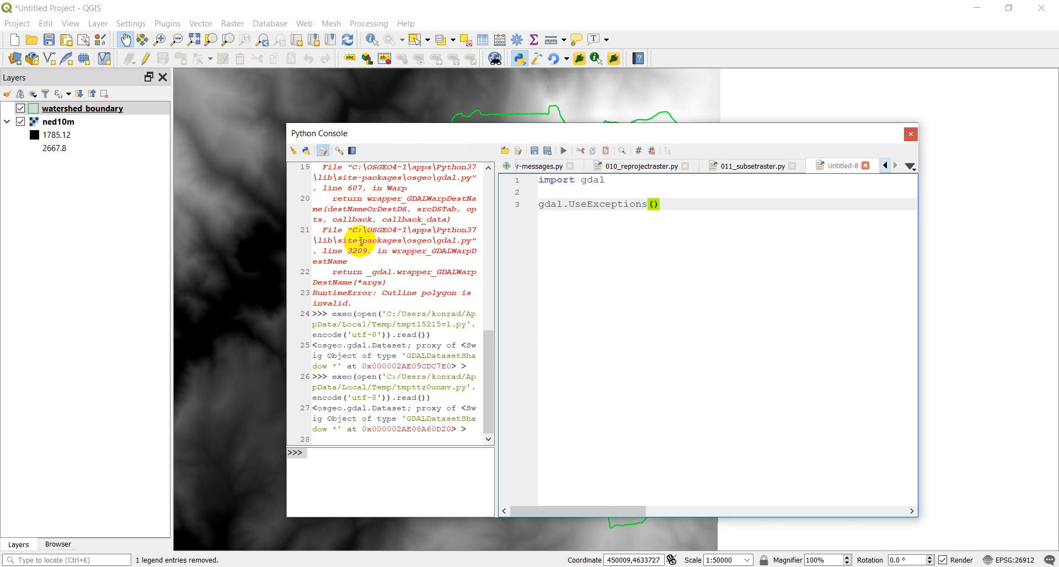
click(292, 151)
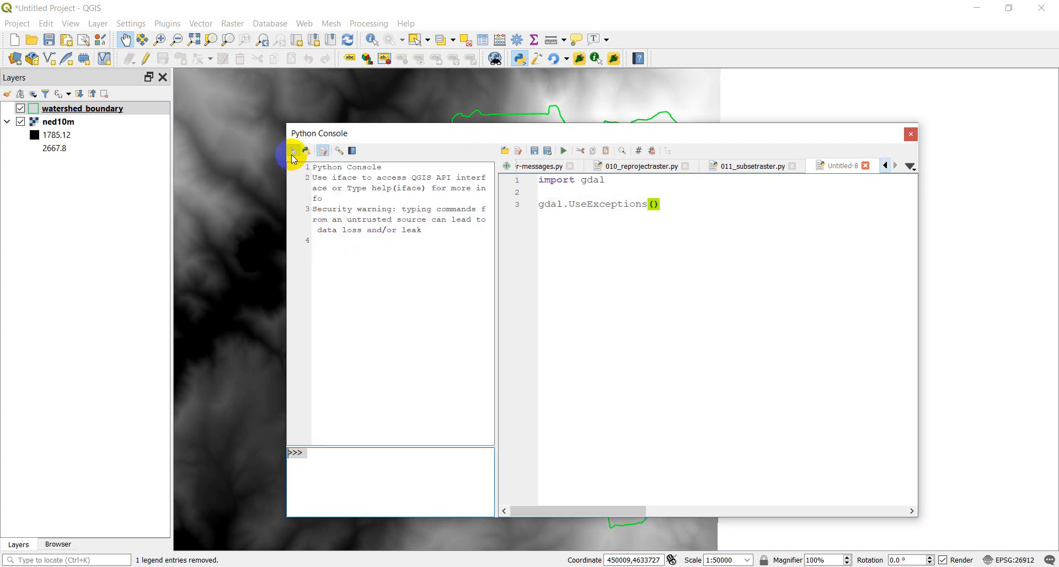
mouse_move(676, 204)
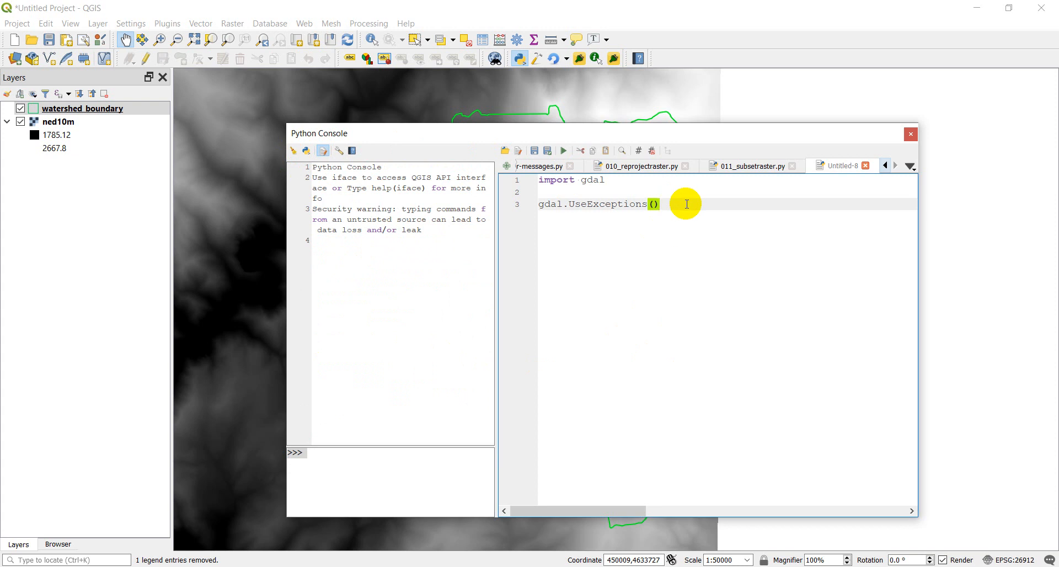
key(enter)
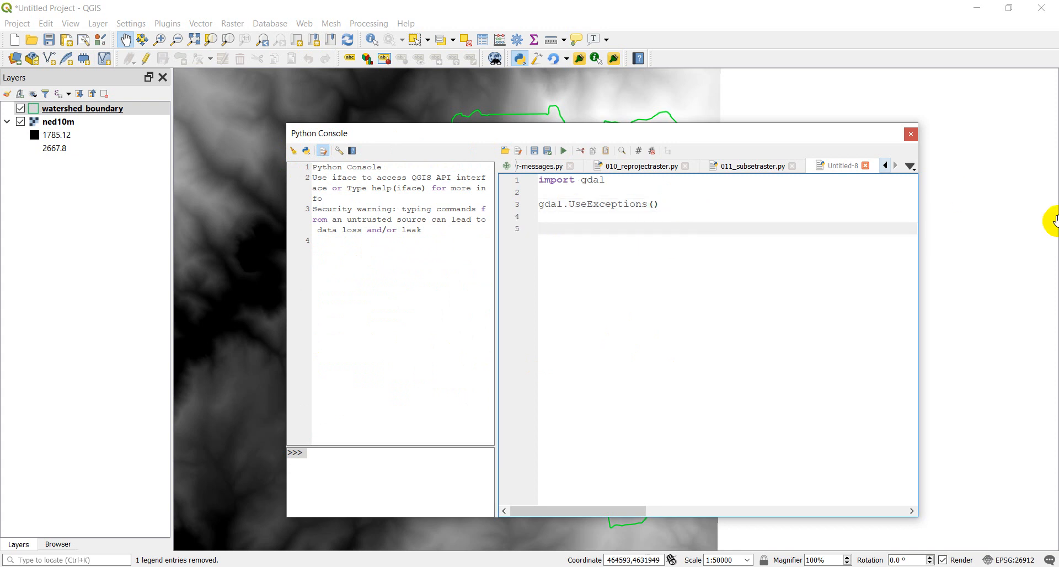
- Close the Python console and zoom so the watershed boundary fills the map
click(911, 133)
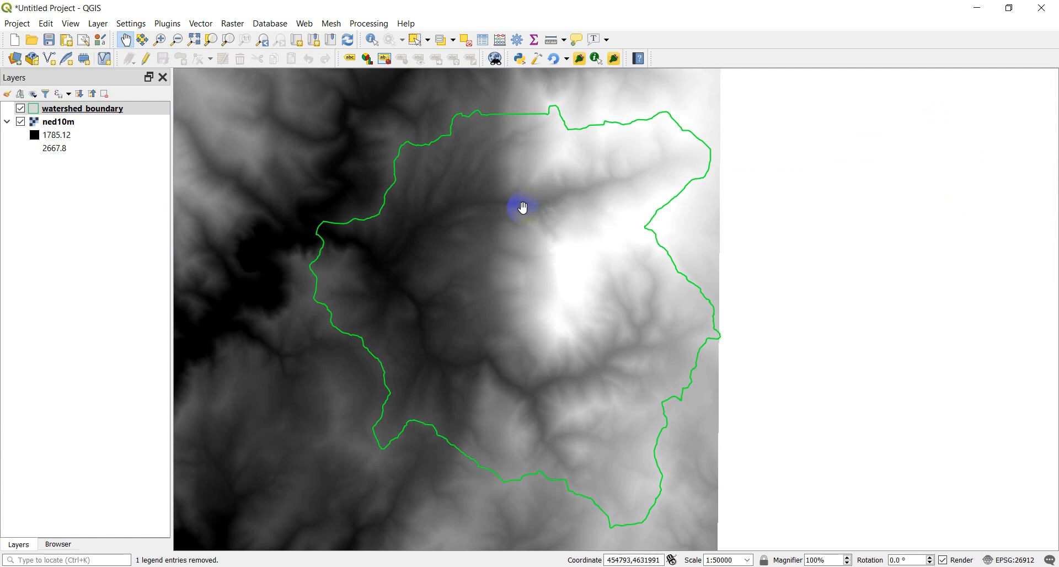
scroll(down, 3)
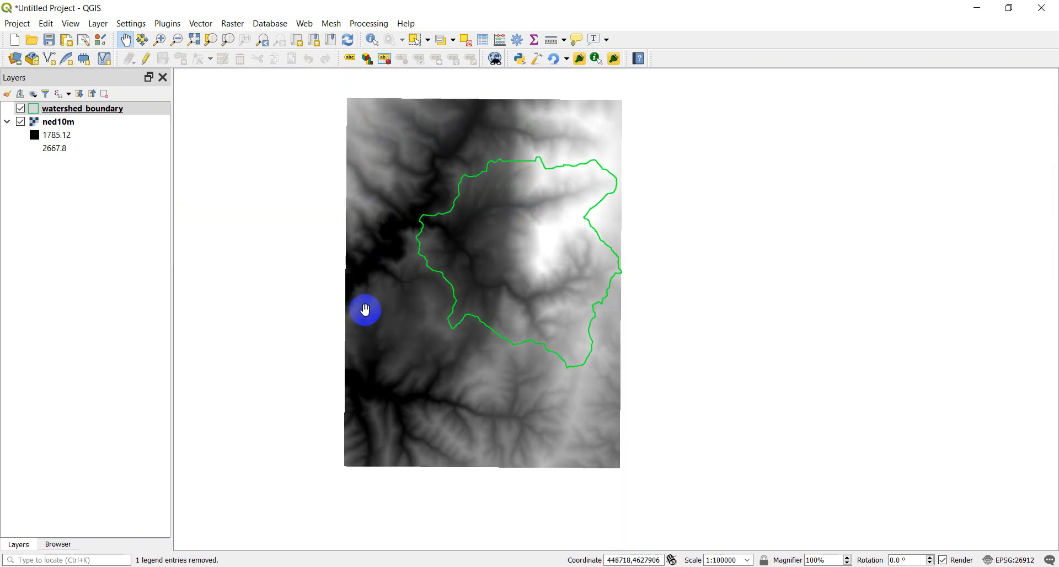
mouse_move(377, 172)
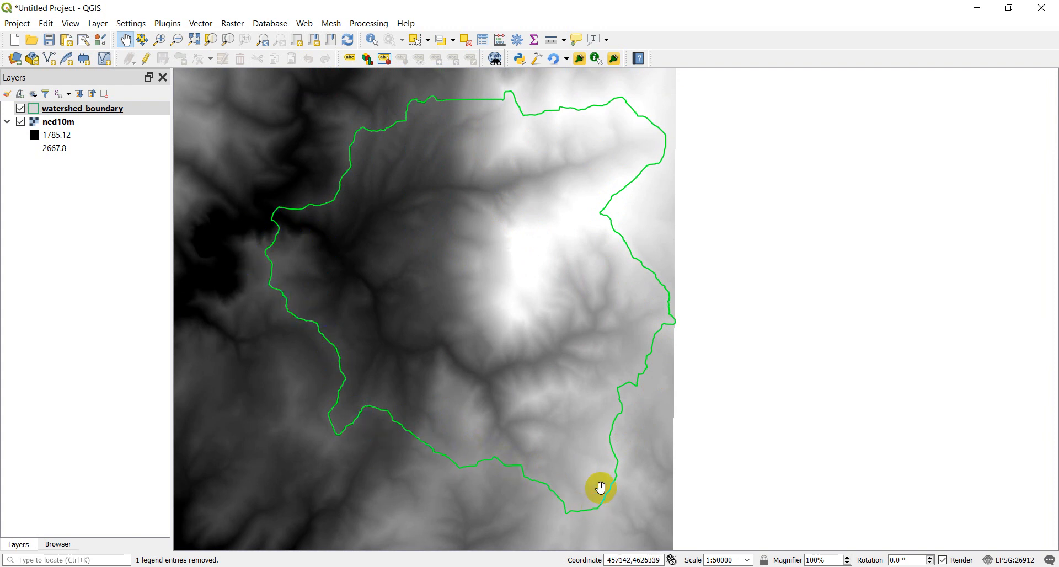
mouse_move(574, 411)
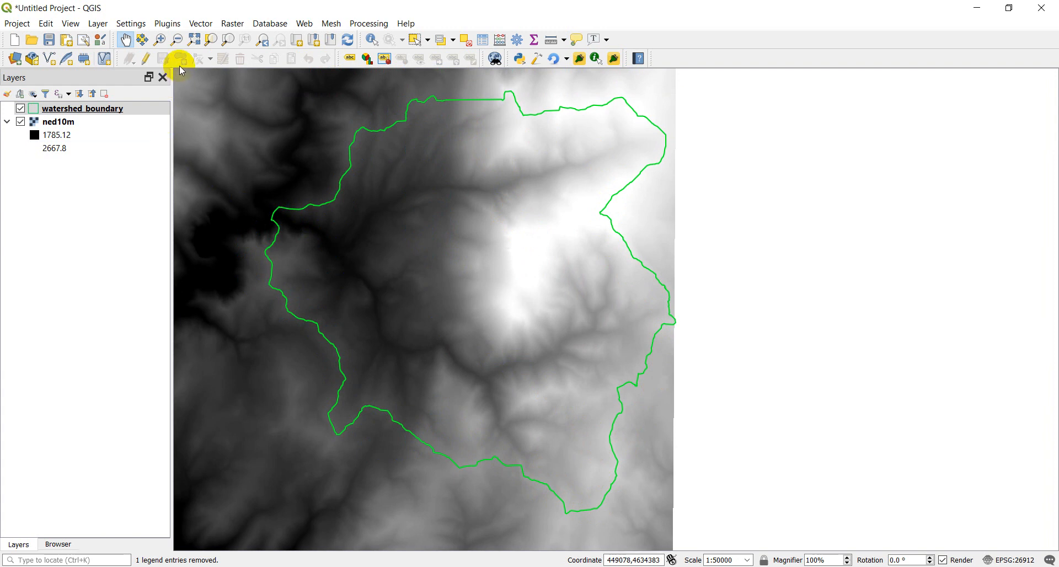
- Reopen the Python console and define rasin as the ned10m elevation raster path
click(166, 23)
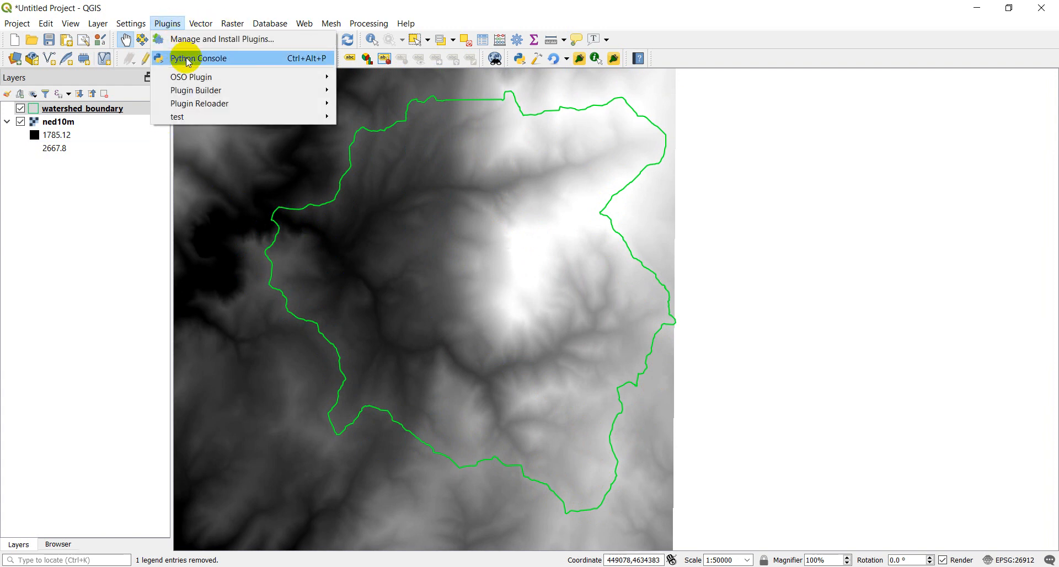
click(196, 58)
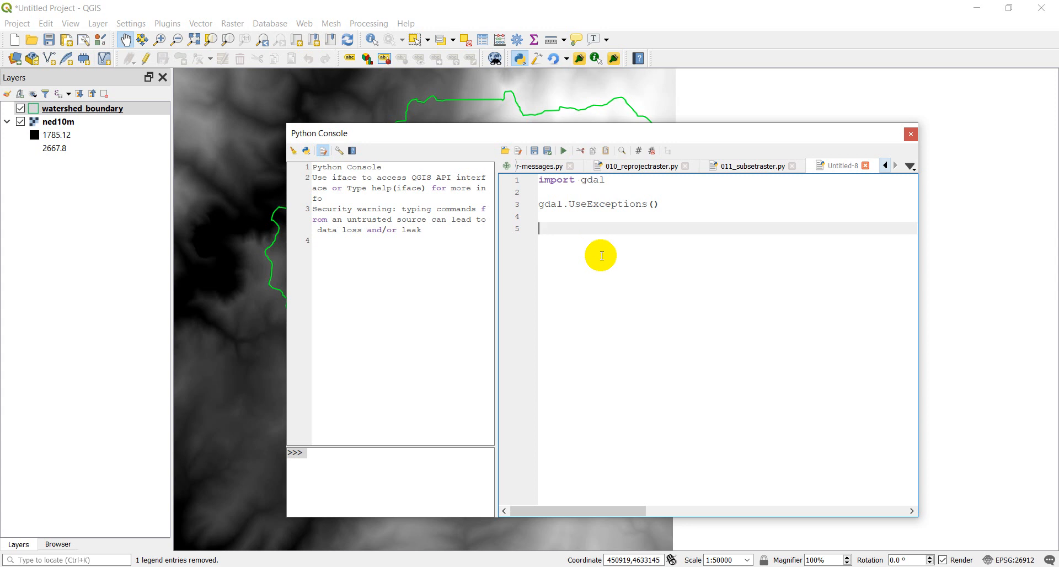
text(rasin)
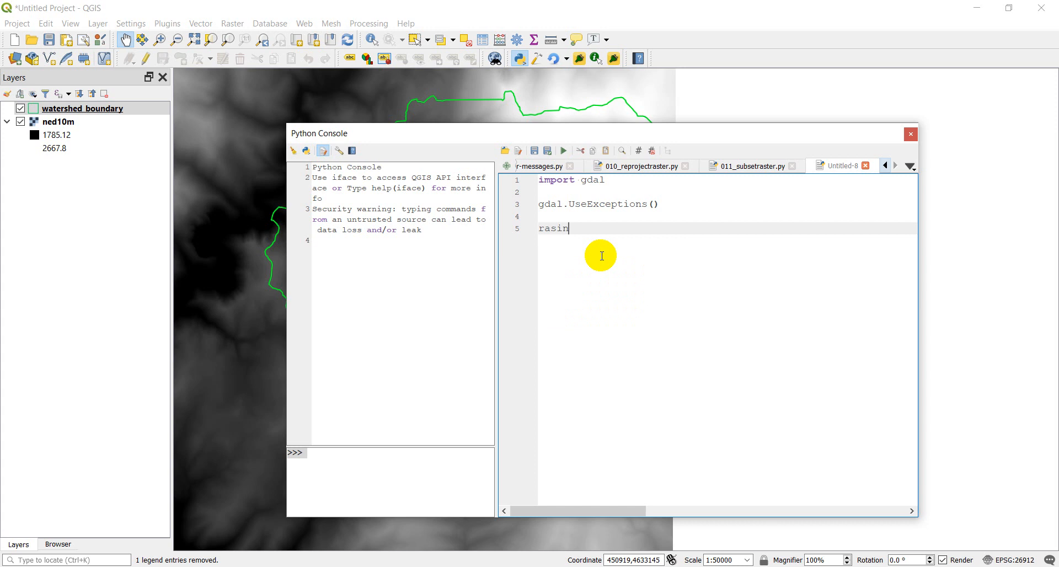
text(= "C:)
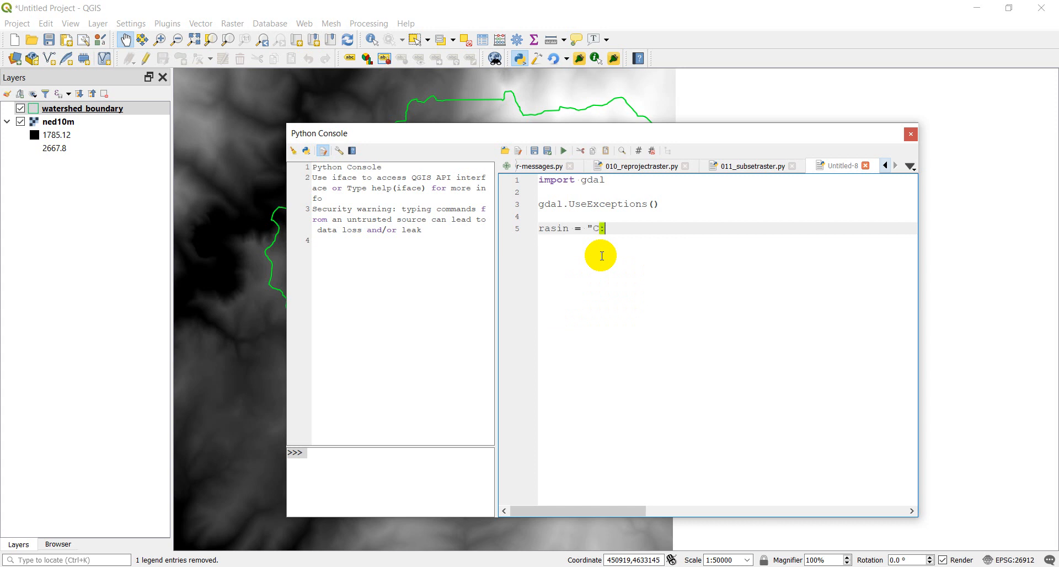
text(temp)
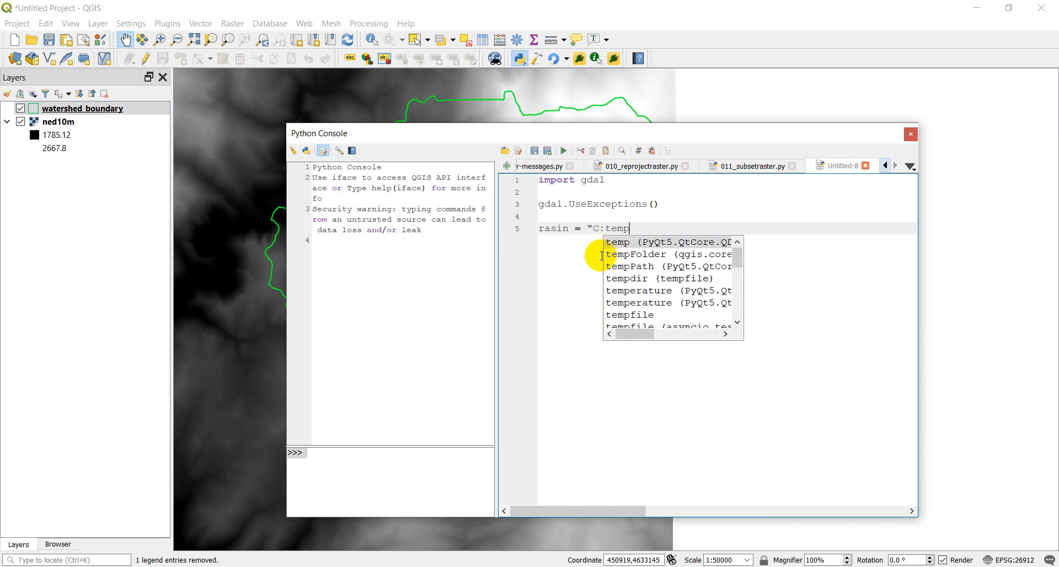
text(/elevation)
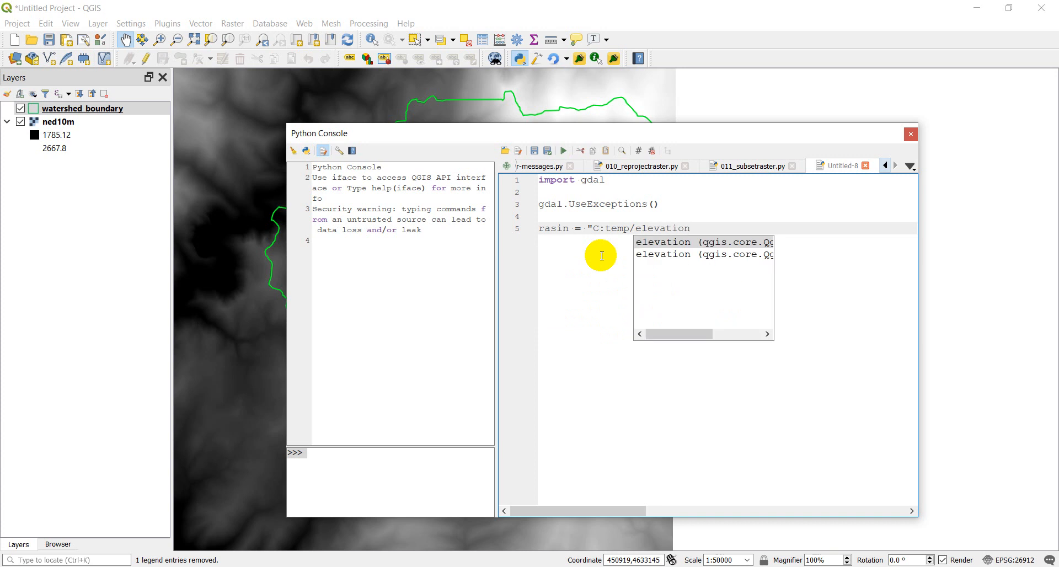
text(/ned10m.tif)
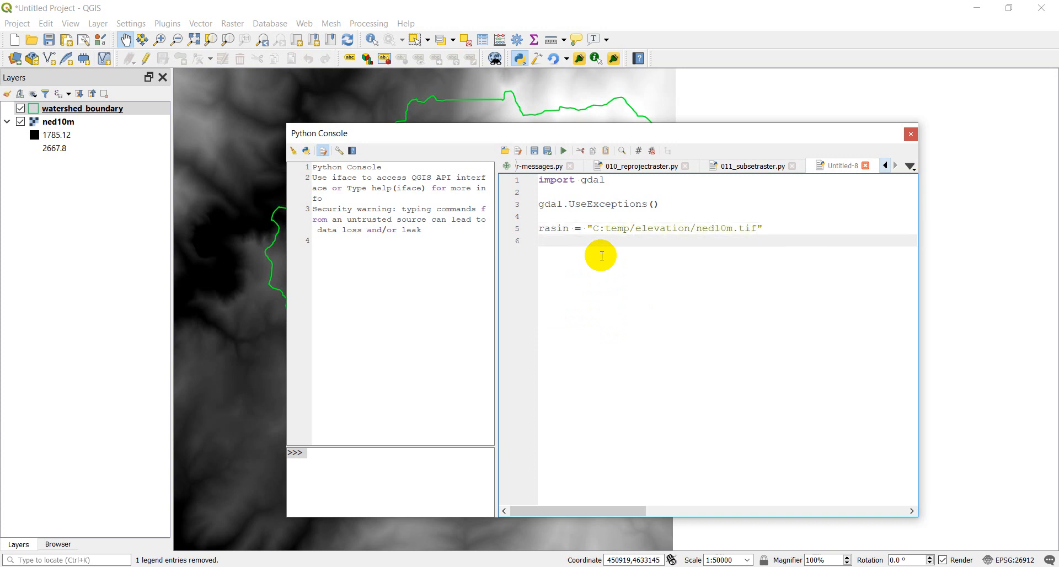
- Define shpin as the path to the watershed boundary shapefile in the outputs folder
text(shpin)
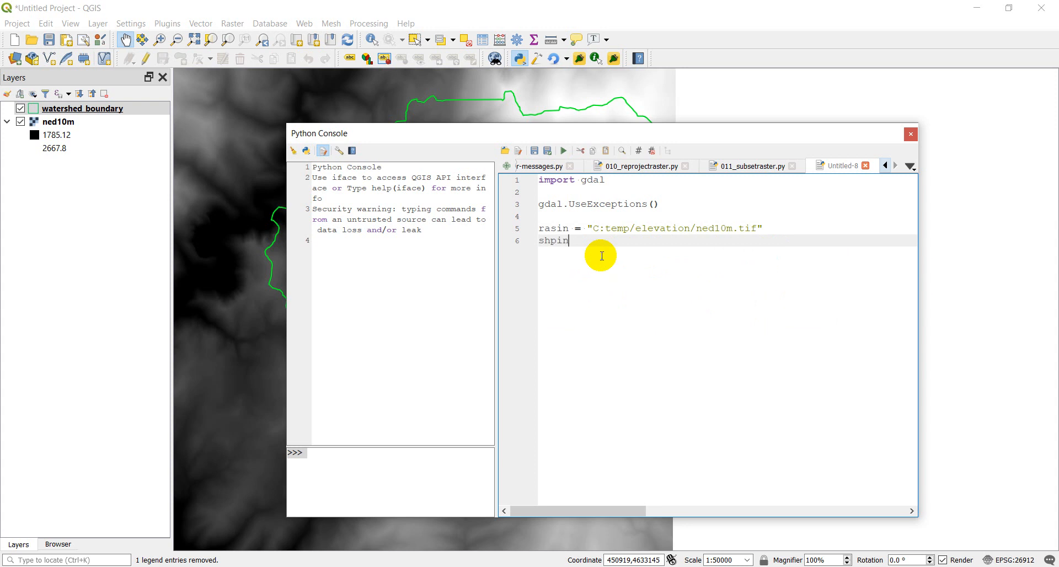
text(= "C:)
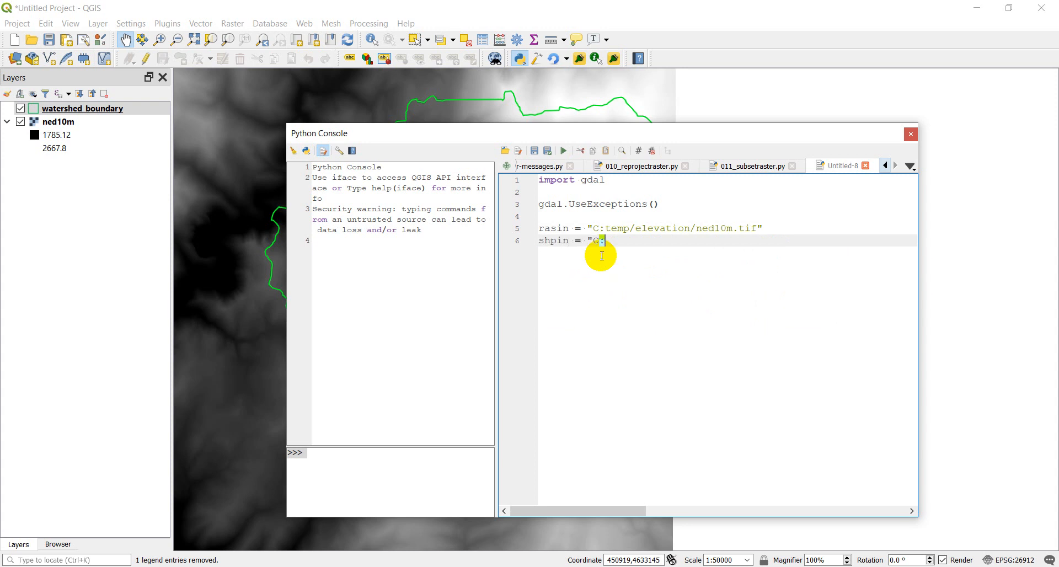
text(/temp/)
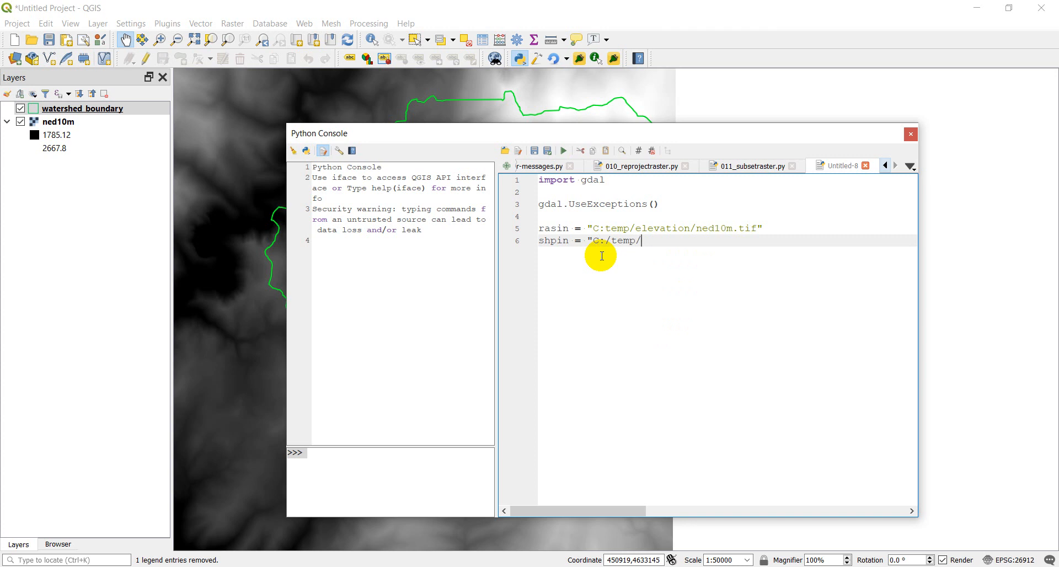
text(ouptu)
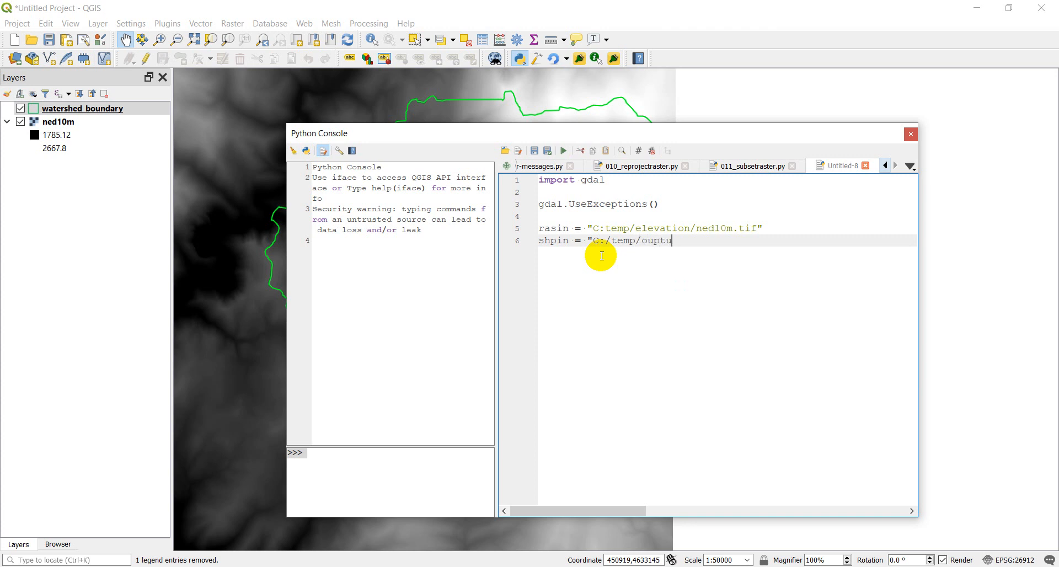
text(s)
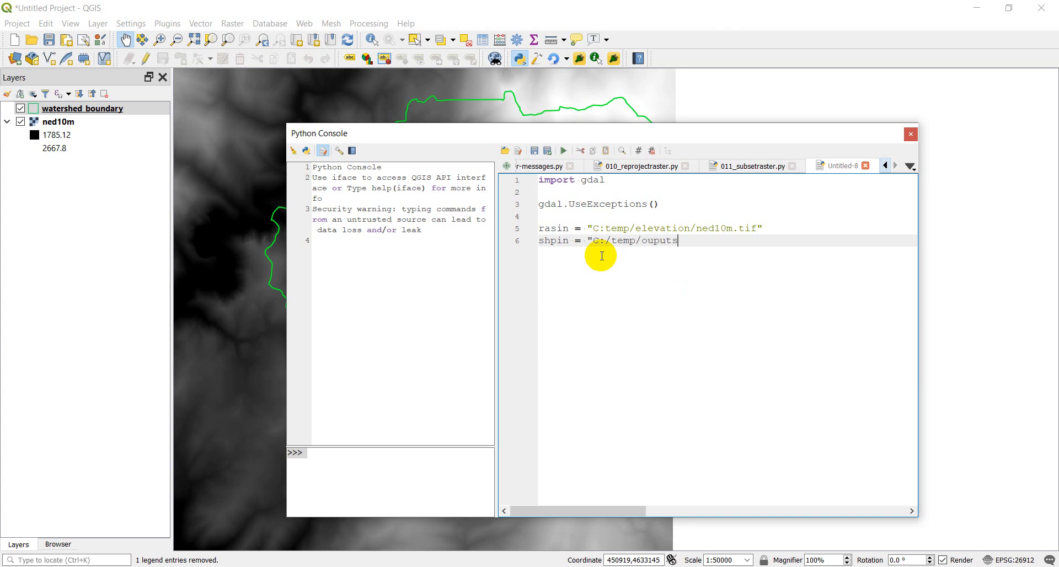
text(/watershed_boundar)
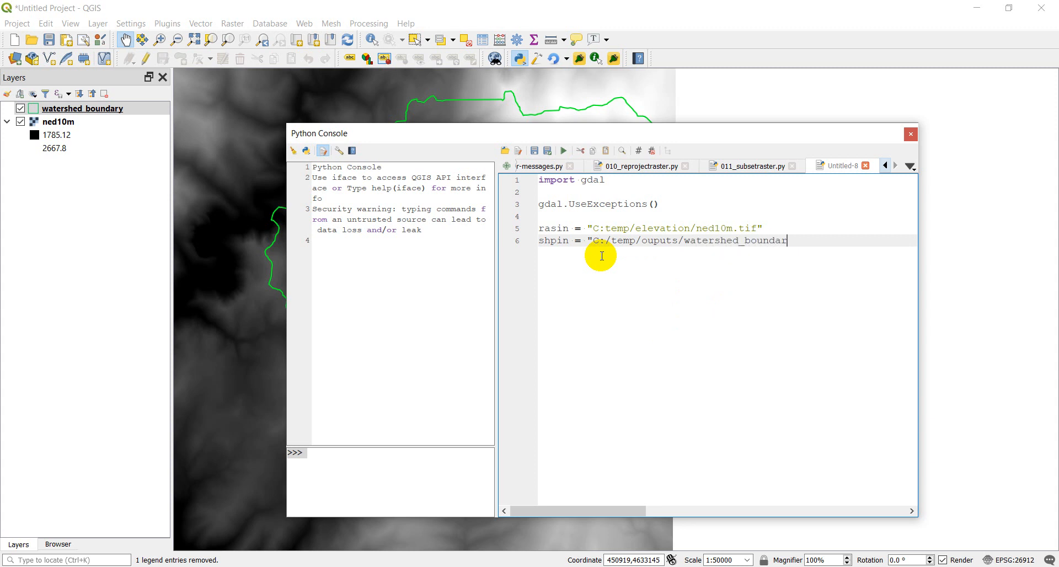
text(.shp")
text(ra)
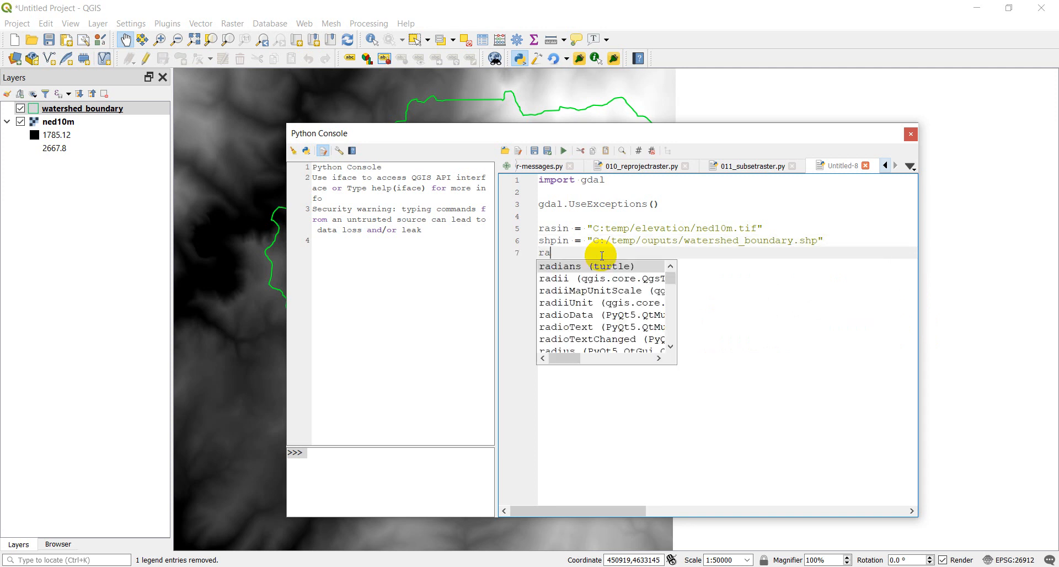
- Add rasout = "C:temp/elevation/watershed.tif" as the output raster path
text(sout = ")
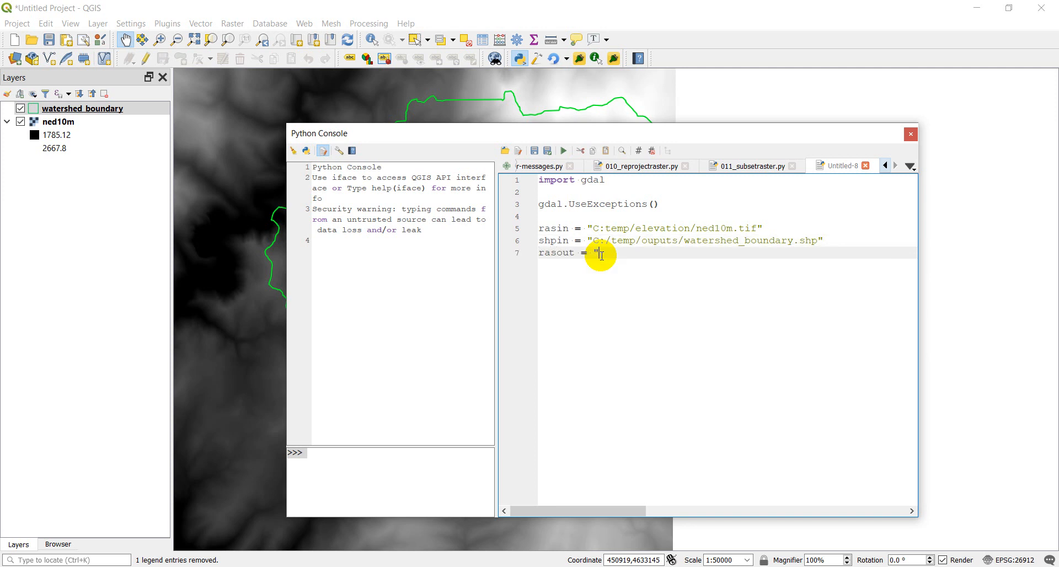
text(C:temp)
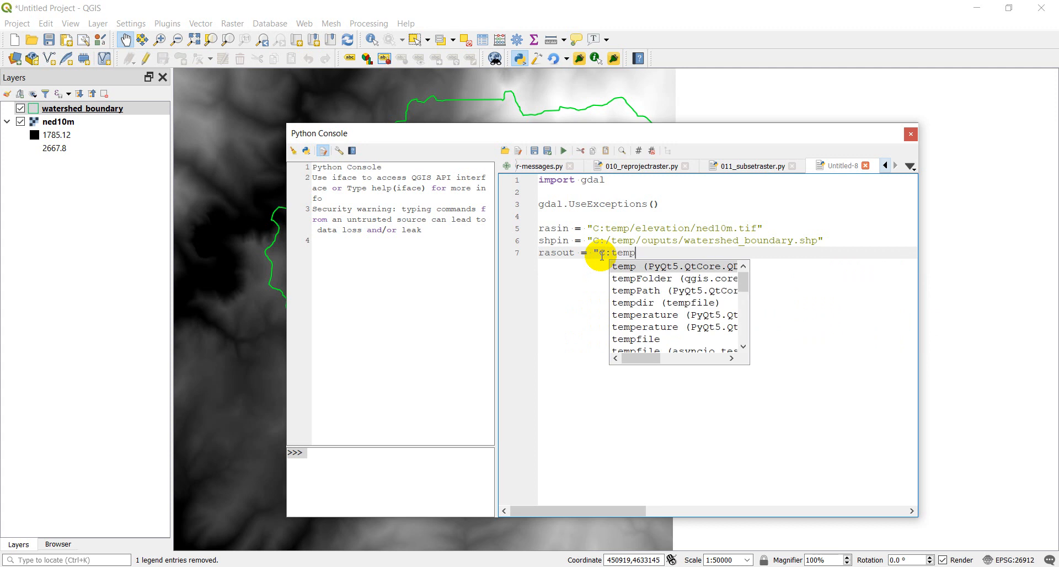
text(/elevation)
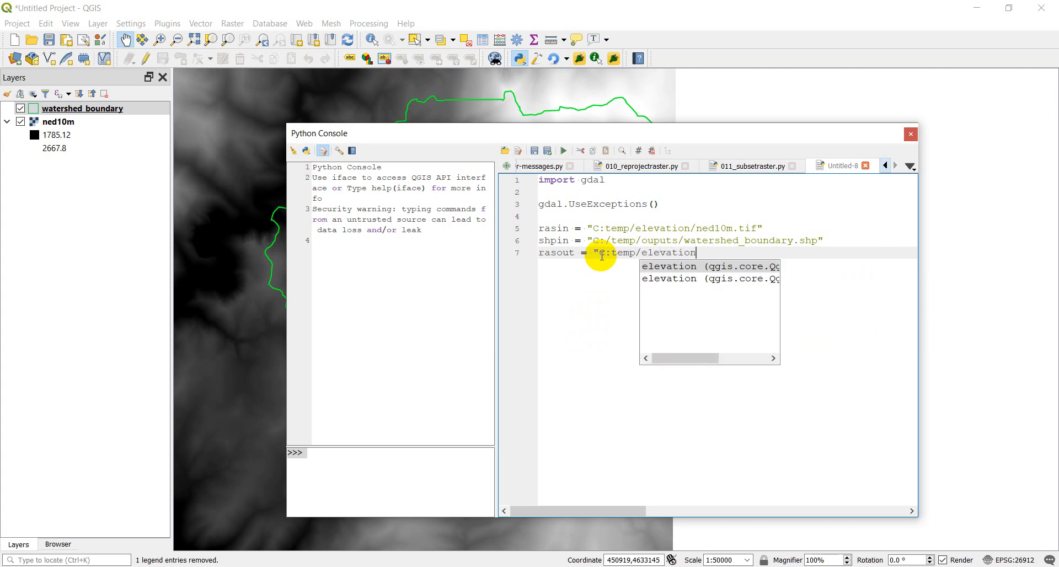
text(/watershe)
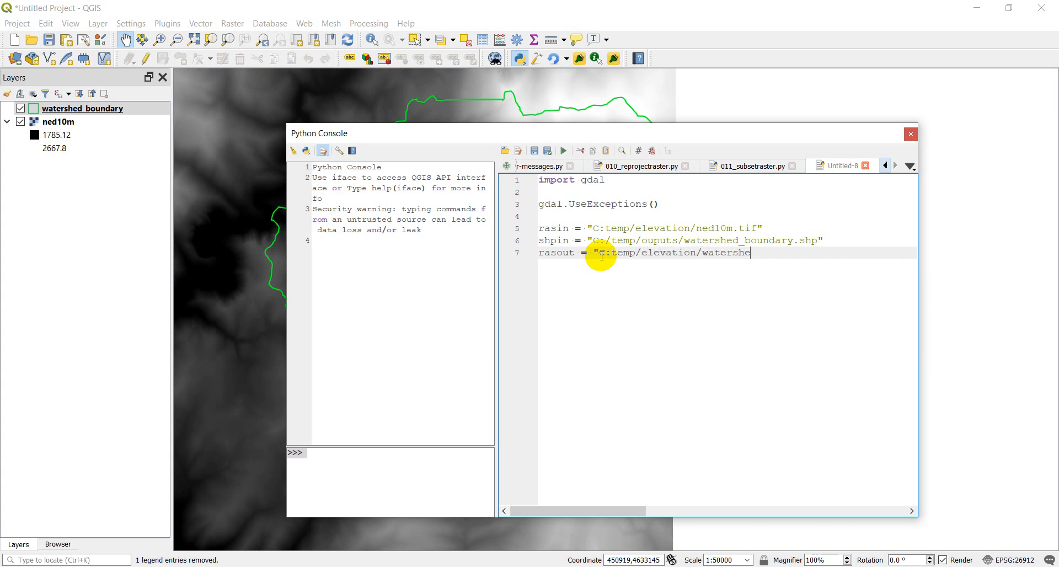
text(d.tif")
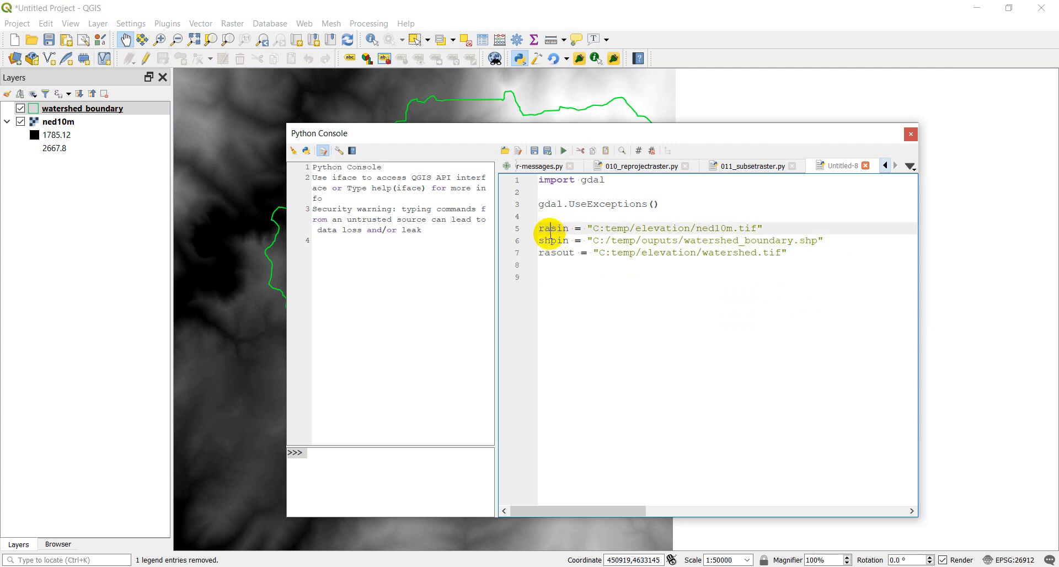
click(82, 108)
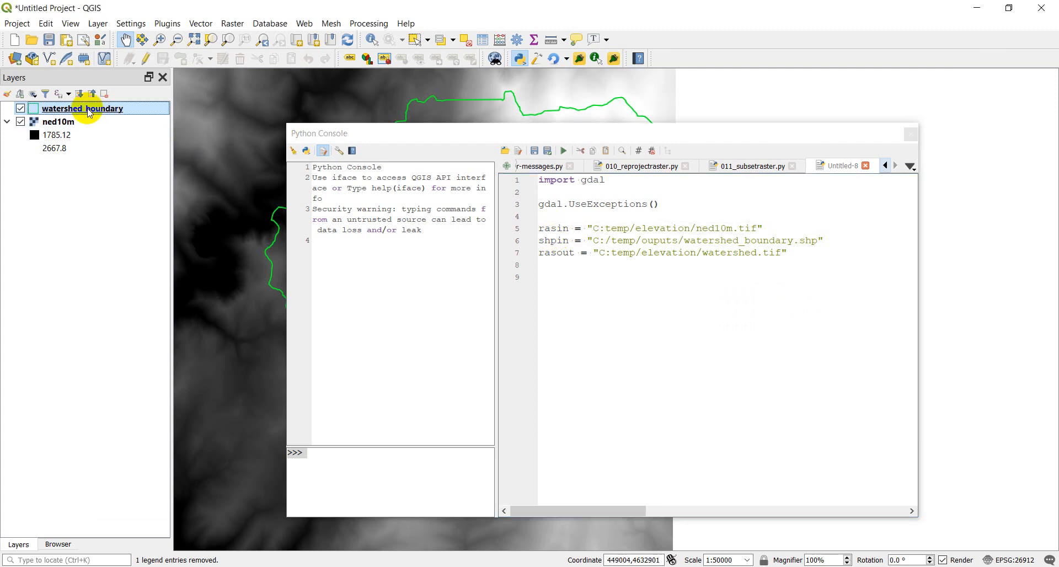
double_click(82, 108)
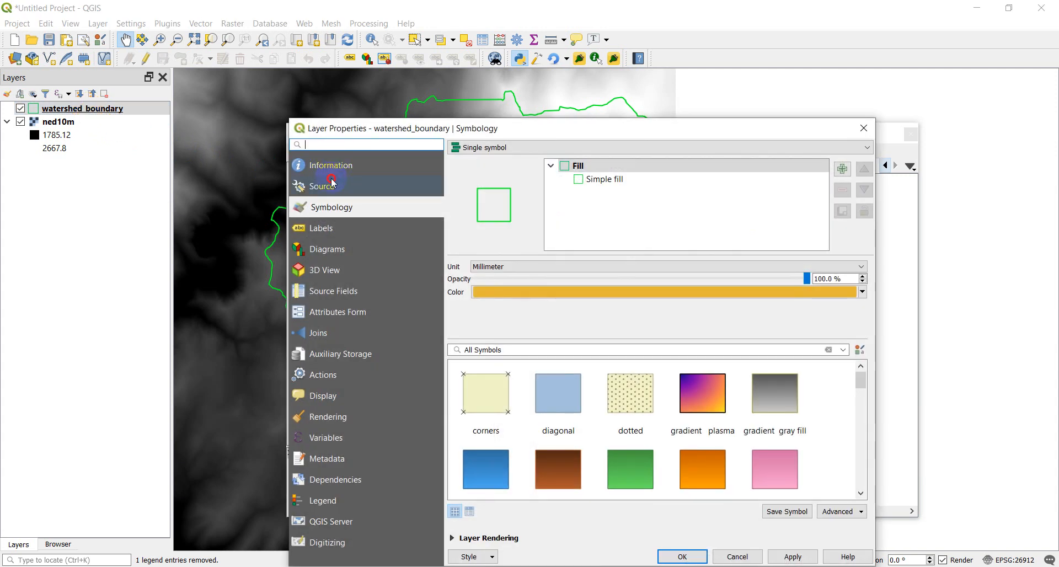
click(322, 186)
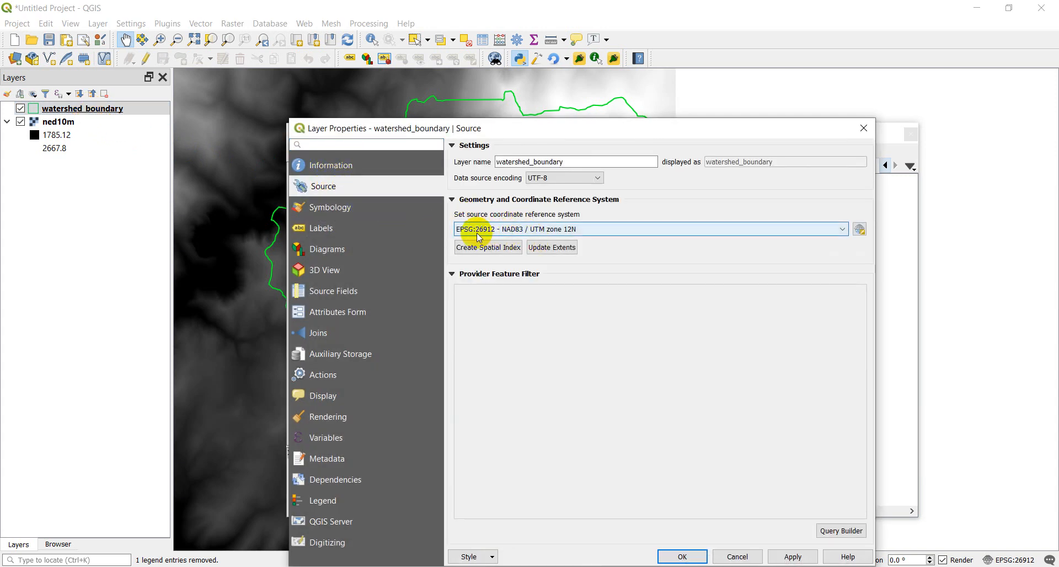
mouse_move(513, 228)
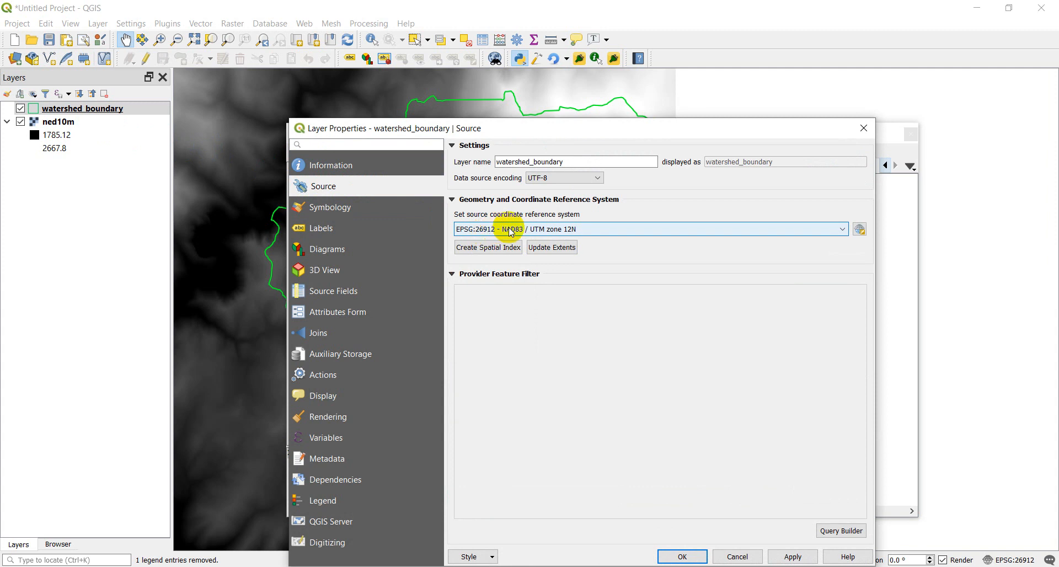
mouse_move(595, 233)
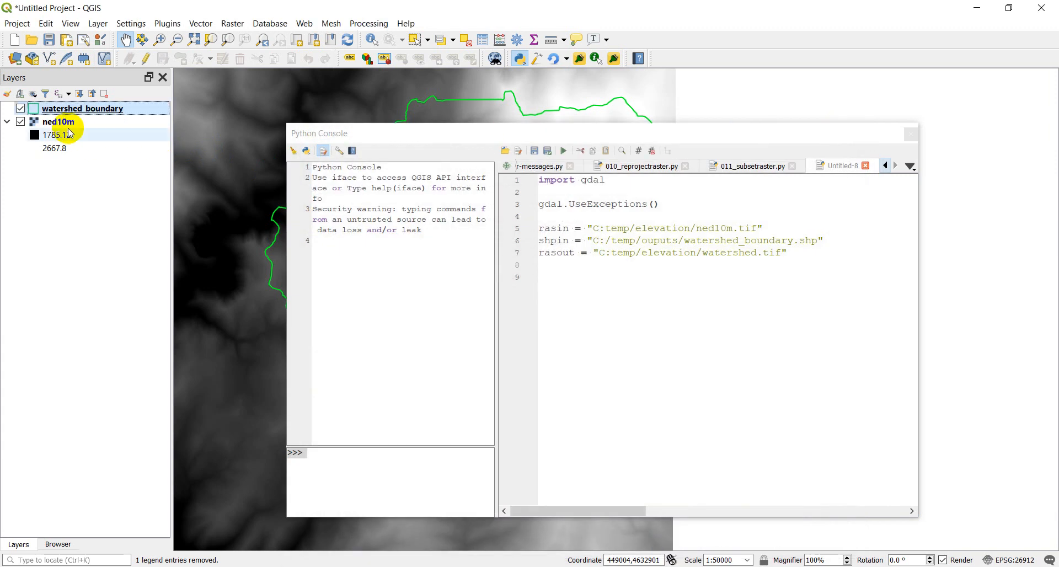
double_click(59, 122)
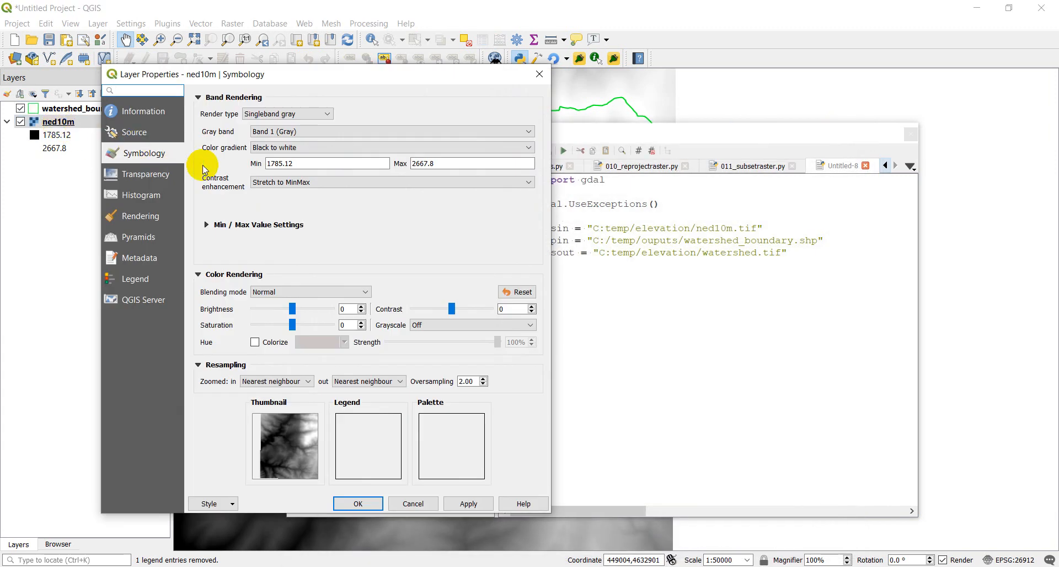
click(136, 132)
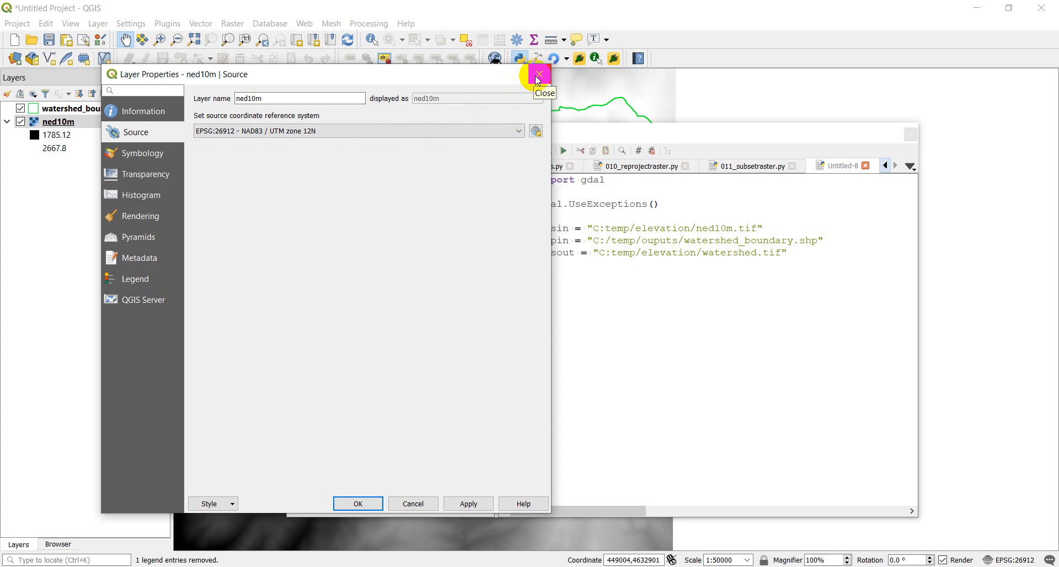
click(539, 74)
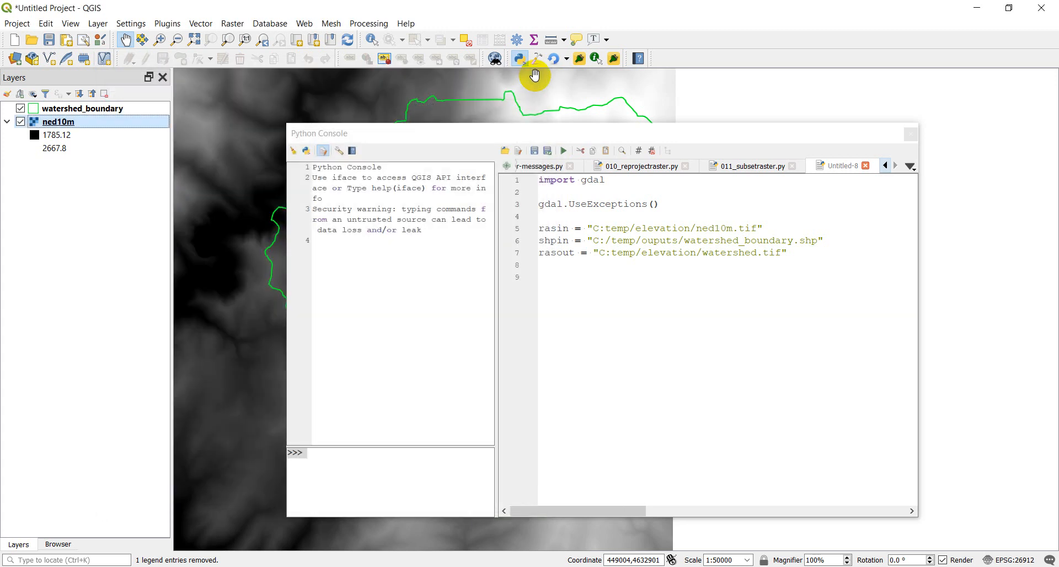
- Add a new script line beginning result = gdal.Warp() after the path variables
click(788, 253)
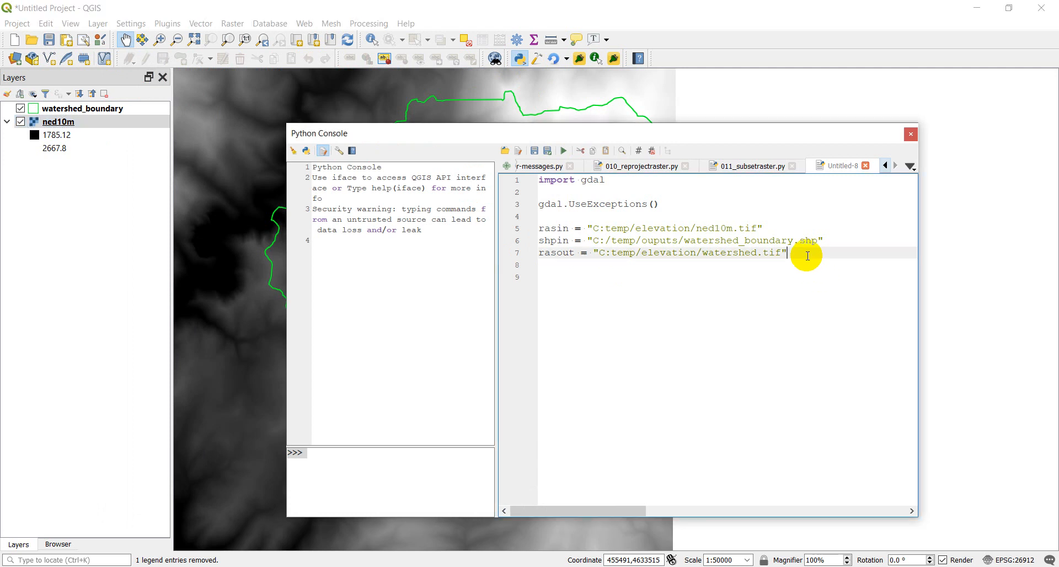
key(enter)
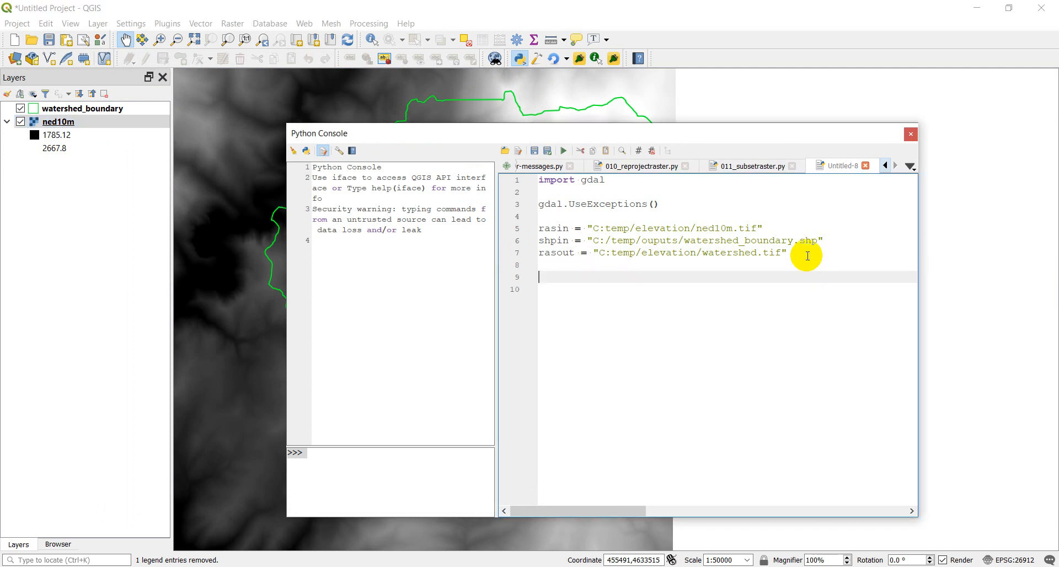
text(result)
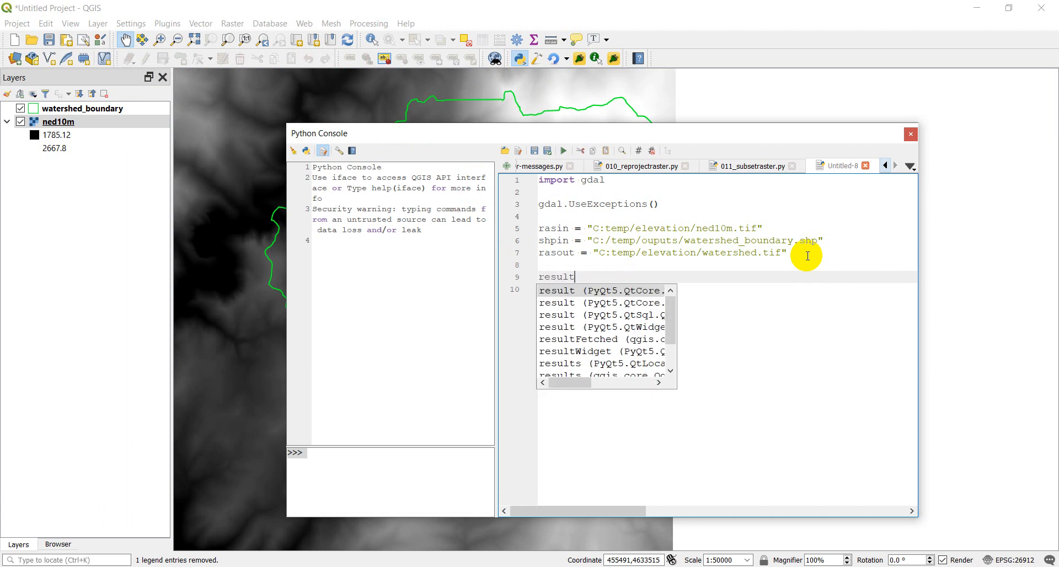
text(= gda)
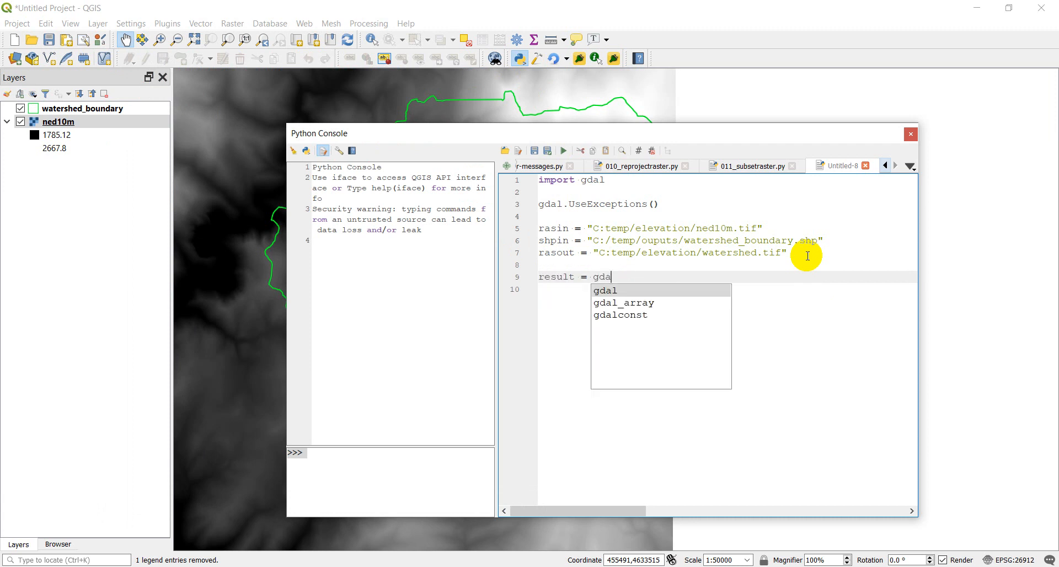
text(.Warp()
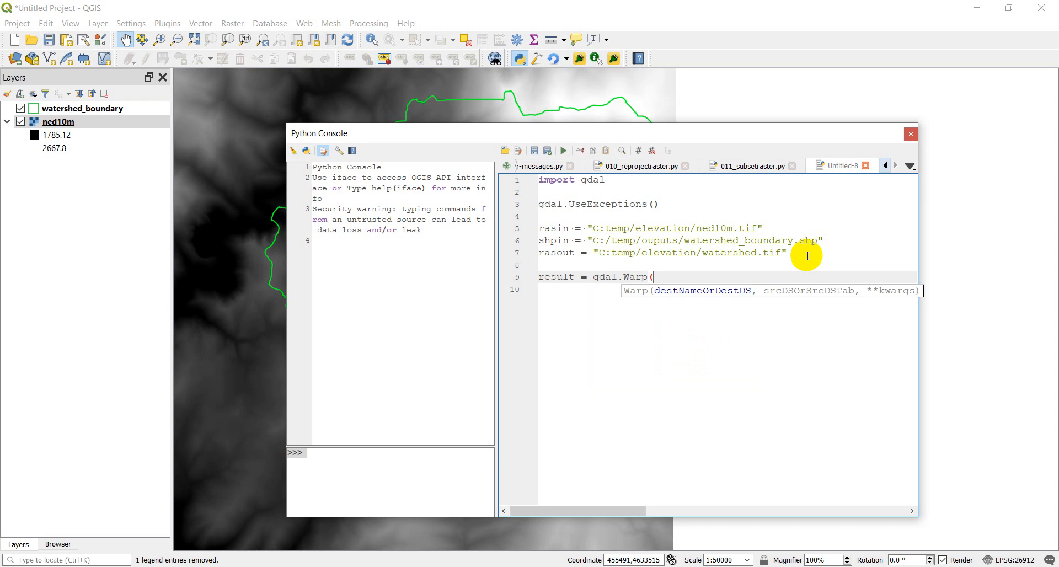
text())
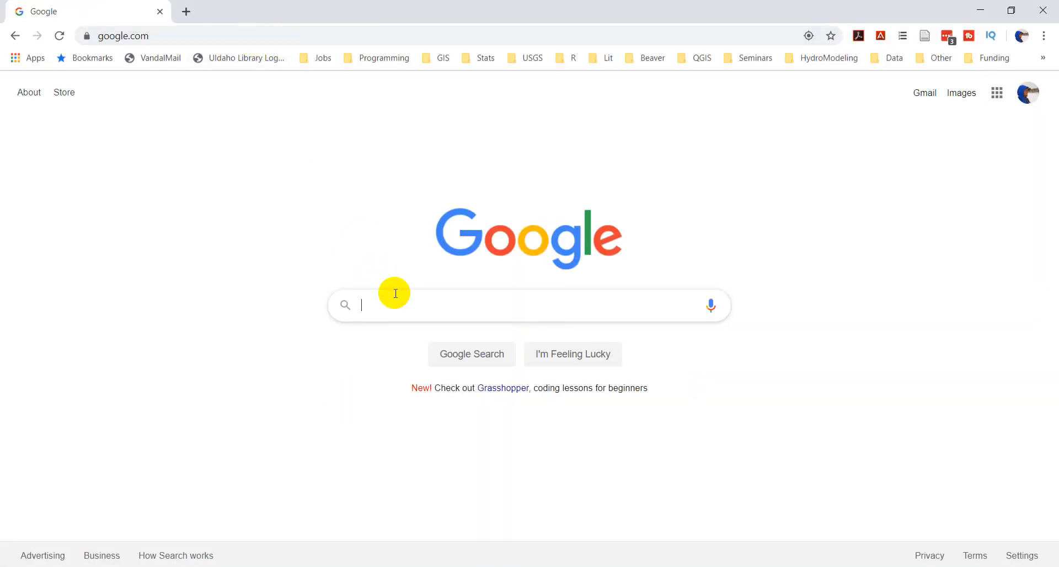
- Search 'gdal.warp python' and scroll the GDAL/OGR Python API docs to osgeo.gdal.Warp
text(gdal.wa)
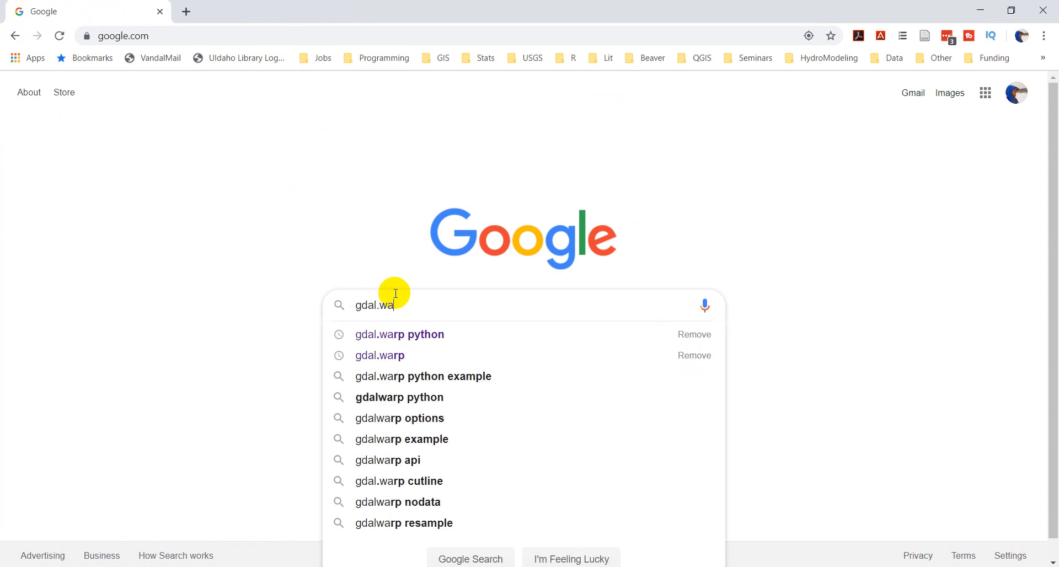
click(400, 335)
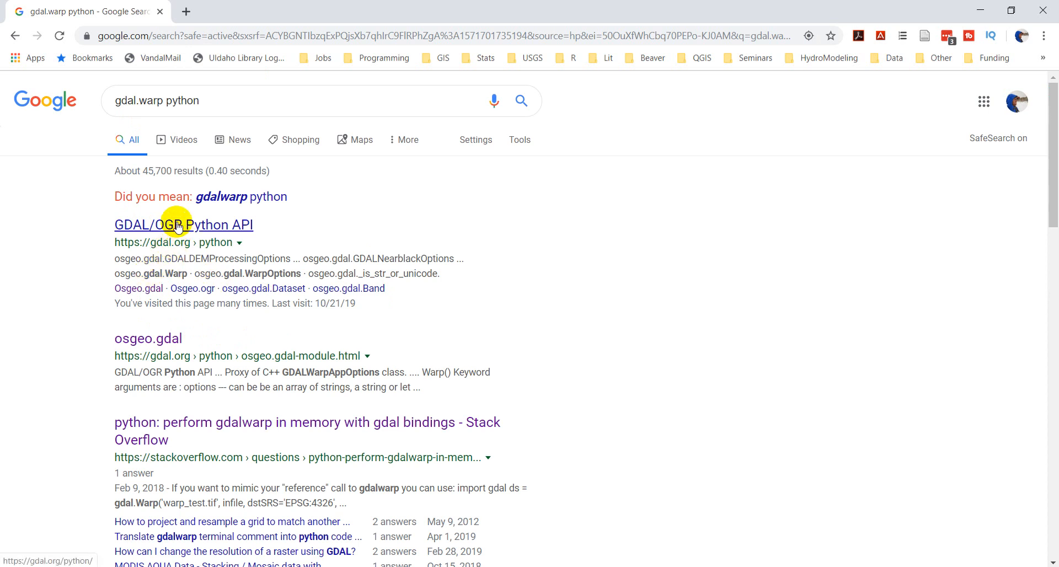
click(184, 225)
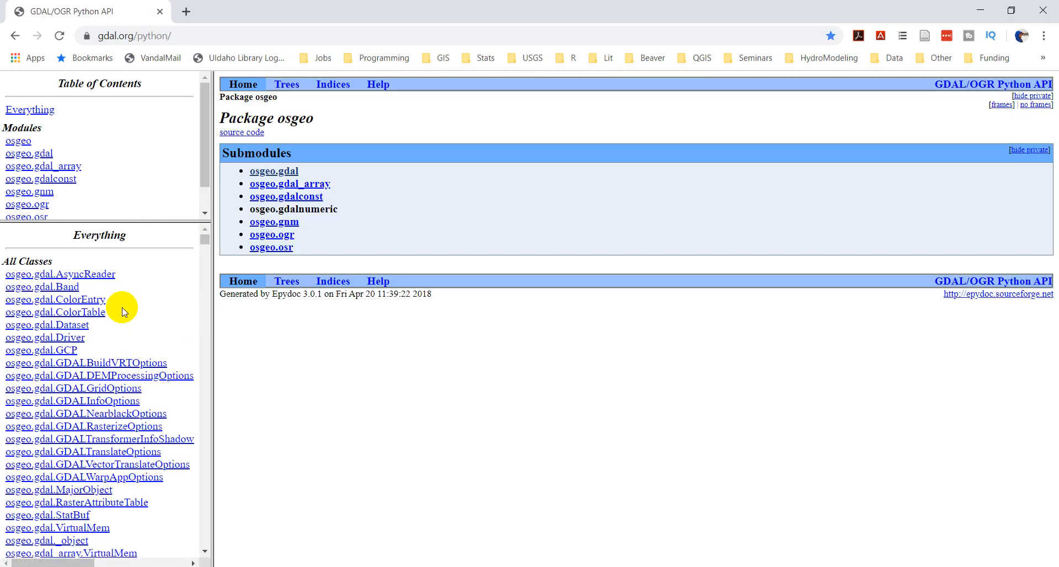
scroll(down, 3)
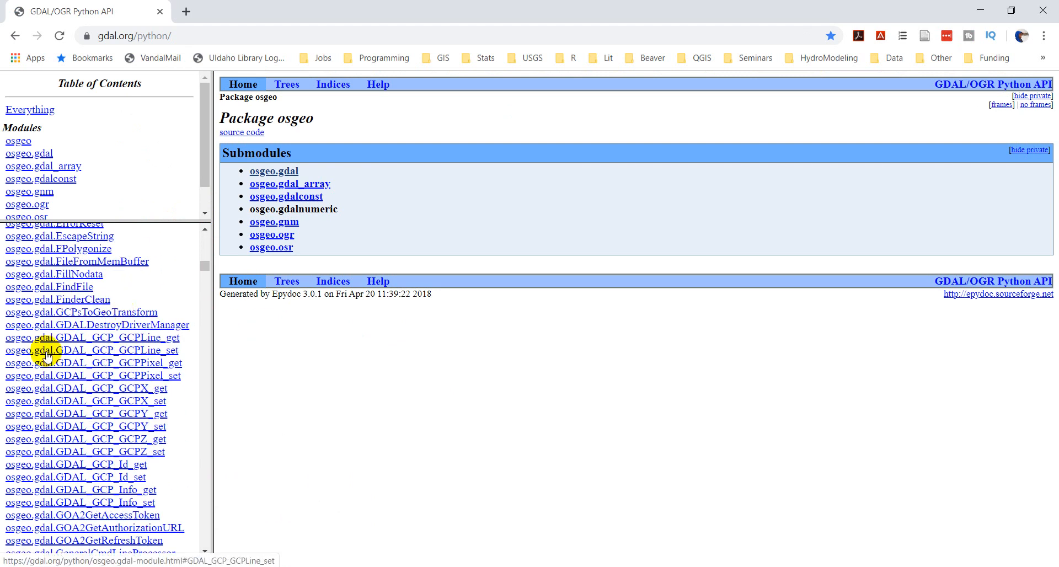
scroll(down, 3)
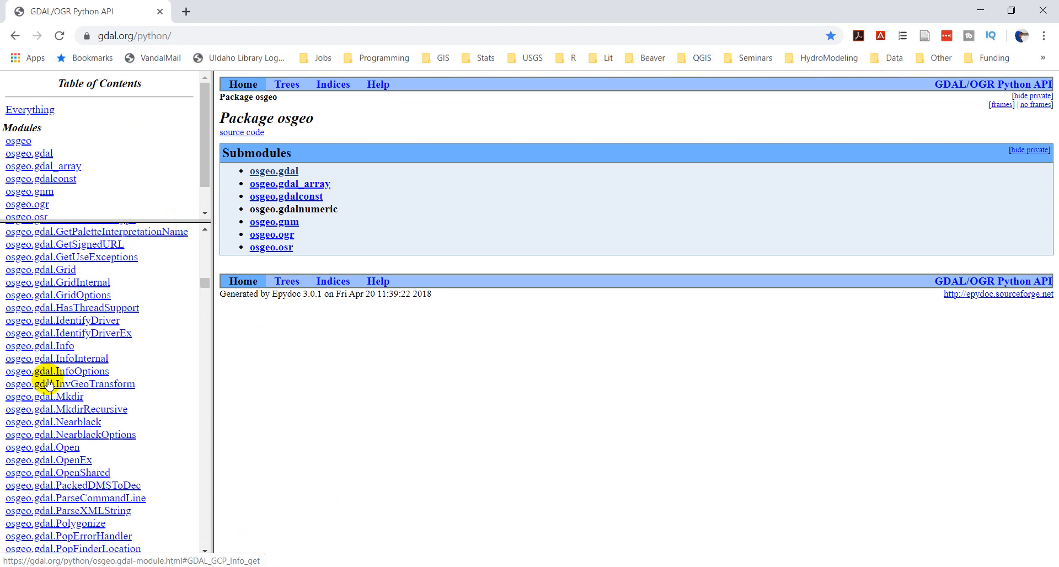
scroll(down, 3)
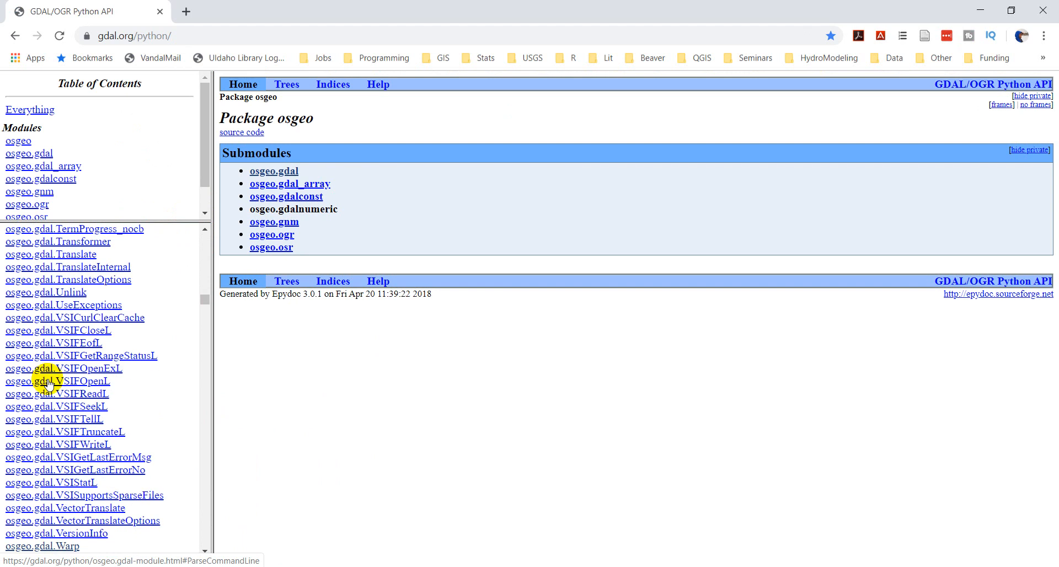
scroll(down, 3)
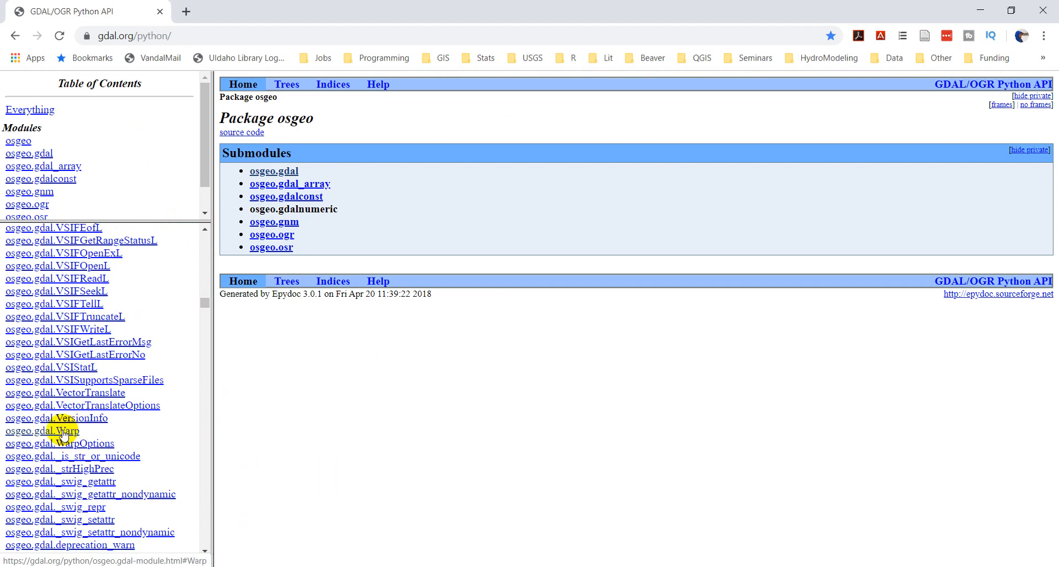
click(42, 431)
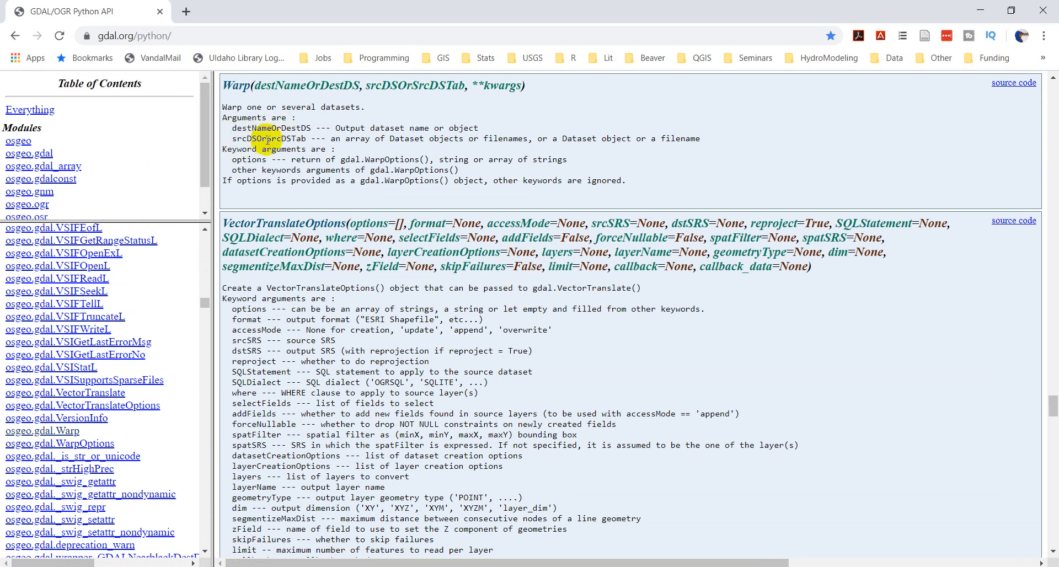
scroll(down, 3)
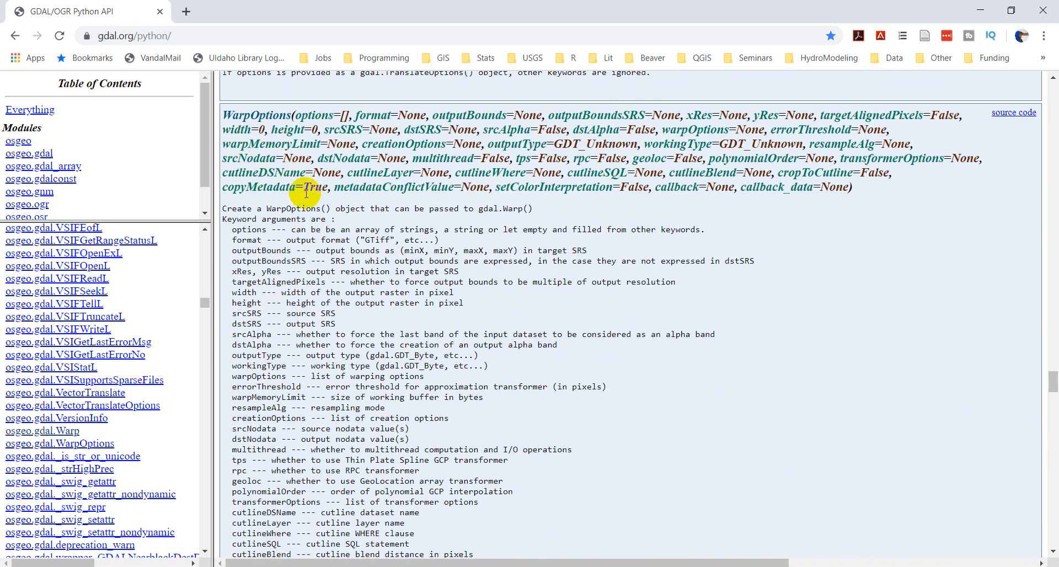
scroll(down, 3)
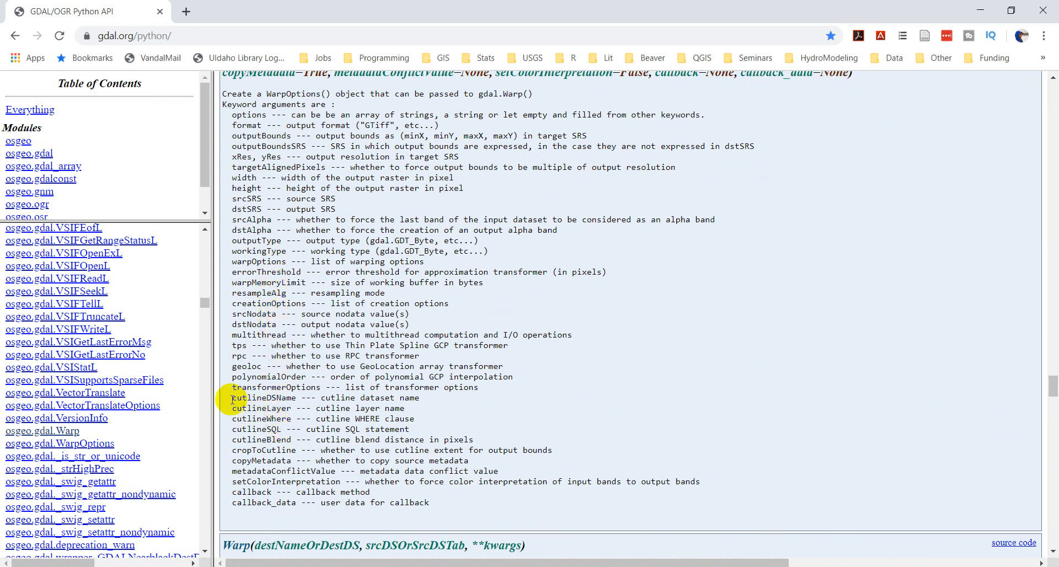
double_click(260, 398)
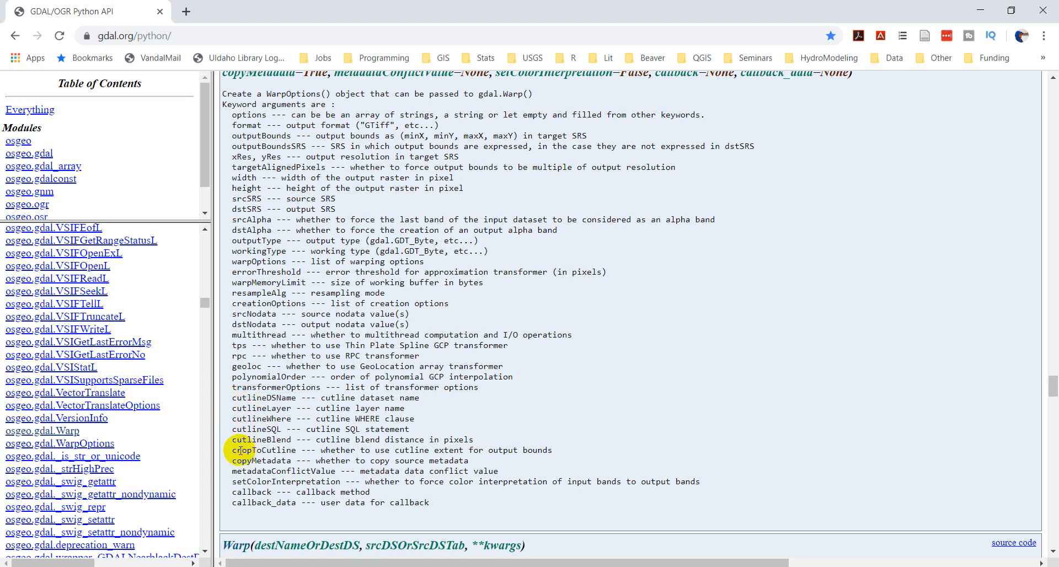
double_click(264, 450)
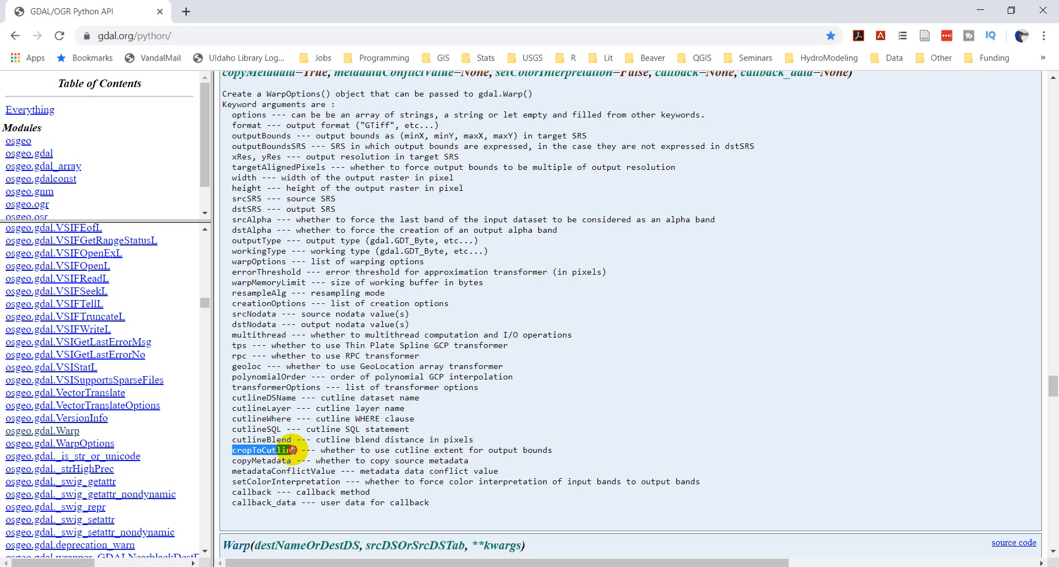
mouse_move(351, 459)
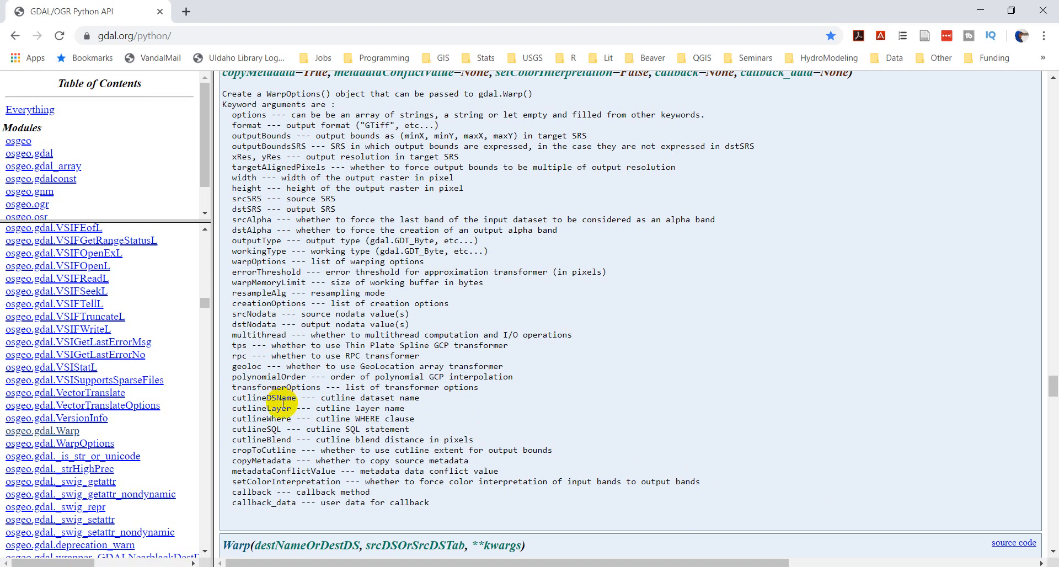
double_click(265, 398)
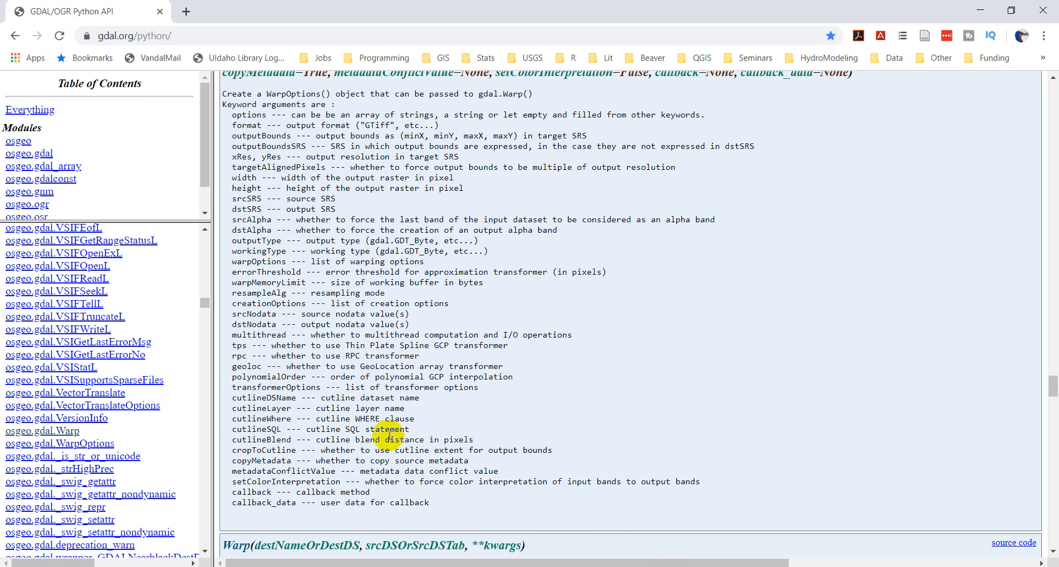
scroll(down, 3)
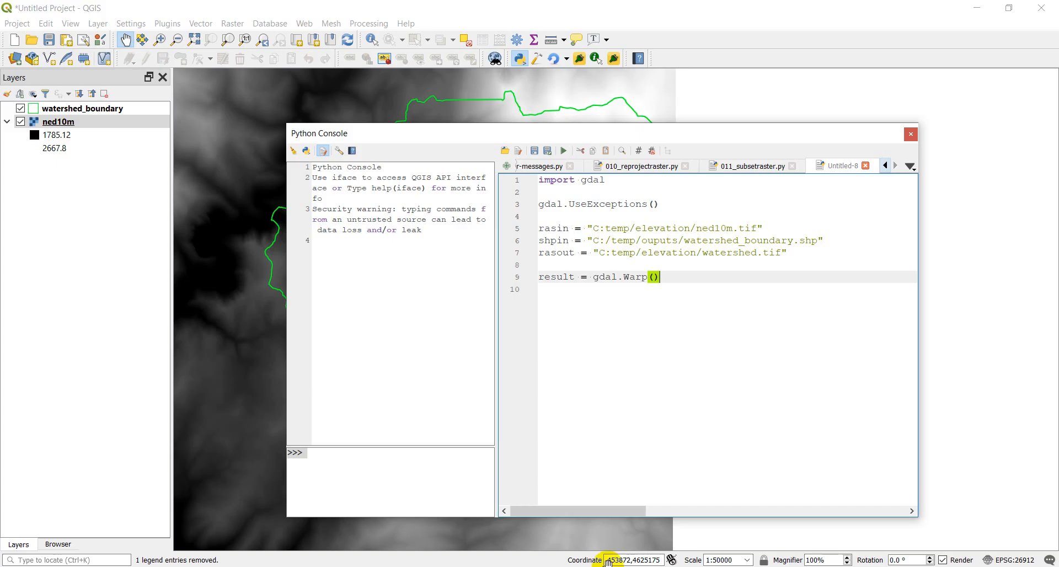
mouse_move(719, 282)
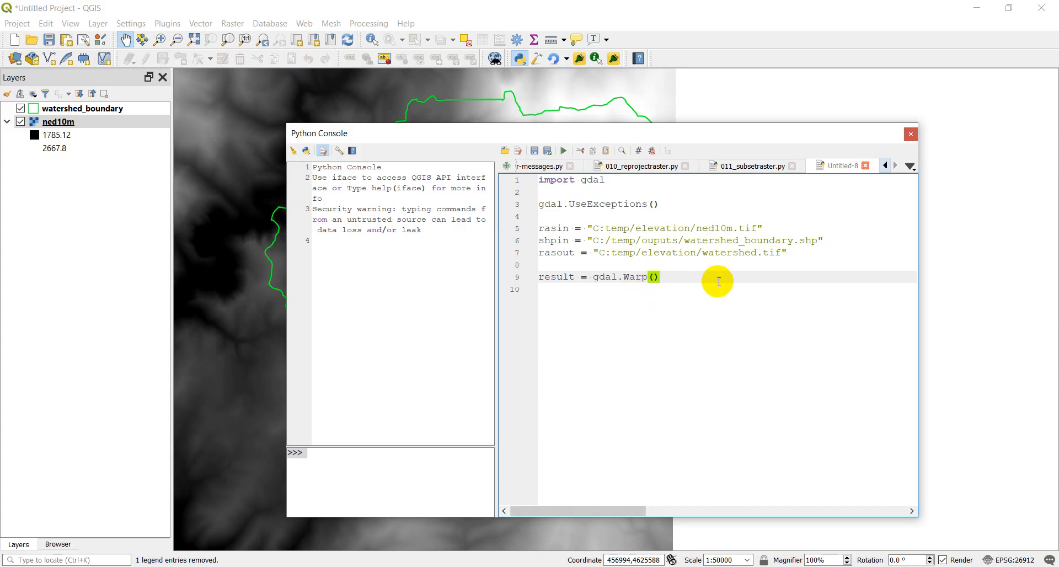
- Fill the call in as gdal.Warp(rasout, rasin, cutlineDSName=shpin)
text(rasout, ras)
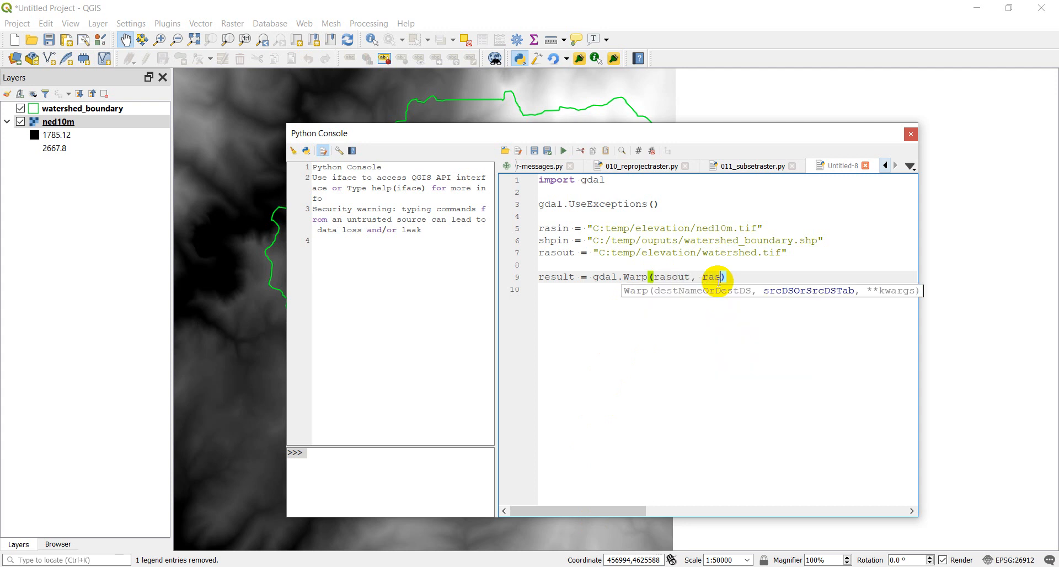
text(in)
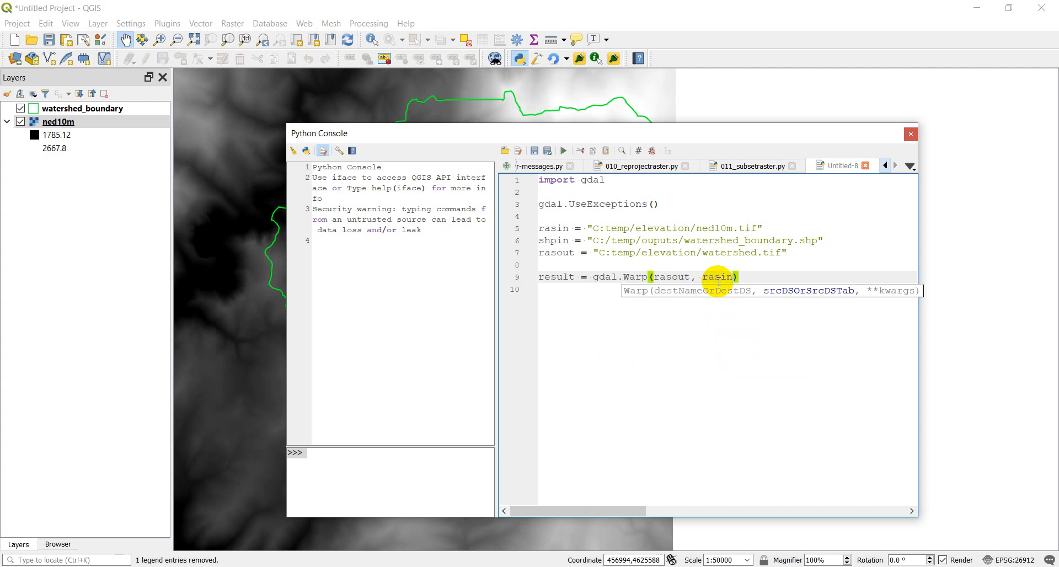
text(,)
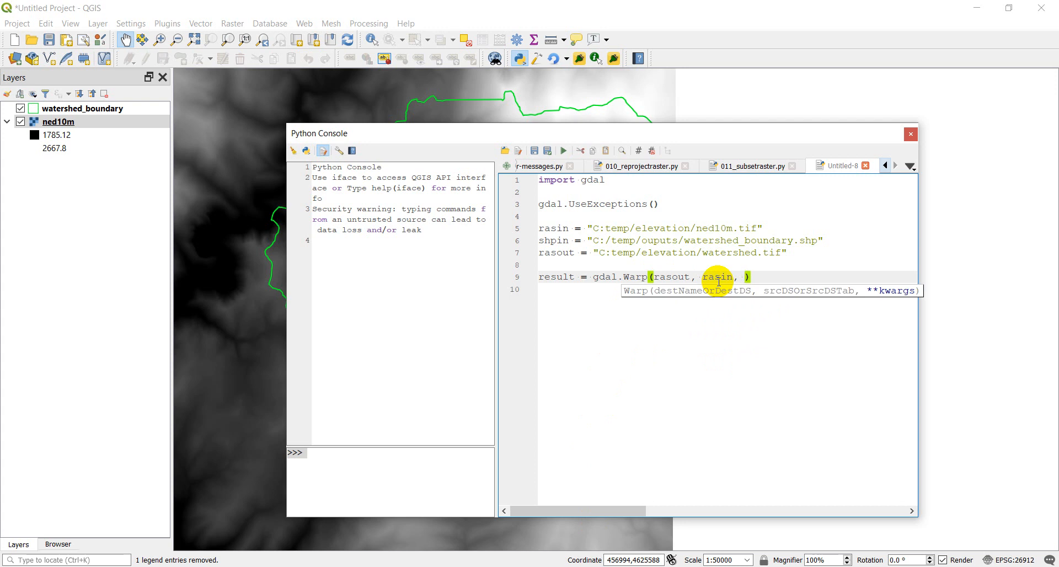
text(cutlineDS)
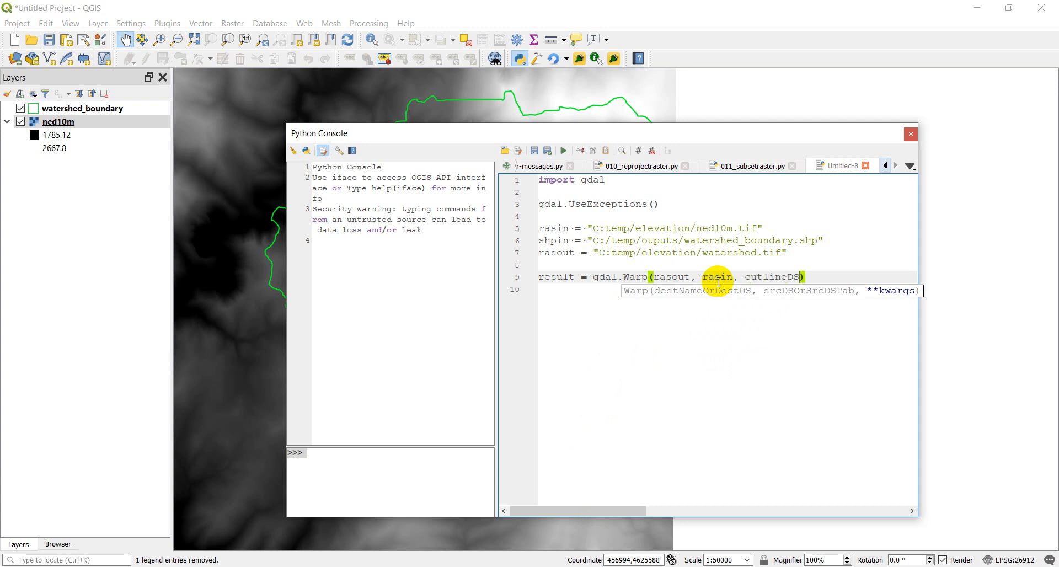
text(Name)
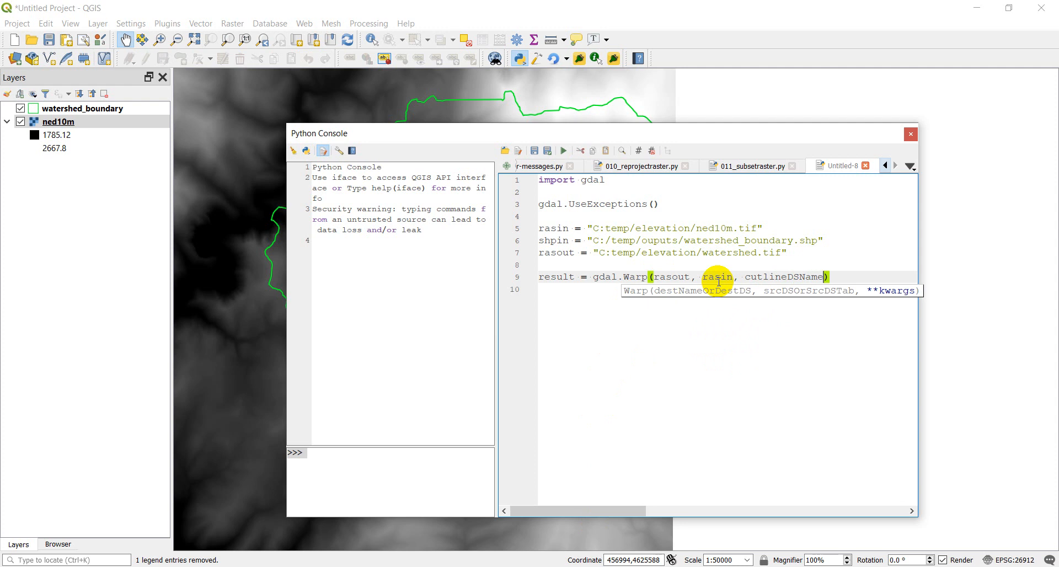
text(=shp)
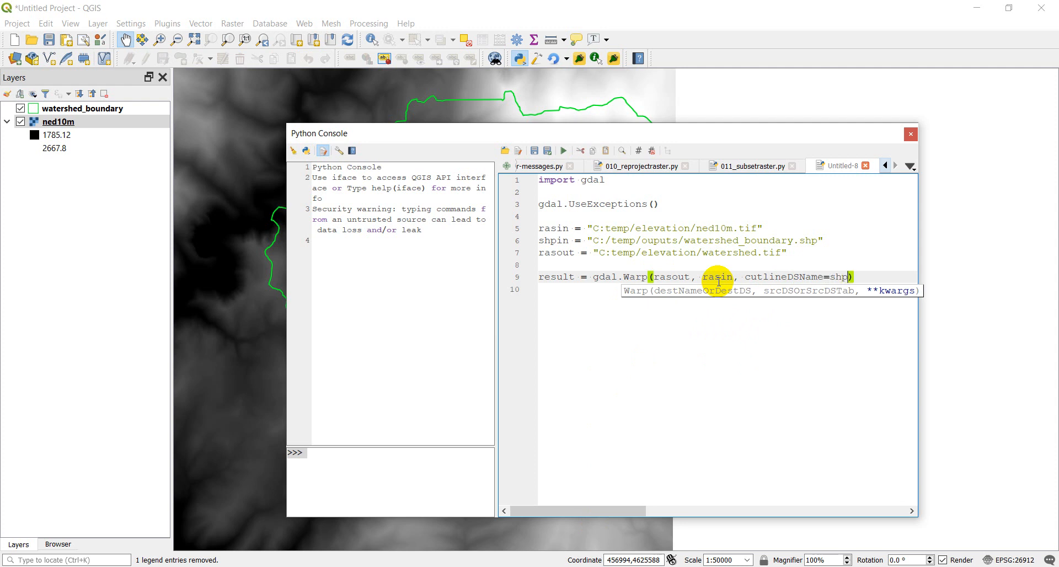
text(in)
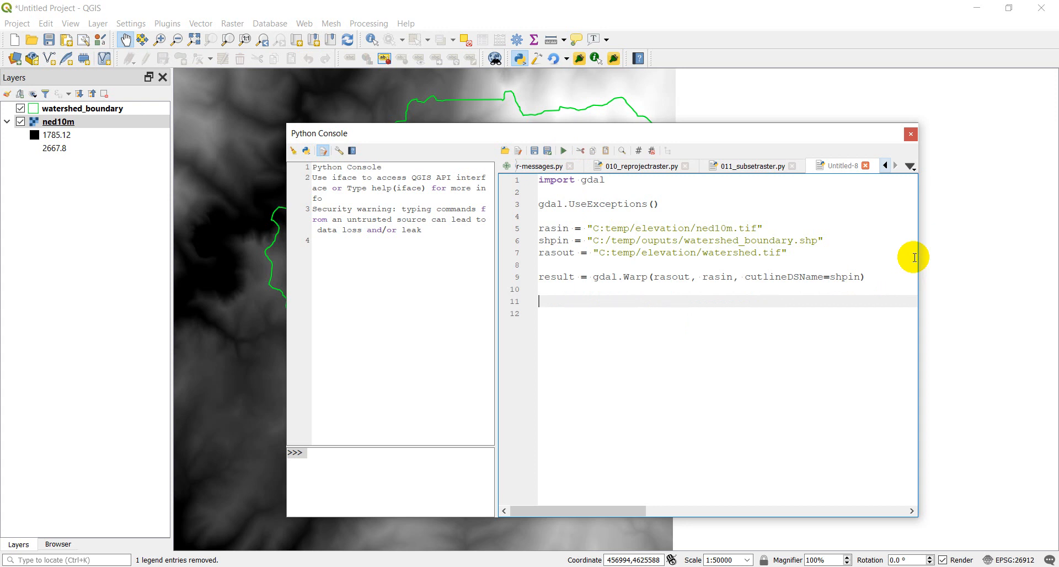
- Type iface.addRasterLayer(rasout) on the line after the Warp call
text(iface)
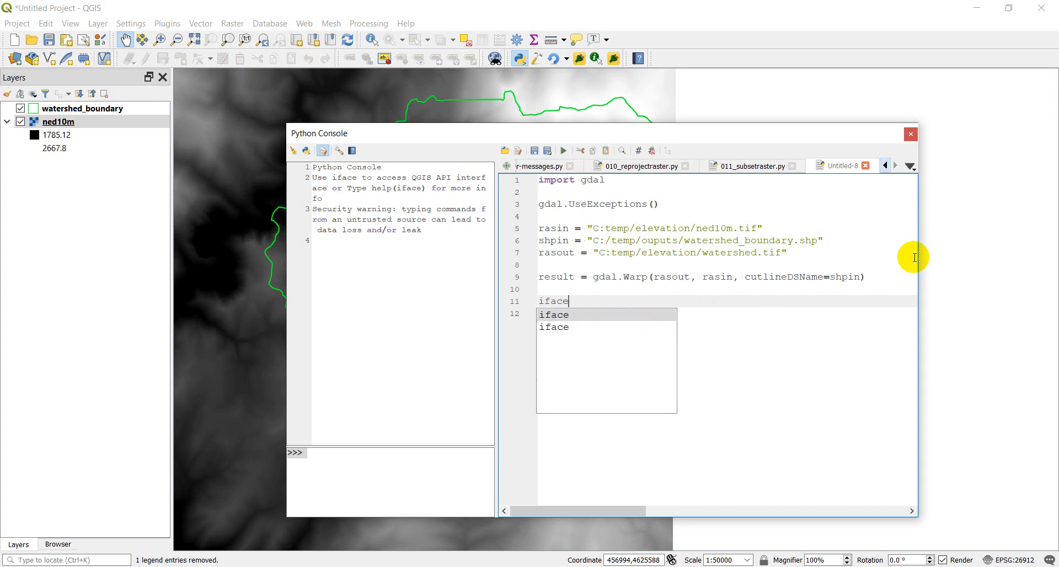
text(.addRasterLayer()
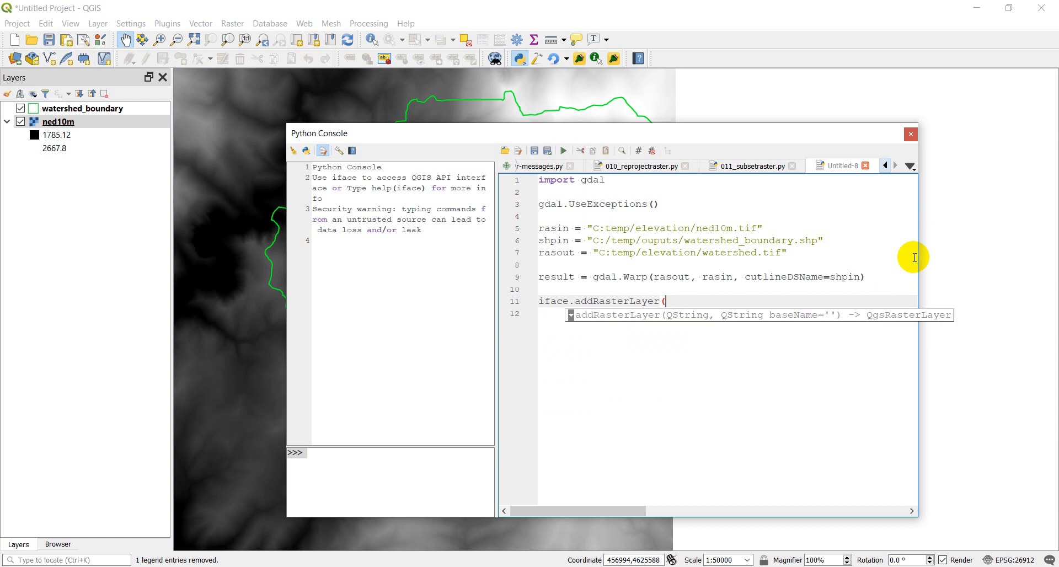
text(ras)
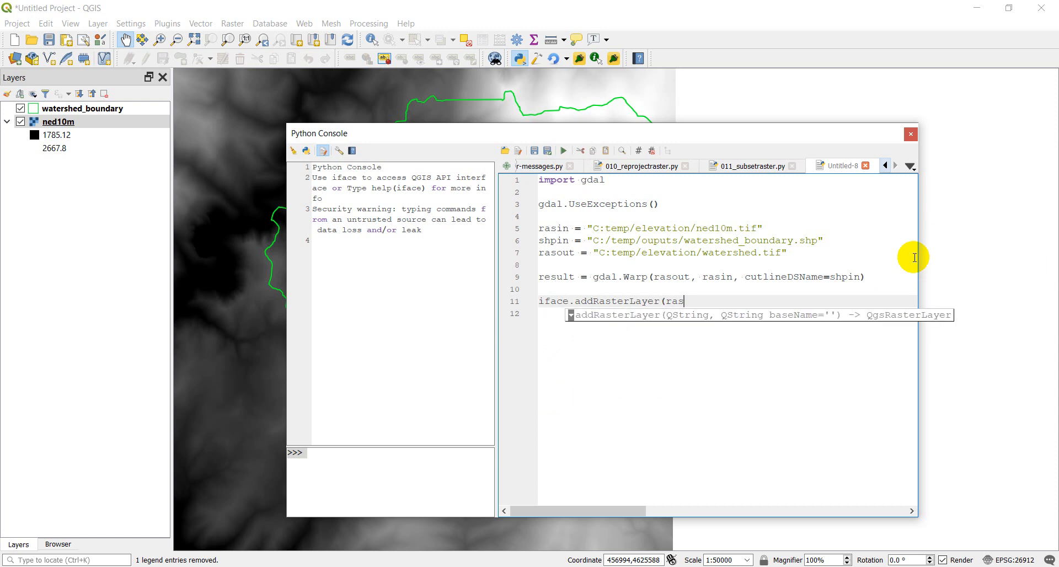
text(out))
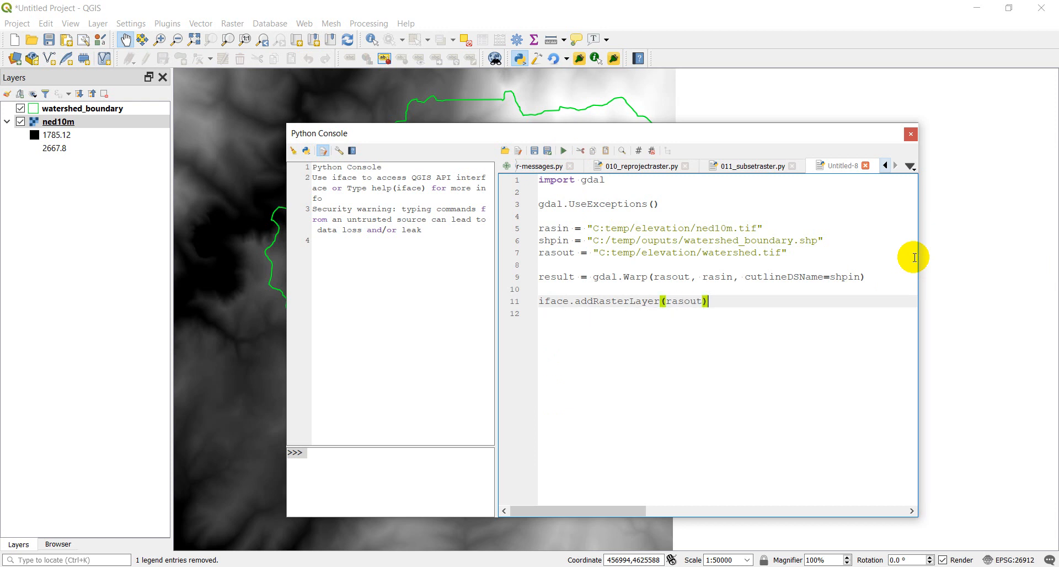
mouse_move(588, 282)
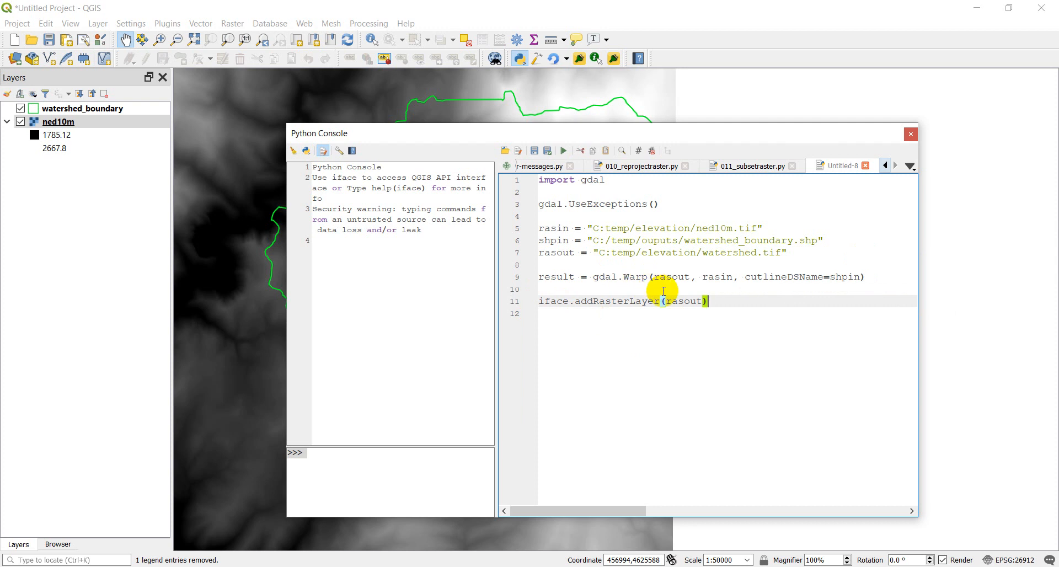
- Run the script, add the missing '/' after C: in rasin and rasout, and rerun
click(563, 150)
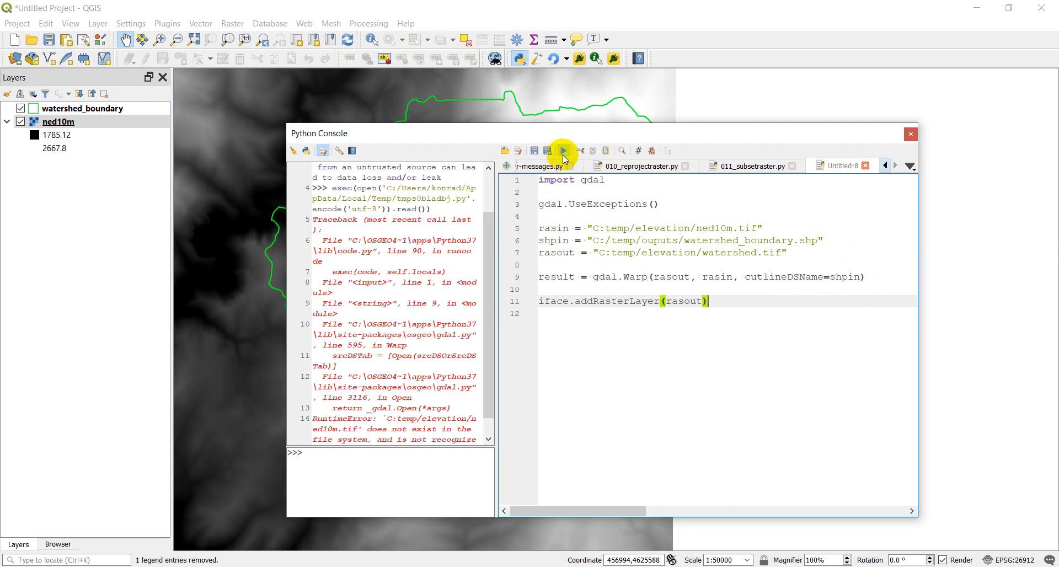
mouse_move(391, 319)
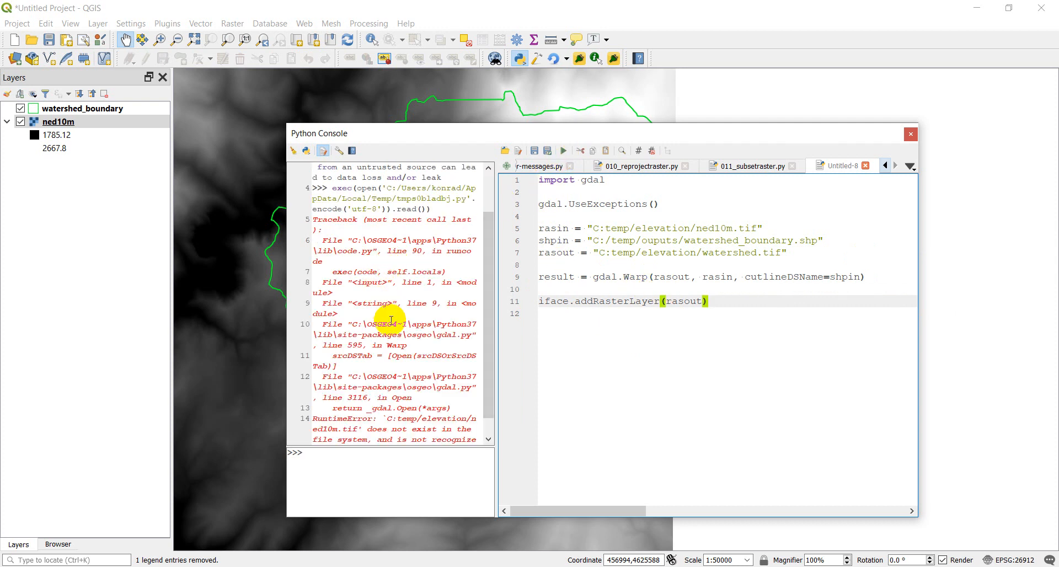
mouse_move(388, 396)
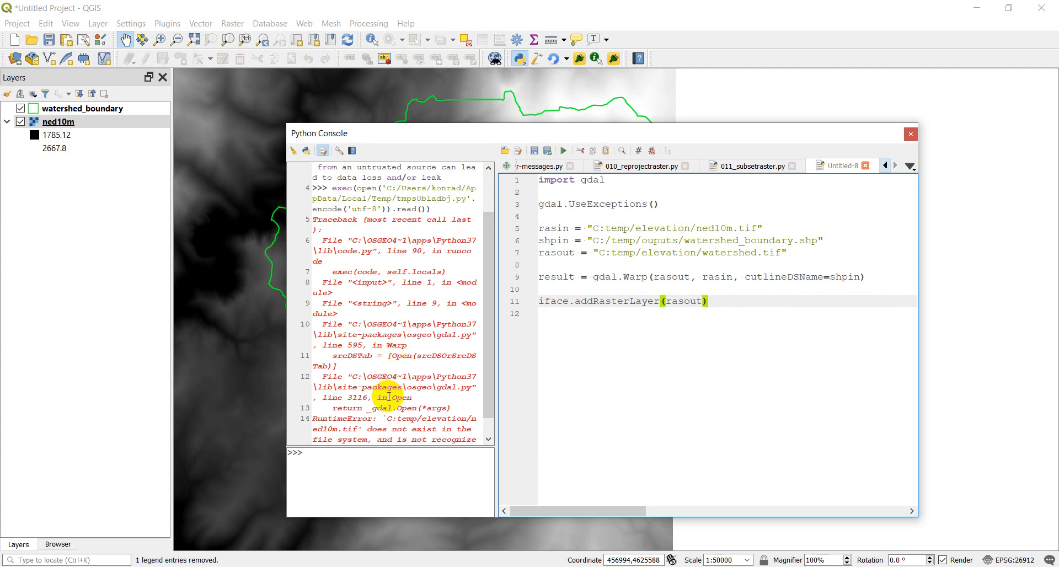
mouse_move(388, 438)
text(/)
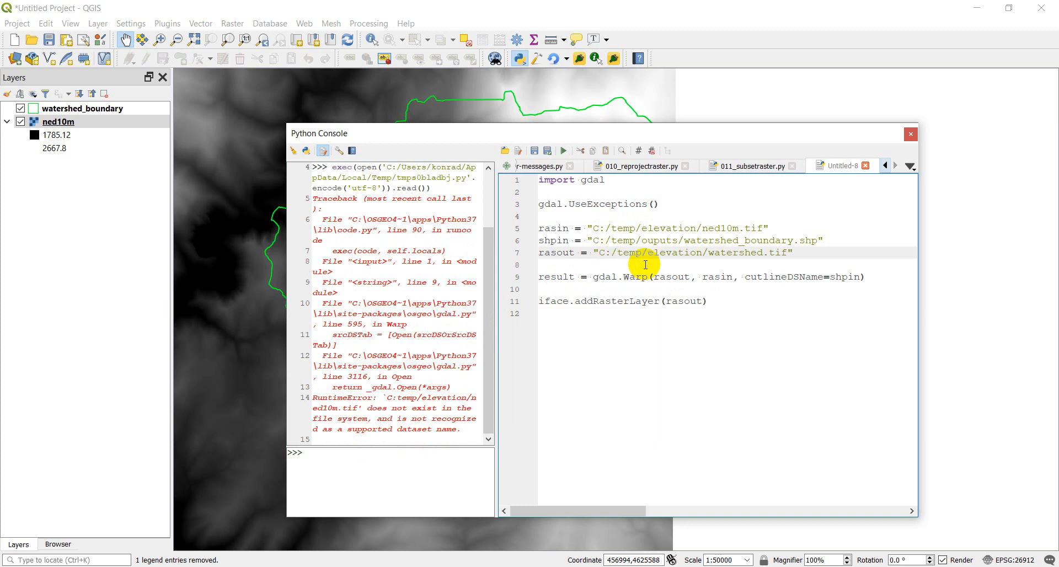
mouse_move(558, 198)
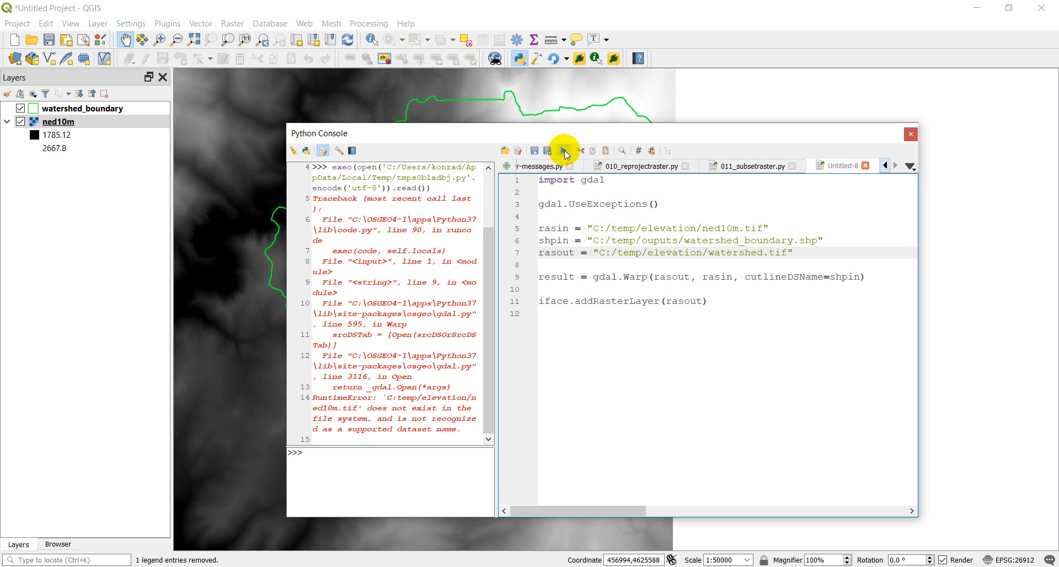
click(562, 150)
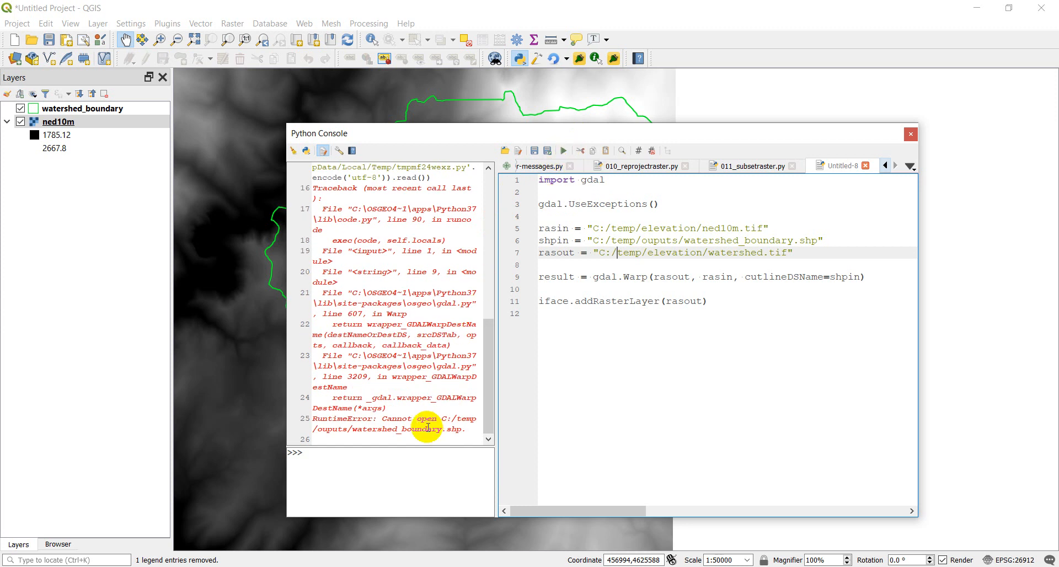
mouse_move(423, 443)
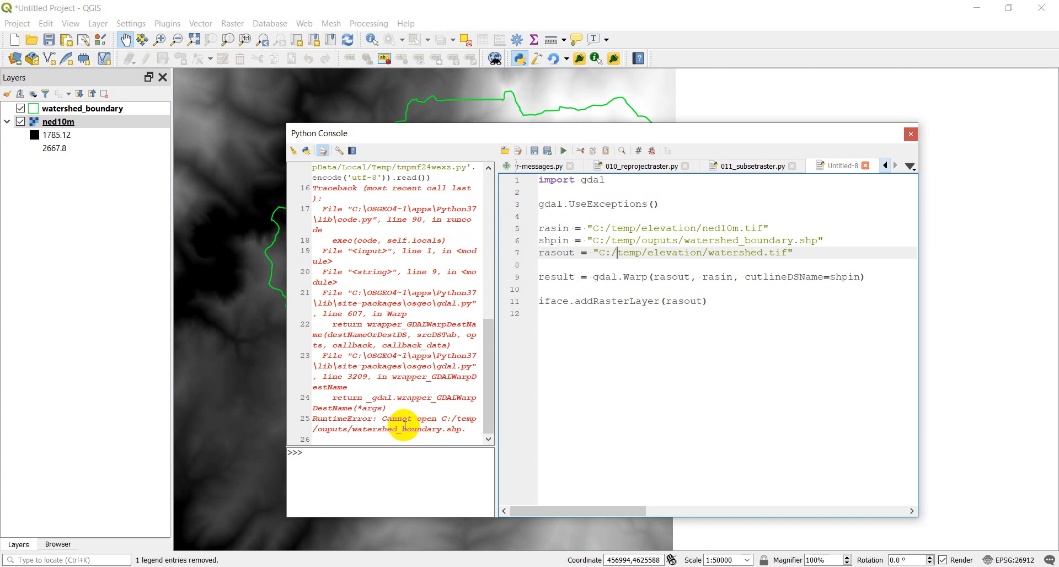
mouse_move(376, 432)
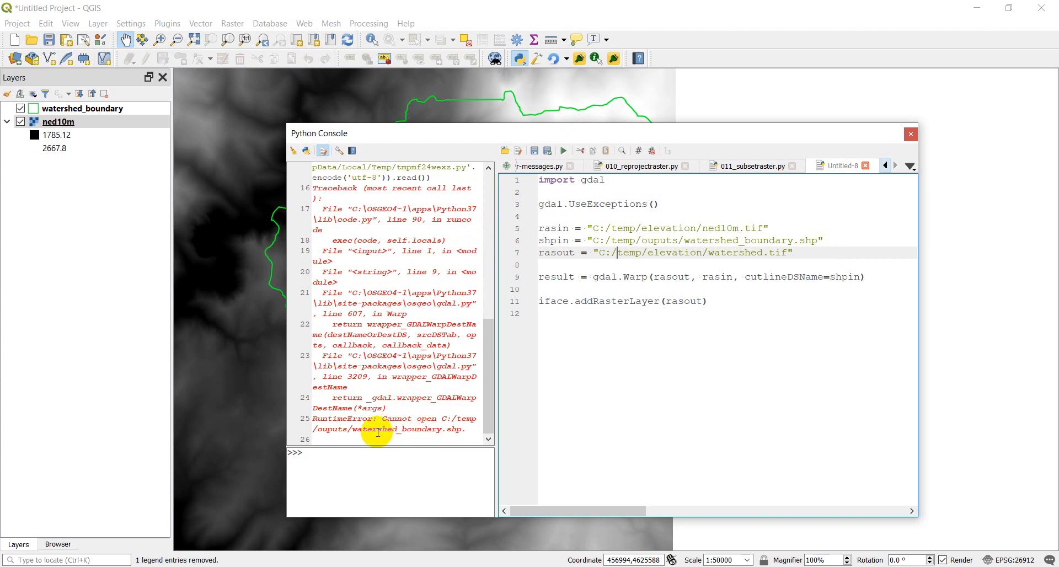
mouse_move(429, 428)
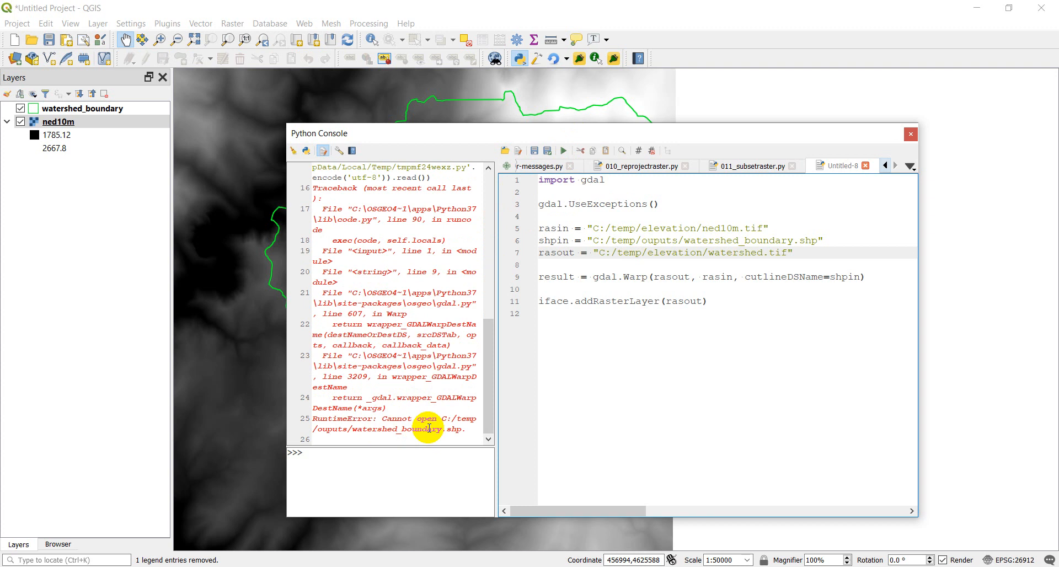
- Remove the watershed_boundary layer from the project and rerun the clipping script
click(85, 108)
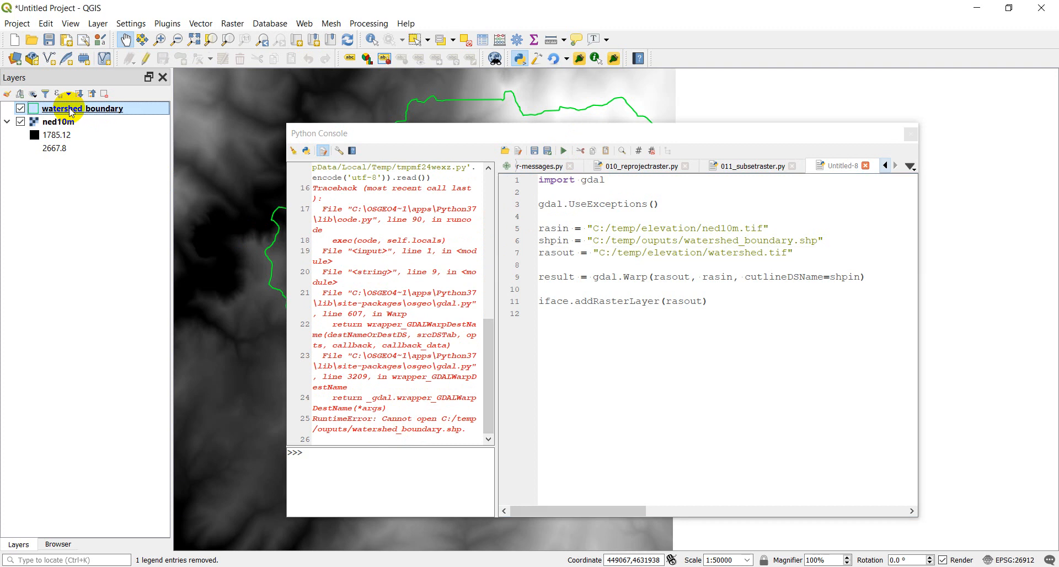
right_click(78, 108)
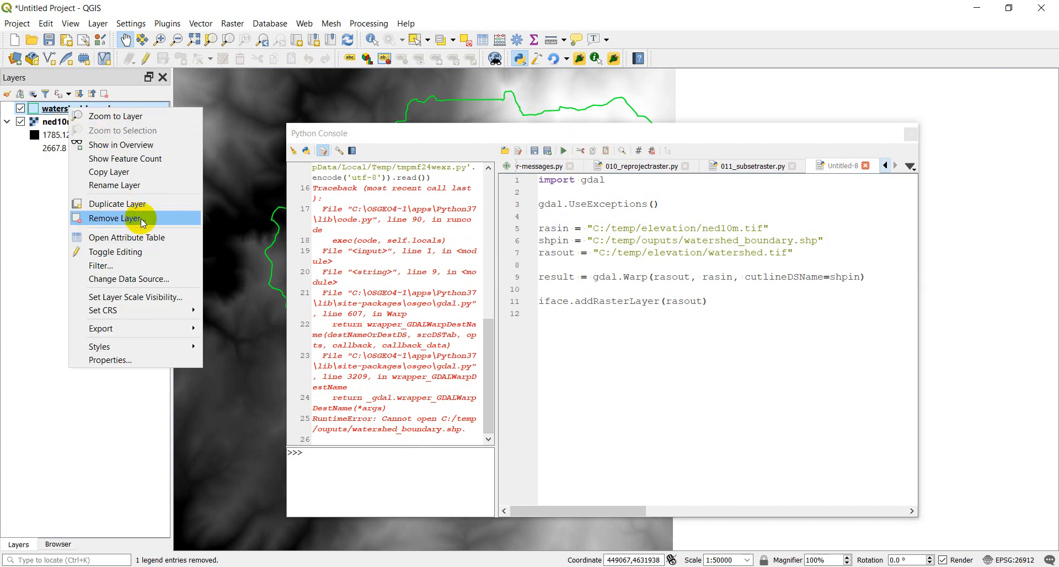
click(118, 218)
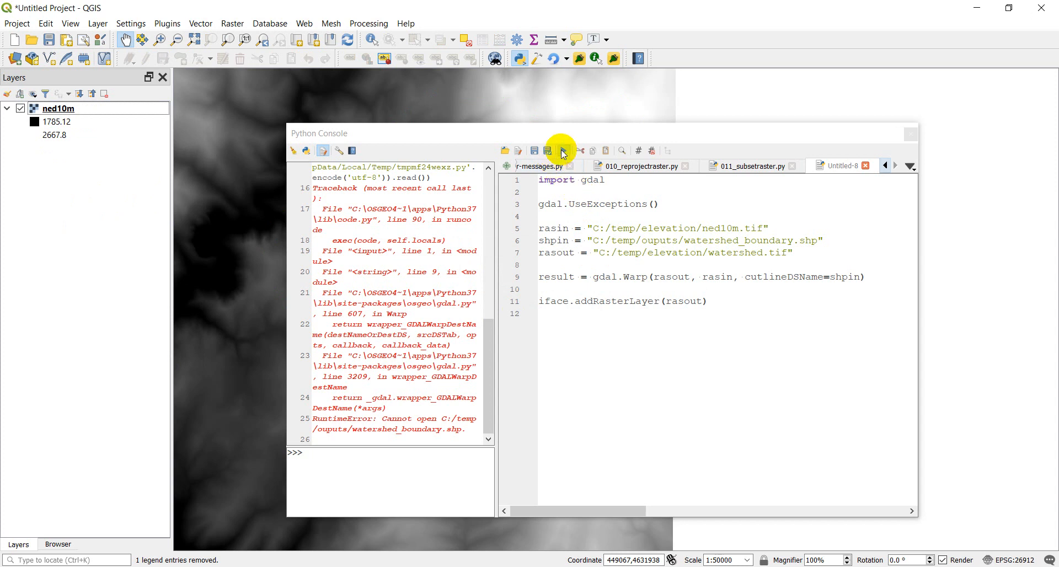
click(561, 150)
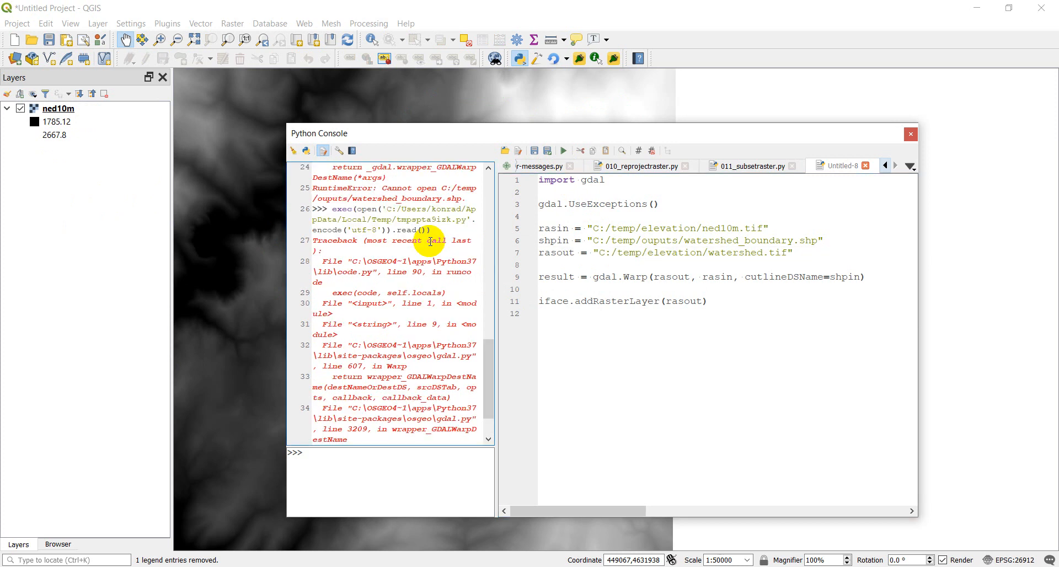
mouse_move(508, 278)
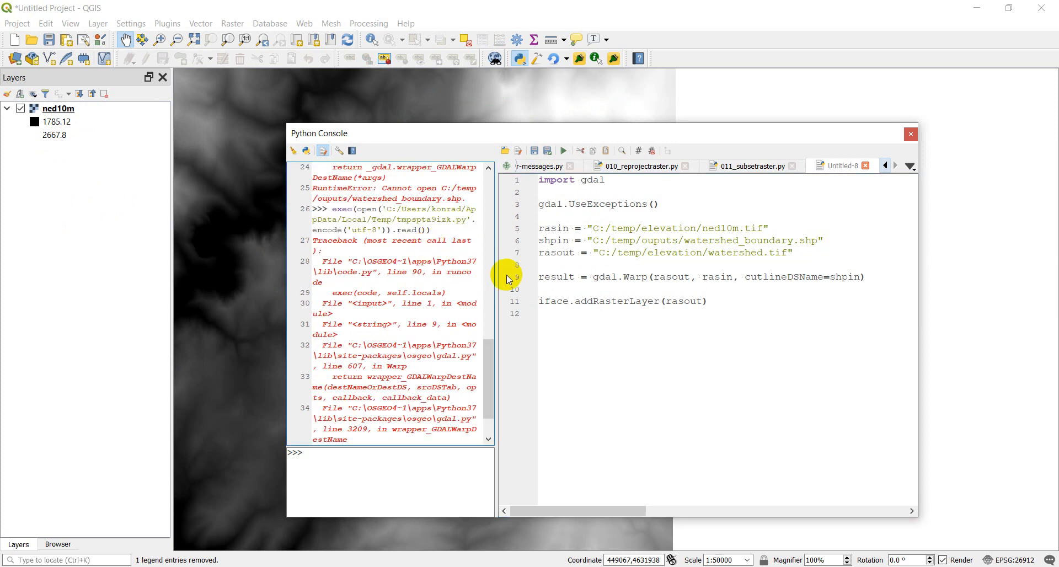
mouse_move(532, 291)
text(t)
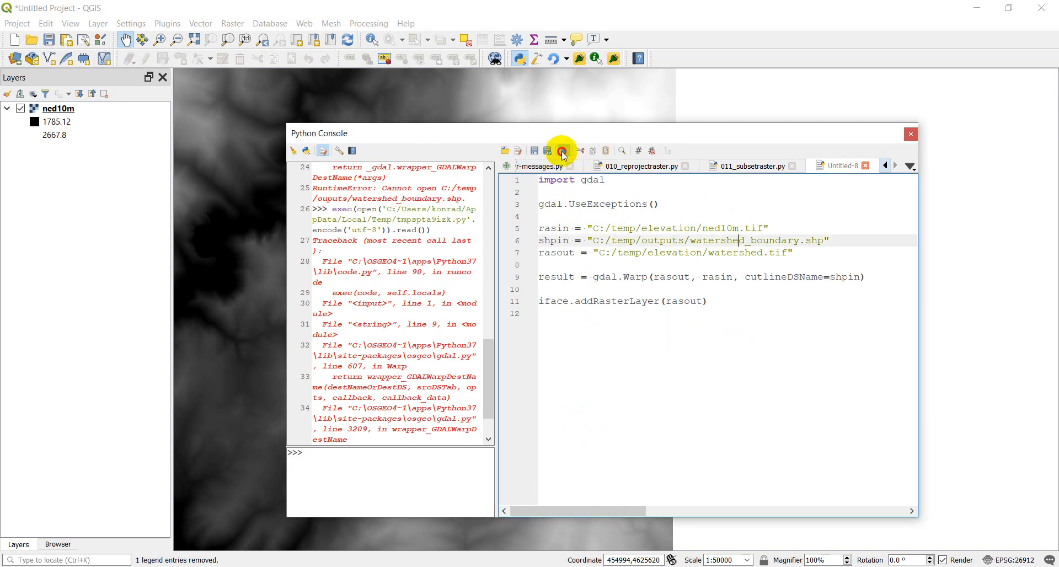
- Run the script to add the clipped watershed raster, then close the Python console
click(562, 151)
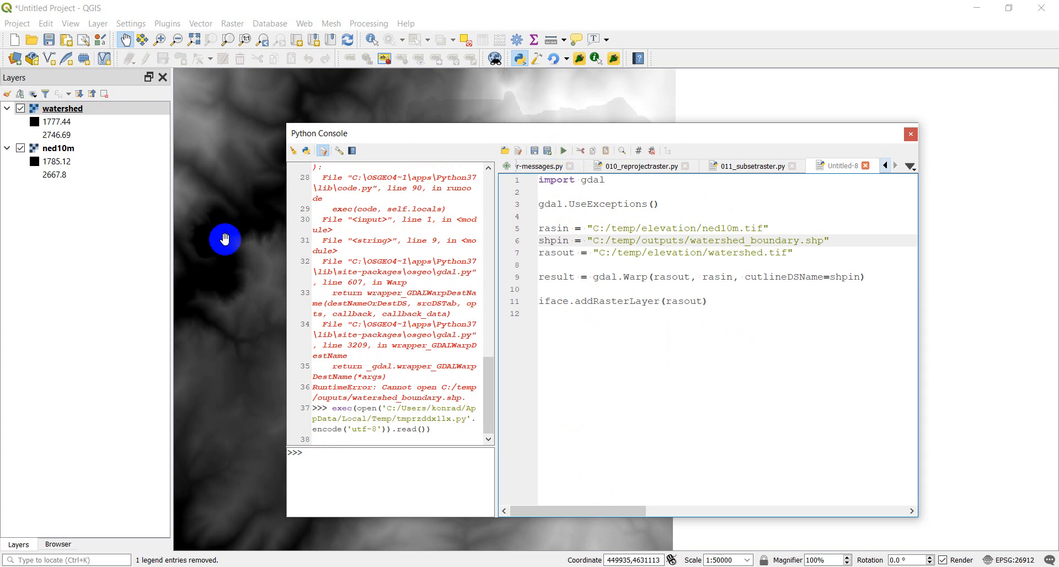
mouse_move(636, 140)
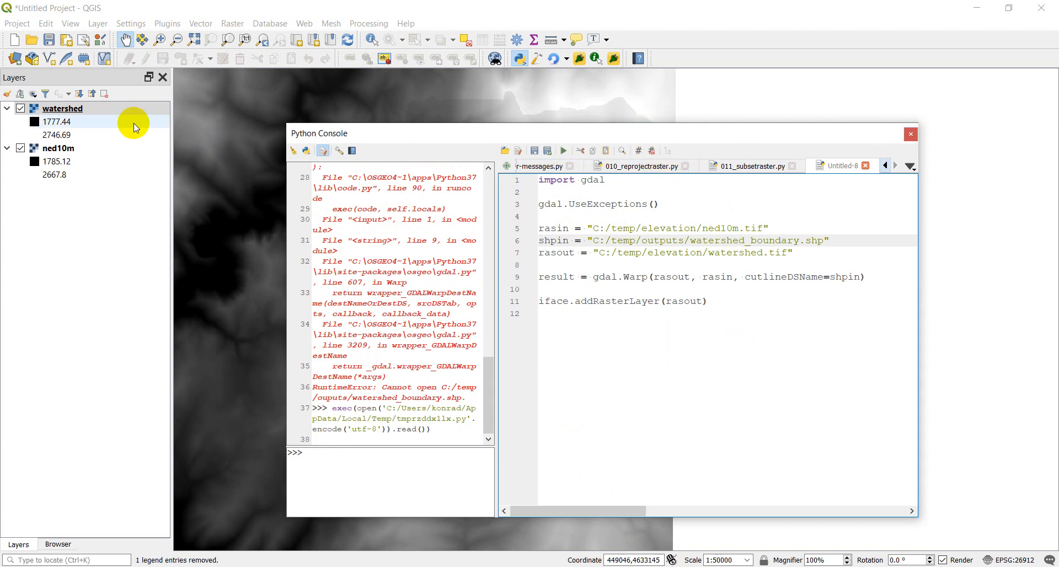
mouse_move(911, 135)
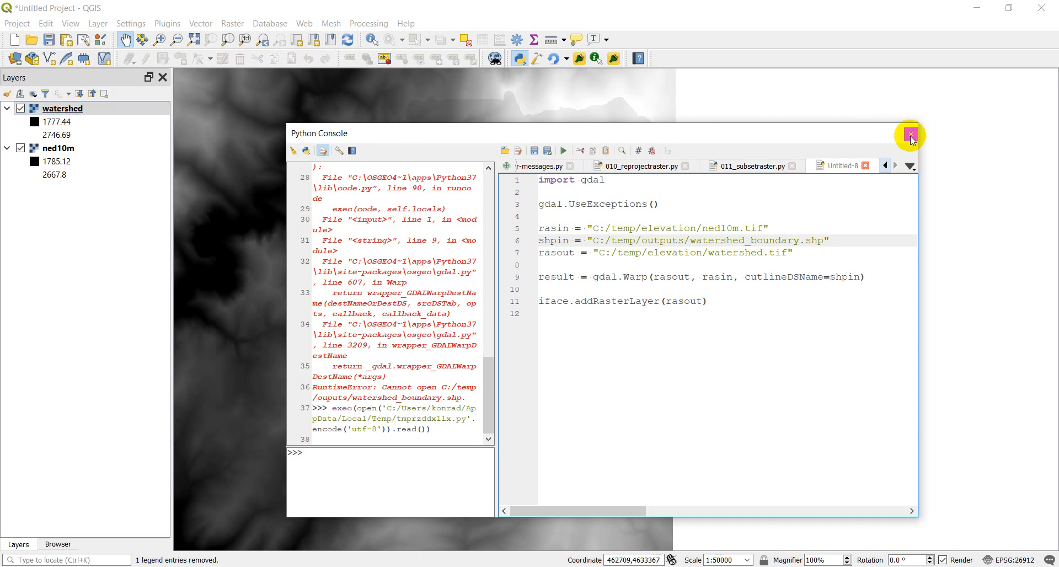
click(909, 134)
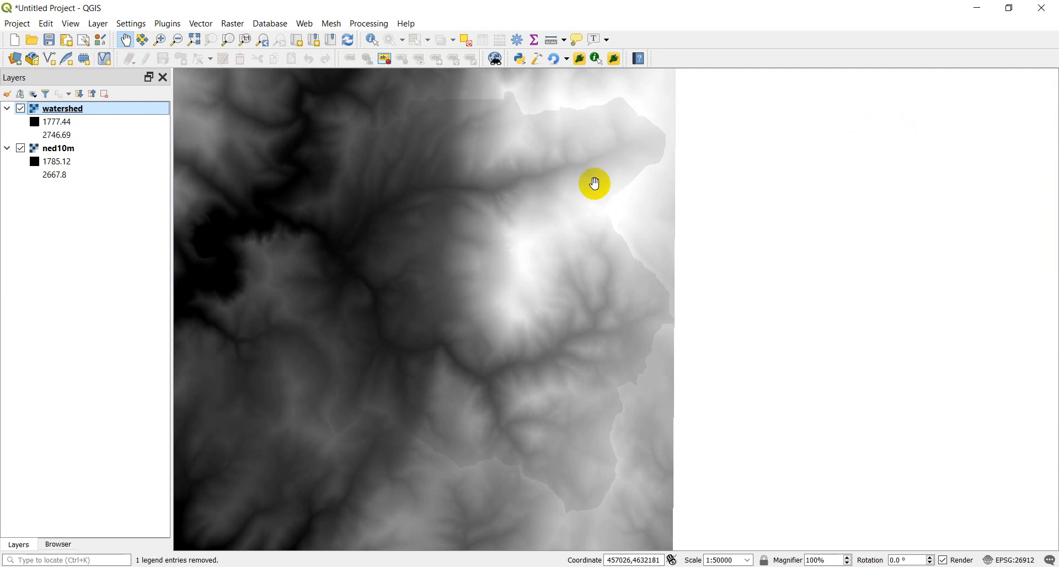
click(57, 545)
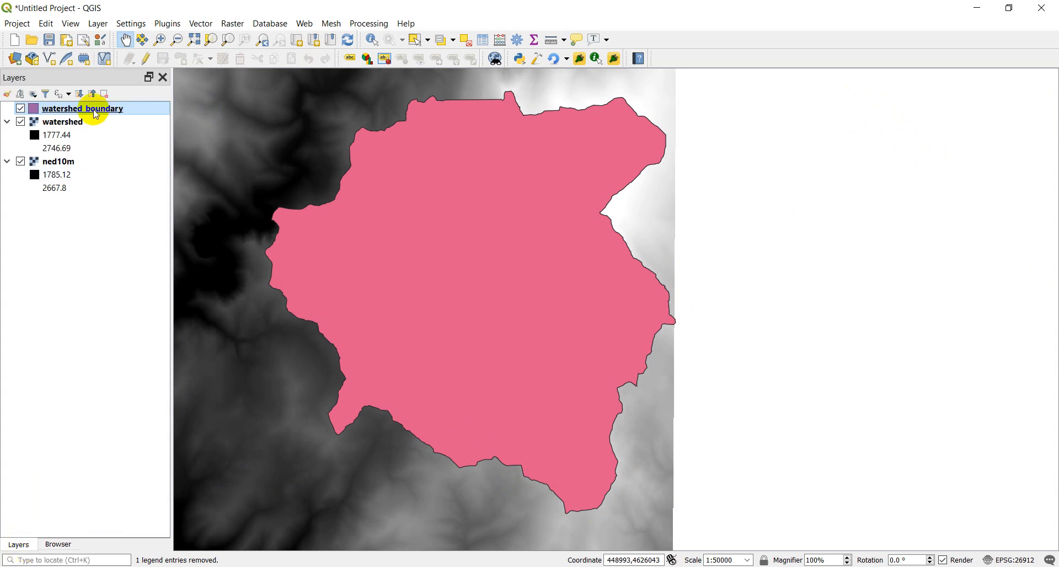
- Give watershed_boundary a No Brush fill, a thicker stroke width and a green stroke color
double_click(82, 108)
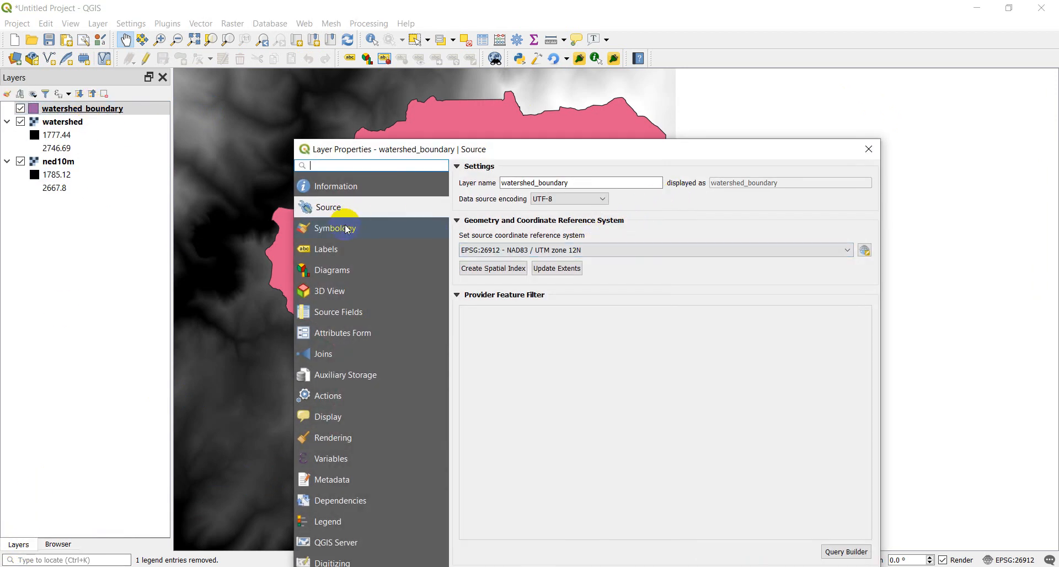
click(337, 228)
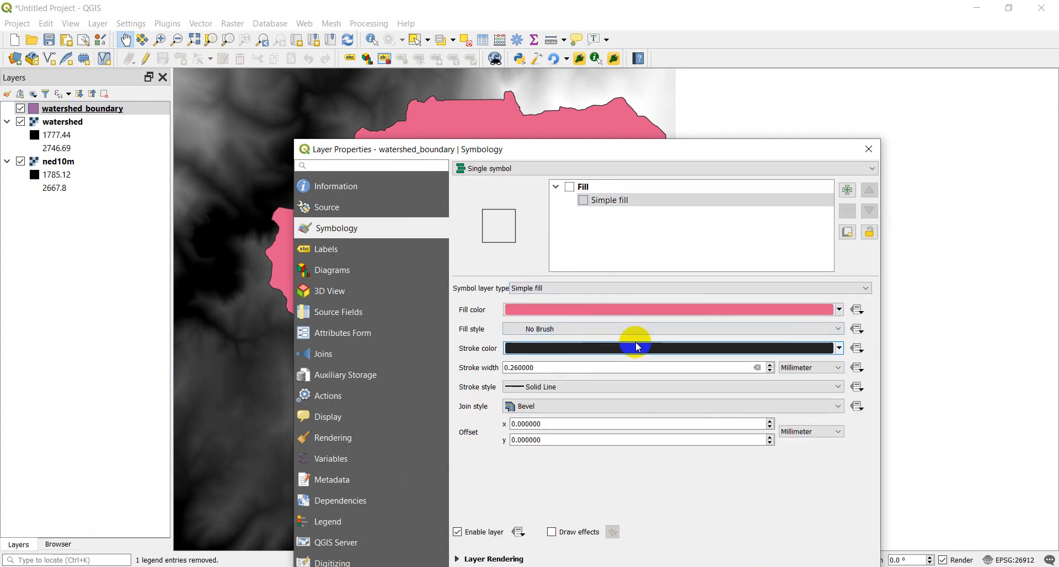
click(768, 364)
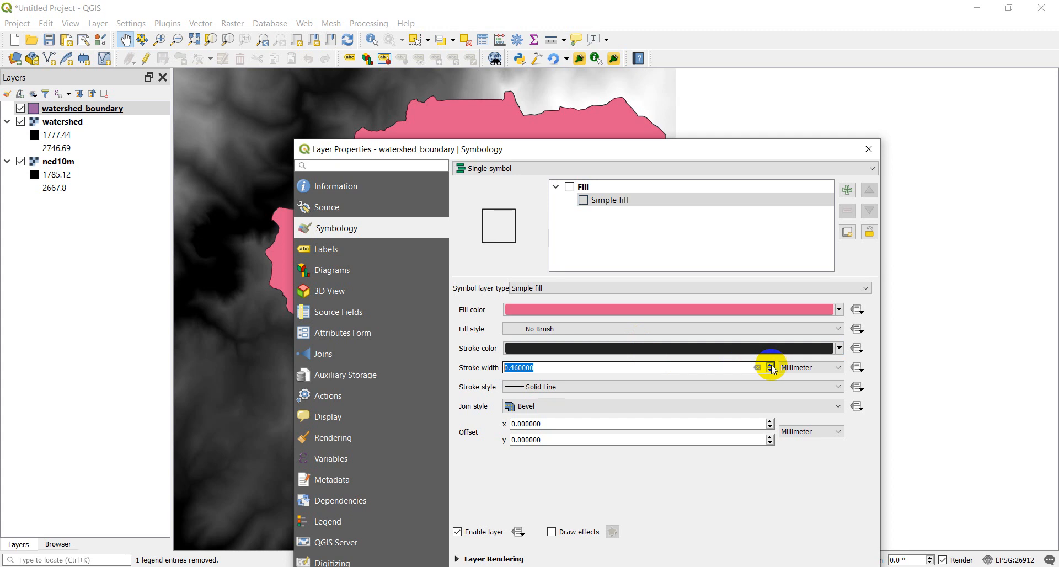
click(839, 348)
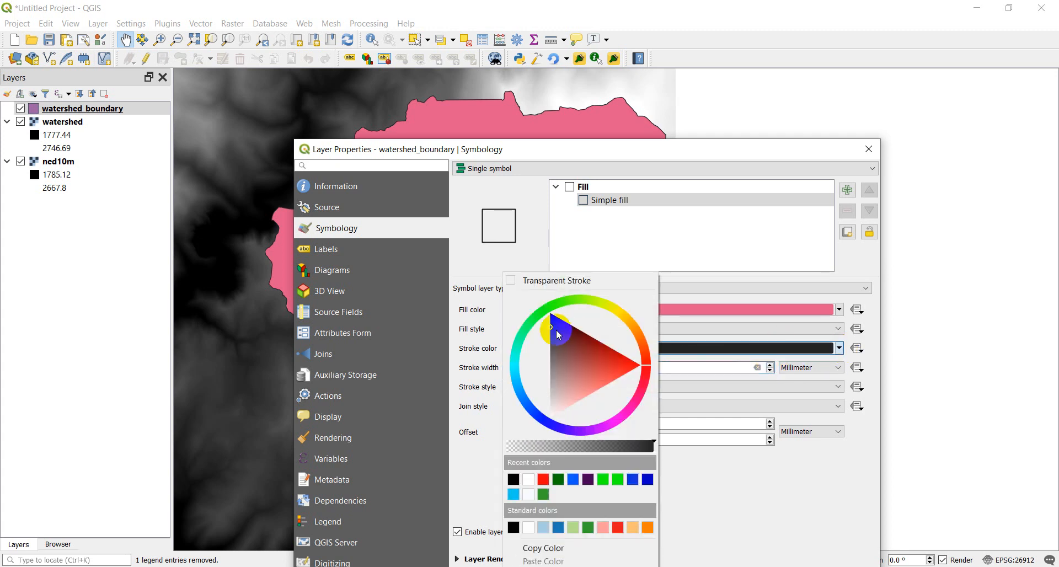
click(551, 319)
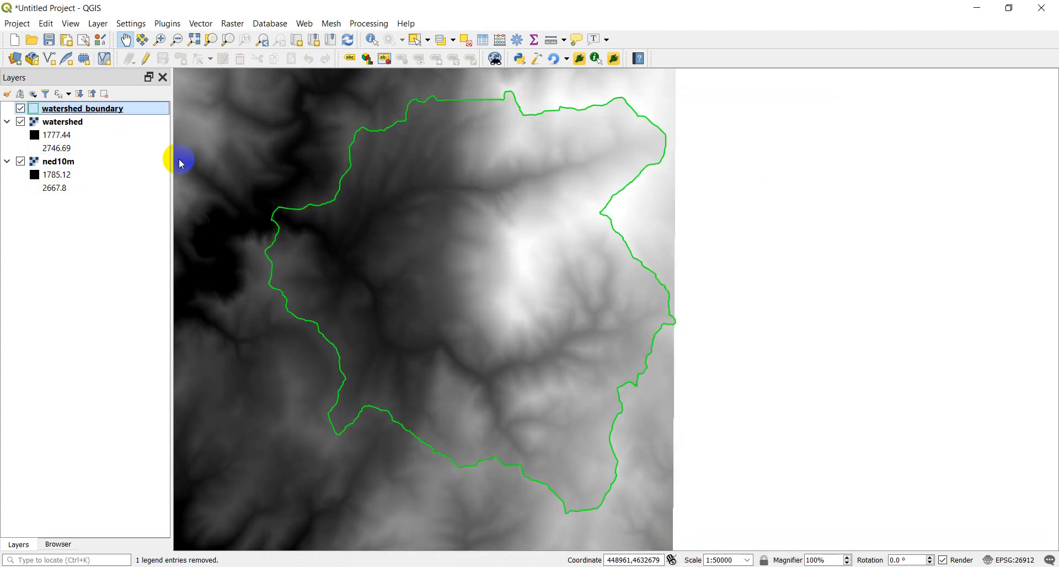
mouse_move(63, 121)
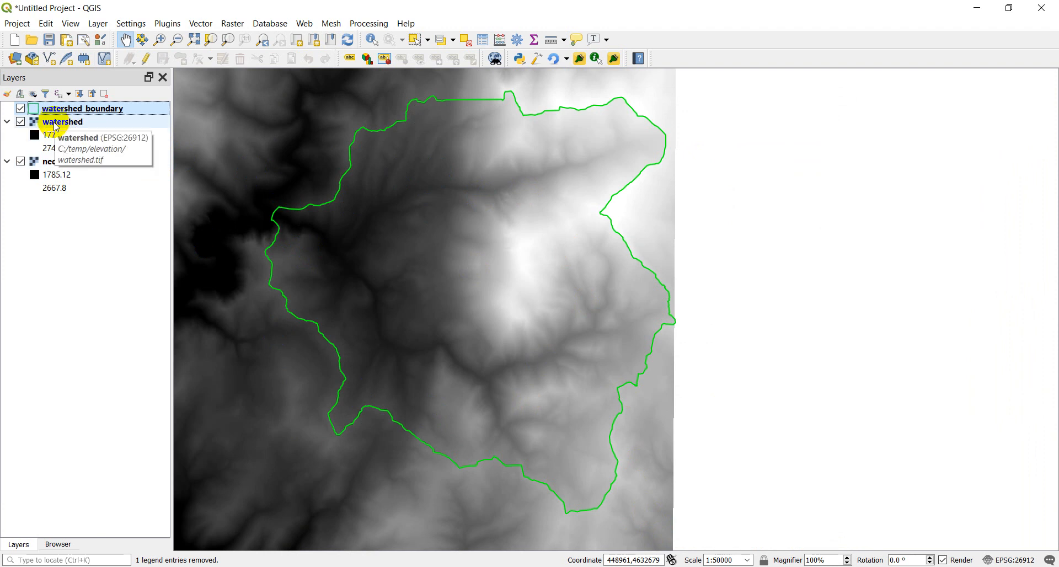
- Render the watershed raster as singleband pseudocolor with a red ramp in 9 classes
double_click(62, 121)
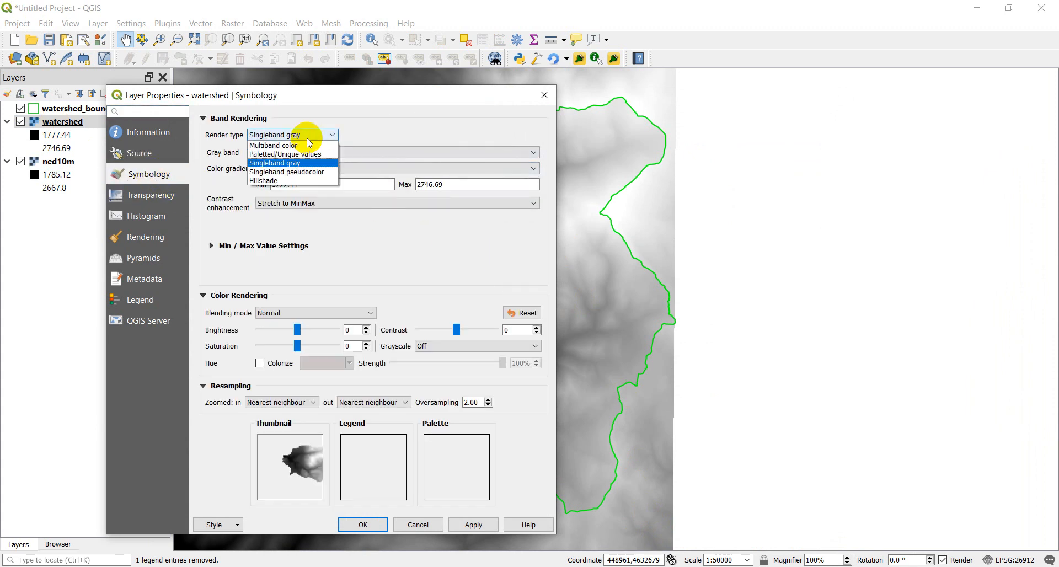
click(287, 171)
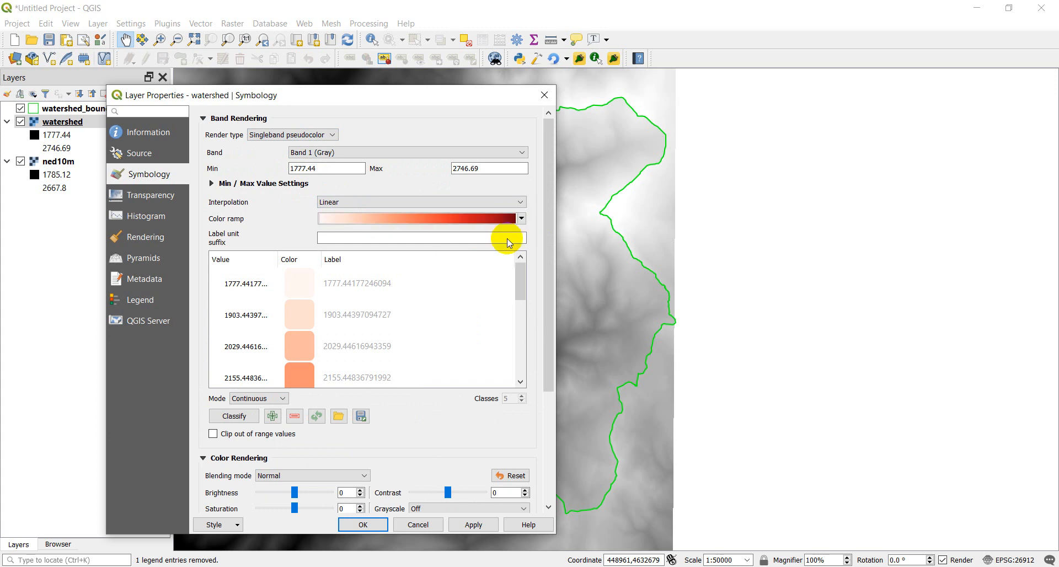
click(363, 525)
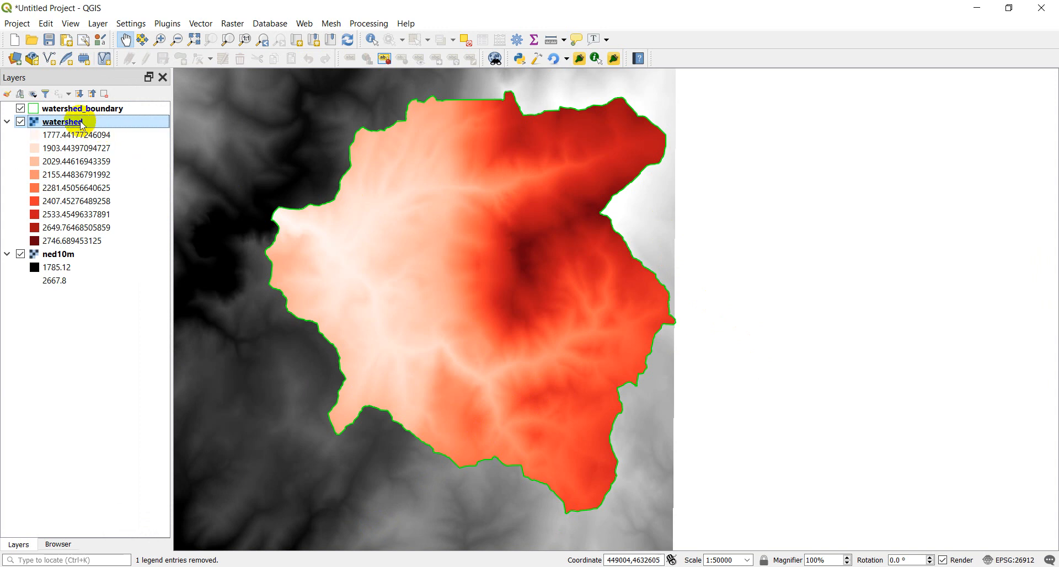
- Inspect the watershed raster's Information page extent, then open ned10m's layer properties
double_click(63, 122)
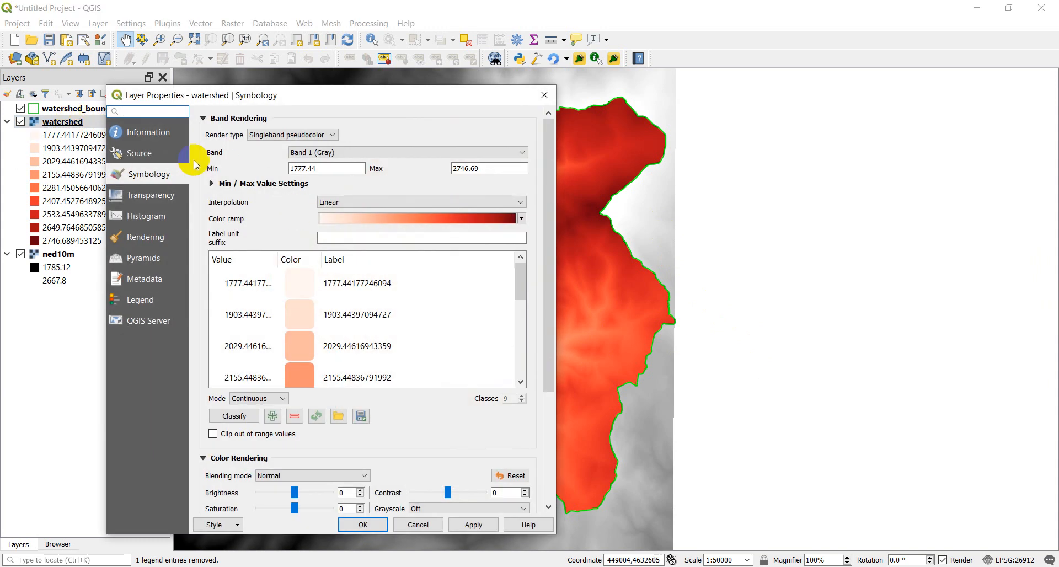
click(147, 132)
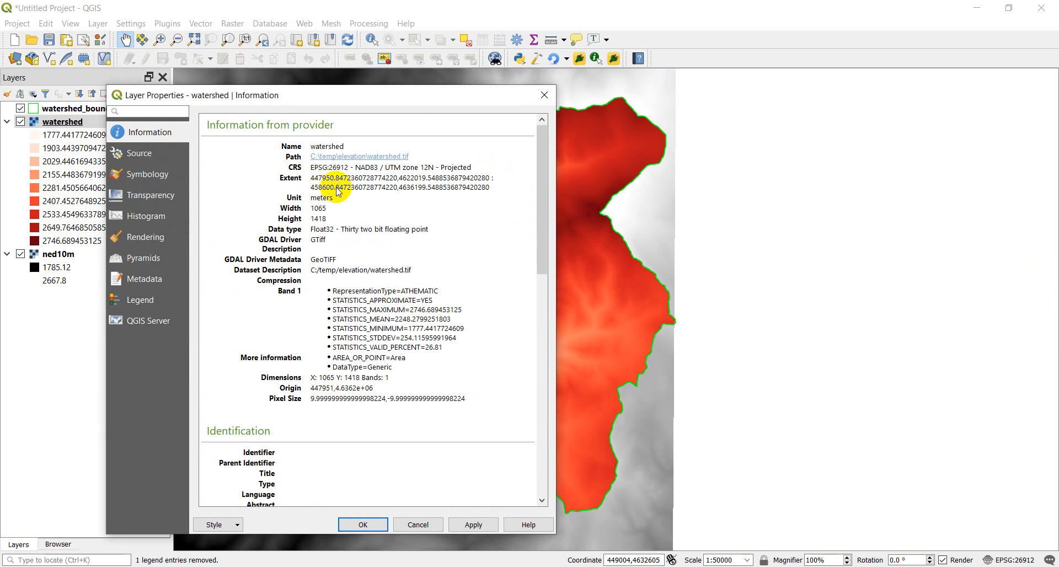
mouse_move(437, 93)
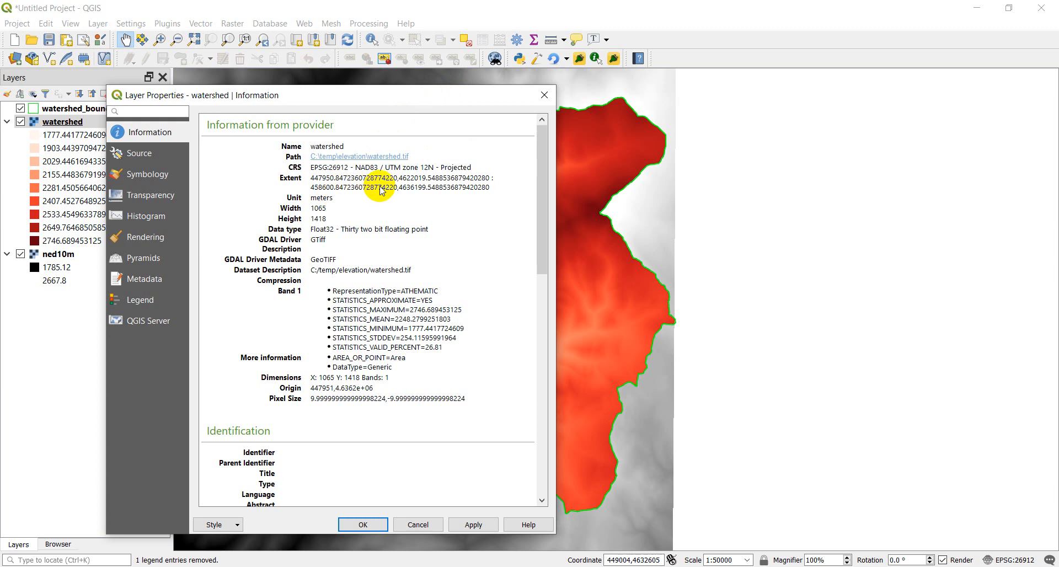
mouse_move(419, 184)
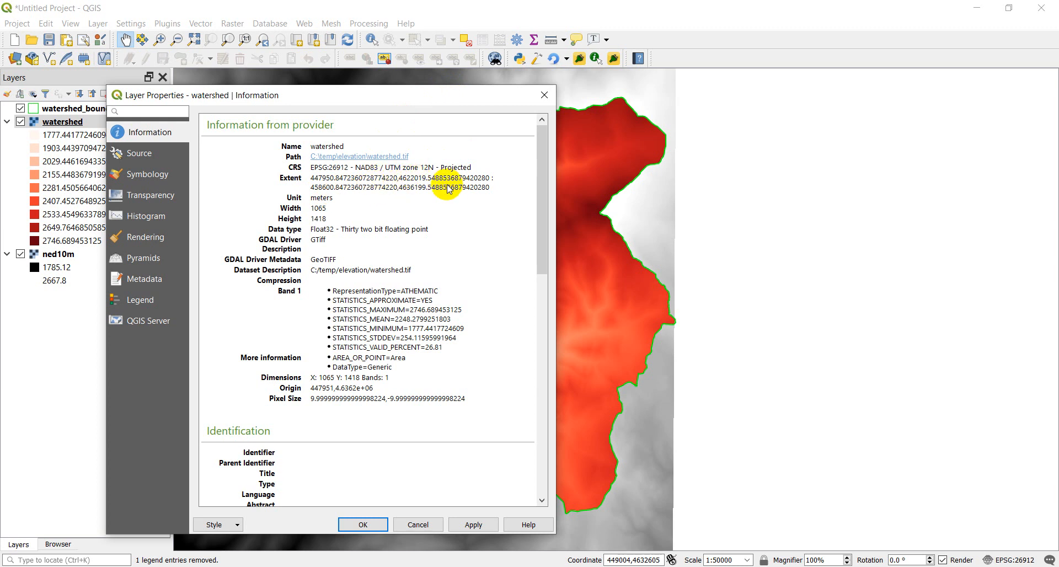
mouse_move(409, 187)
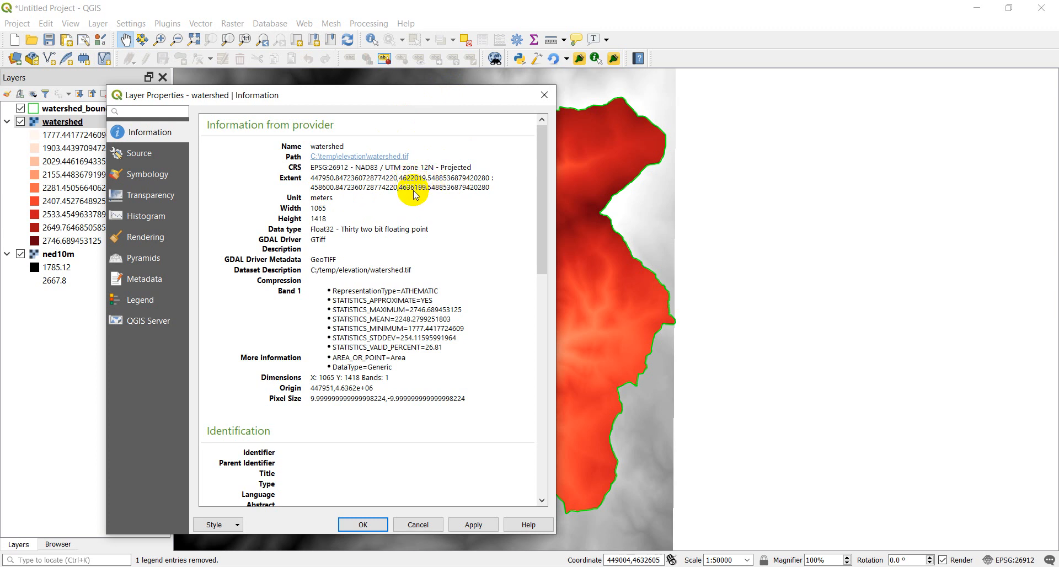
mouse_move(292, 196)
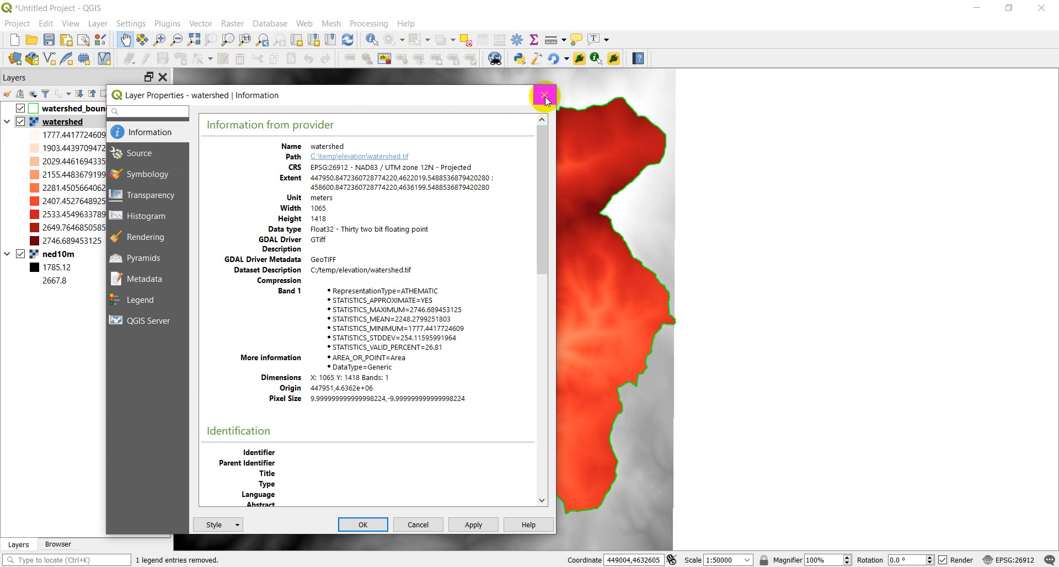
click(545, 95)
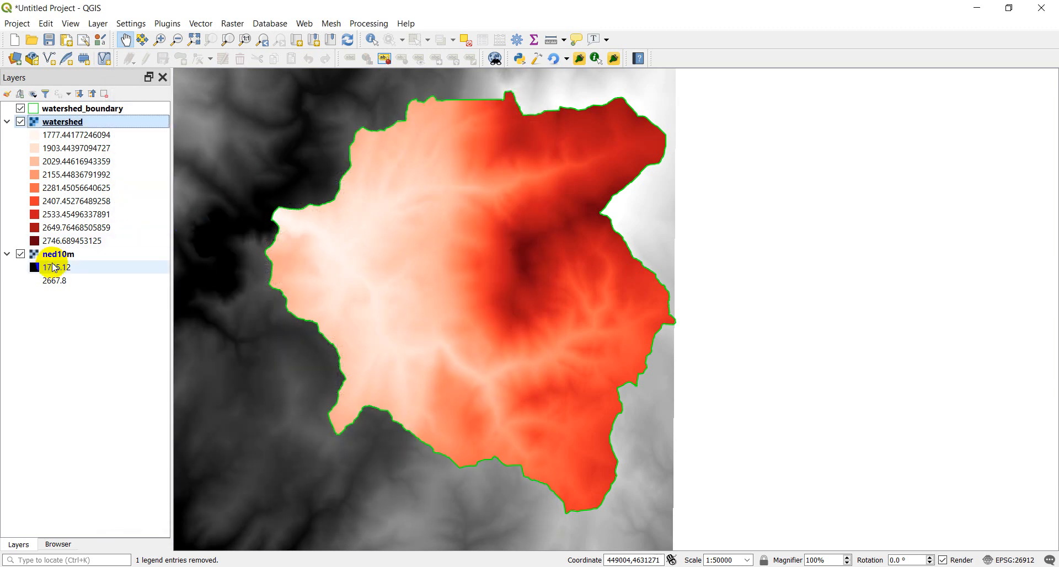
double_click(59, 253)
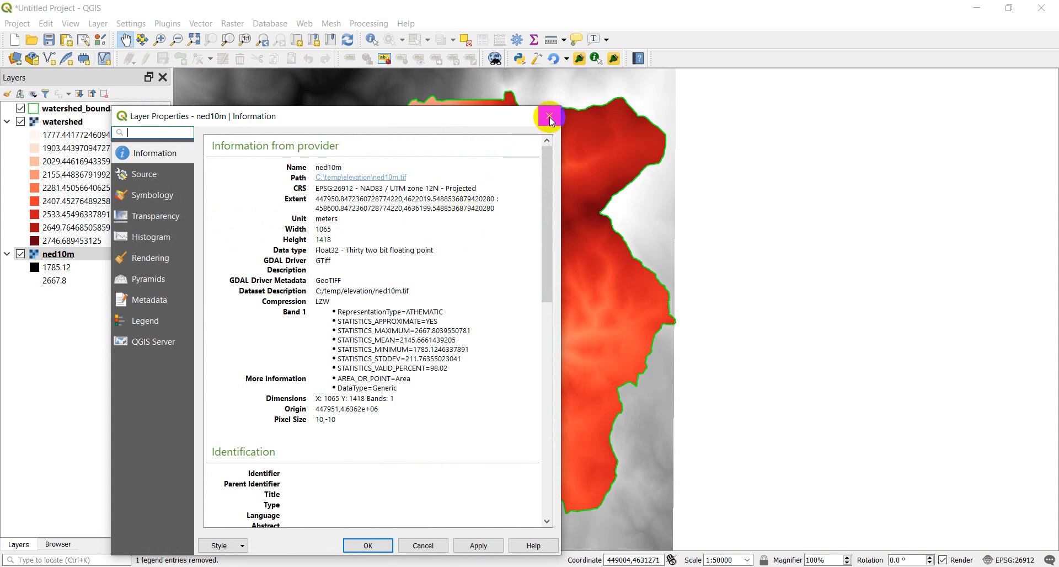
- Close ned10m properties and highlight cropToCutline in the GDAL WarpOptions docs
click(548, 115)
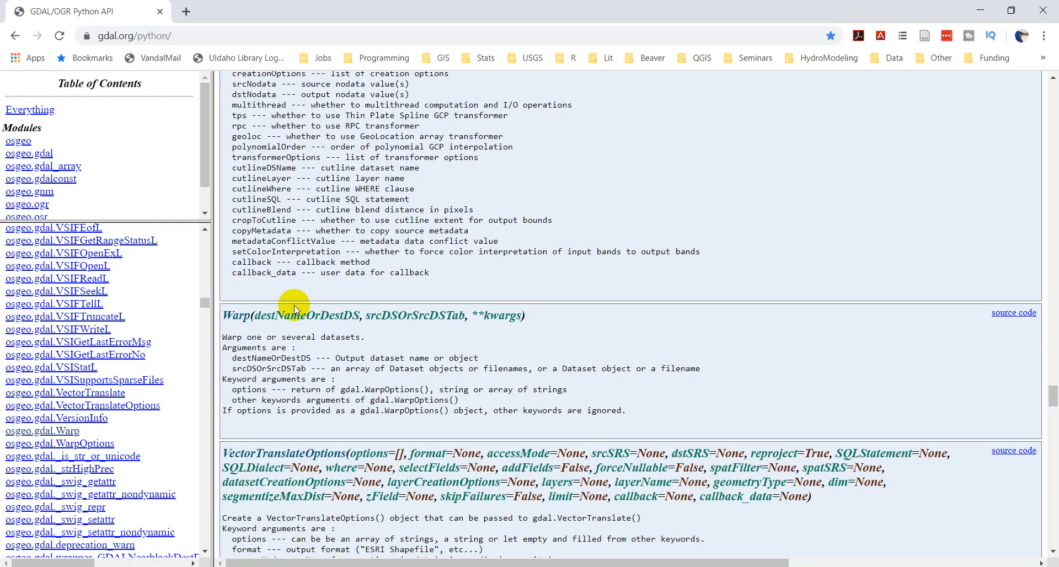
double_click(259, 221)
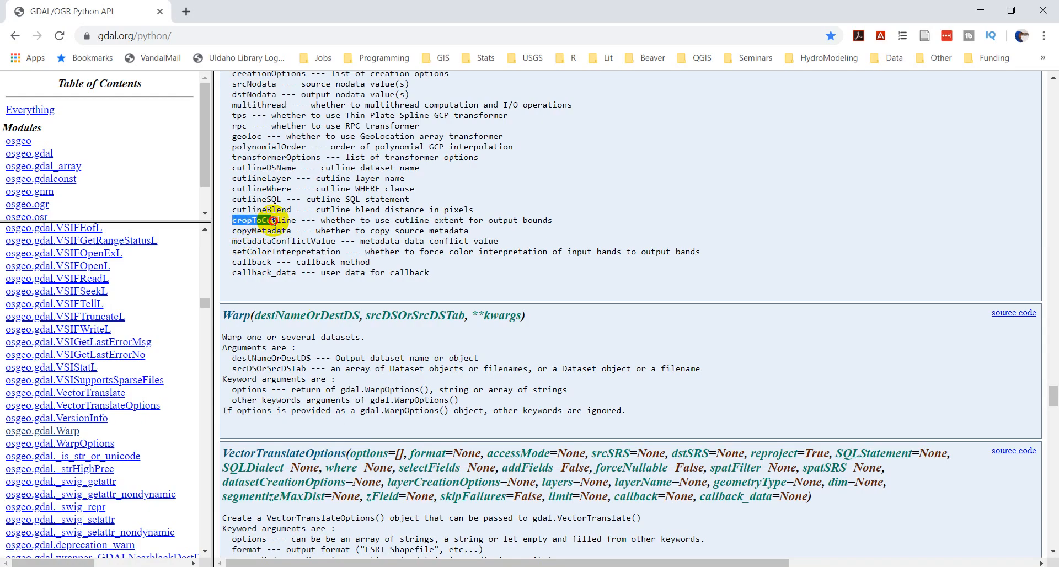
double_click(262, 221)
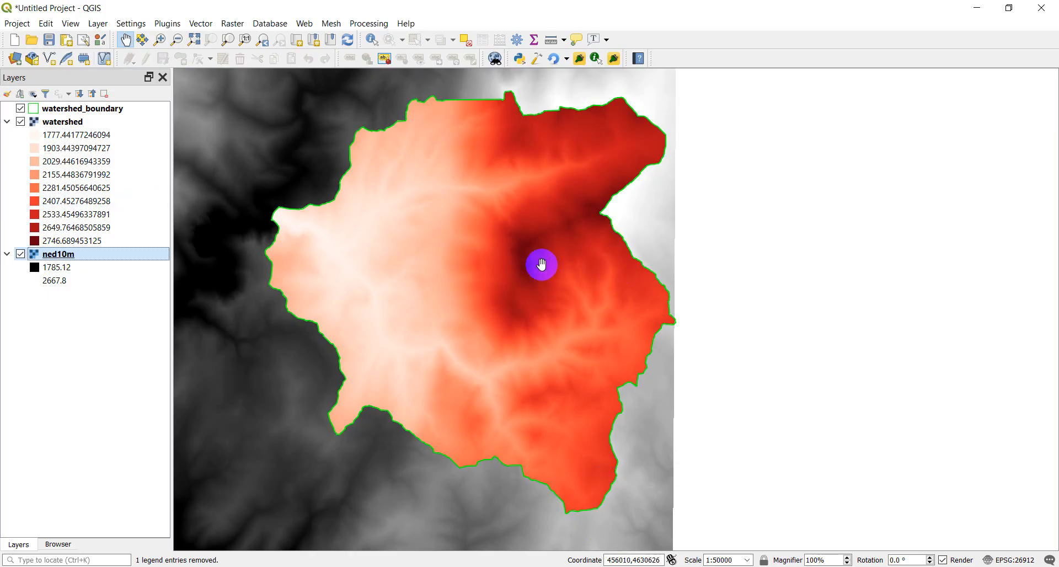
- Zoom to the watershed layer's full extent using Zoom to Layer
right_click(62, 121)
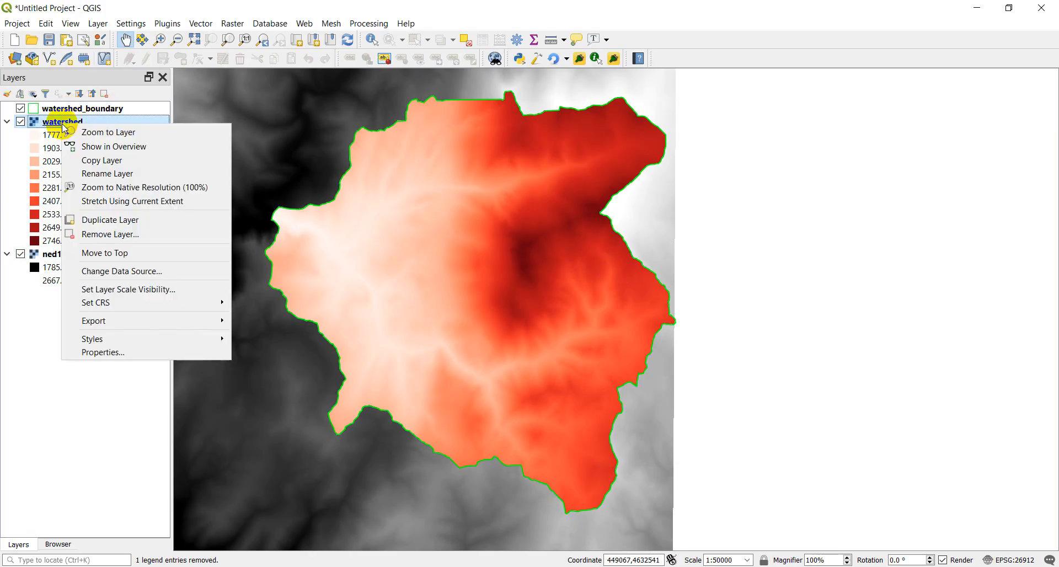
click(109, 132)
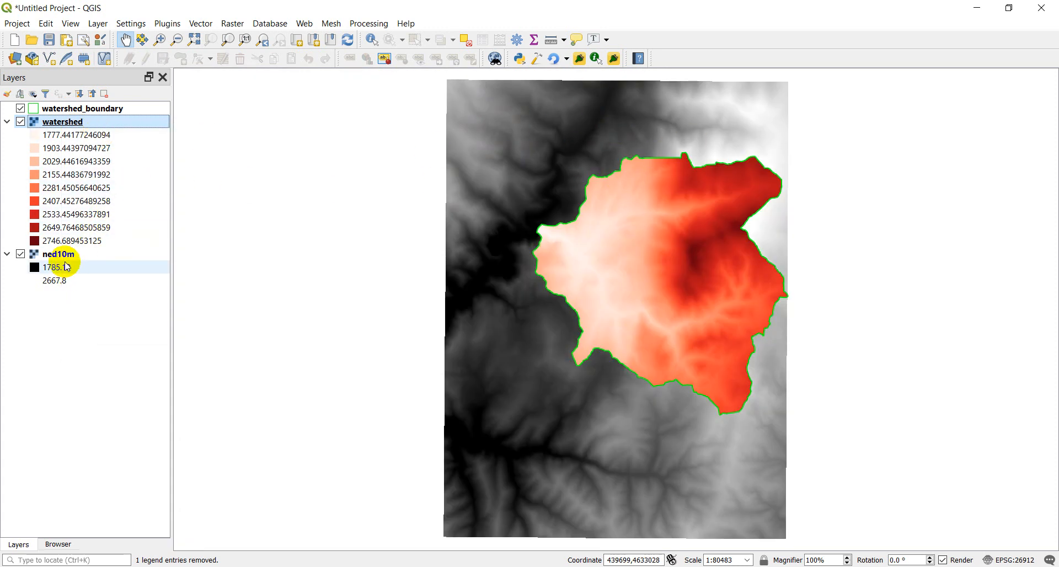
mouse_move(60, 259)
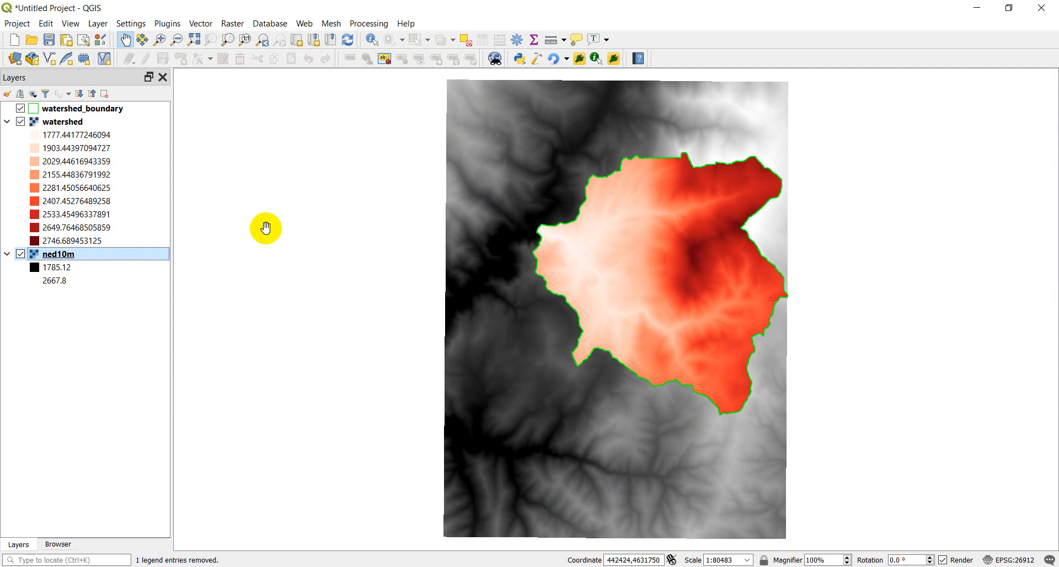
- In the Python Console script, add cropToCutline=True to the gdal.Warp call on line 10
click(167, 23)
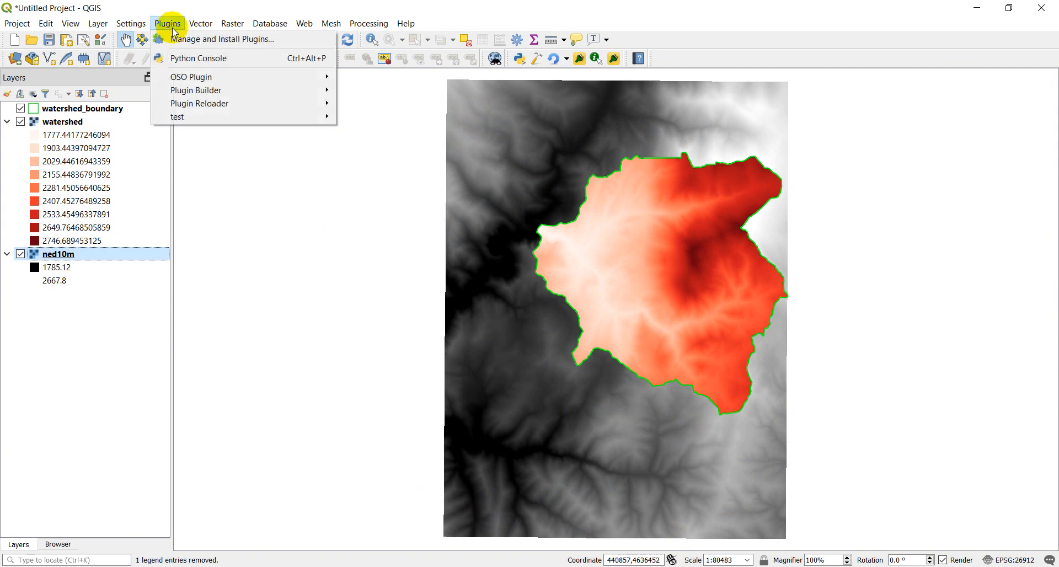
click(199, 58)
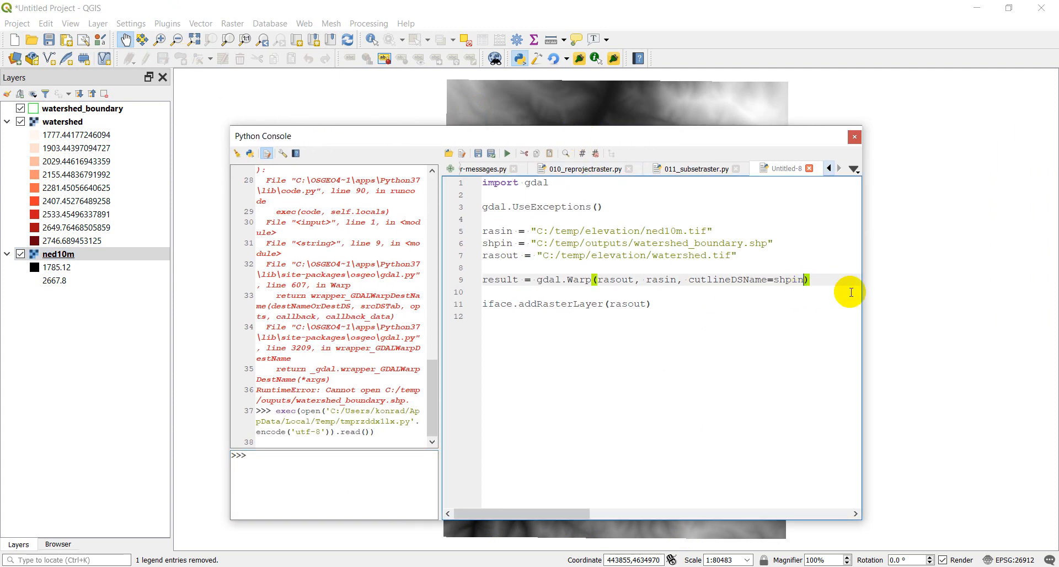
text(, \)
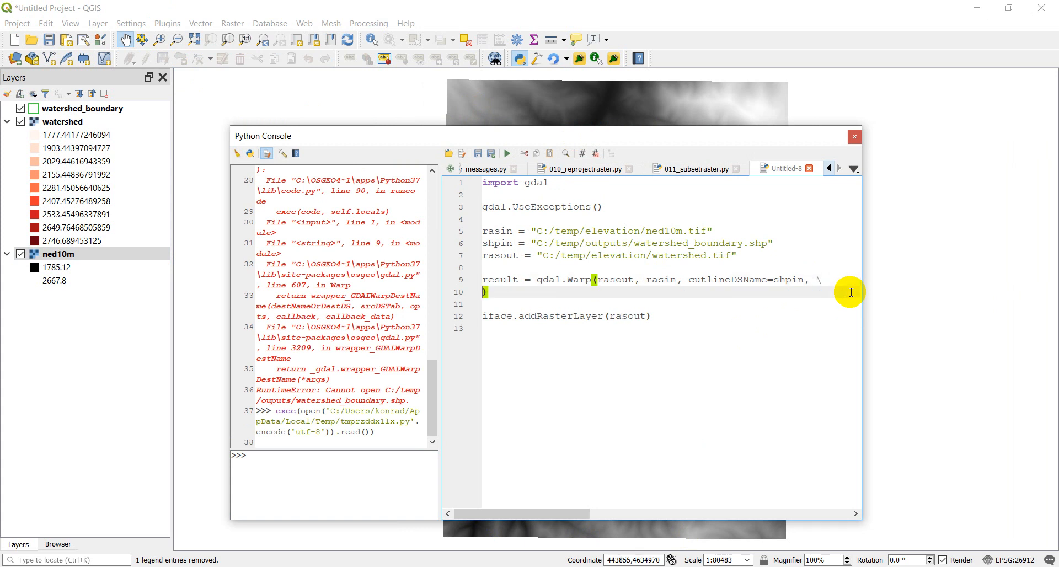
text(cropToCutline)
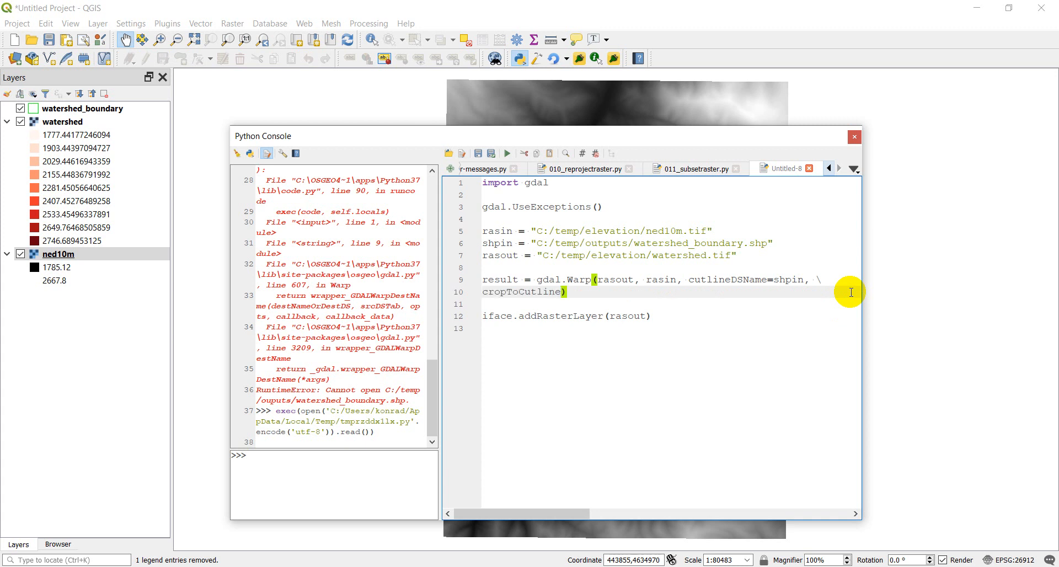
text(=T)
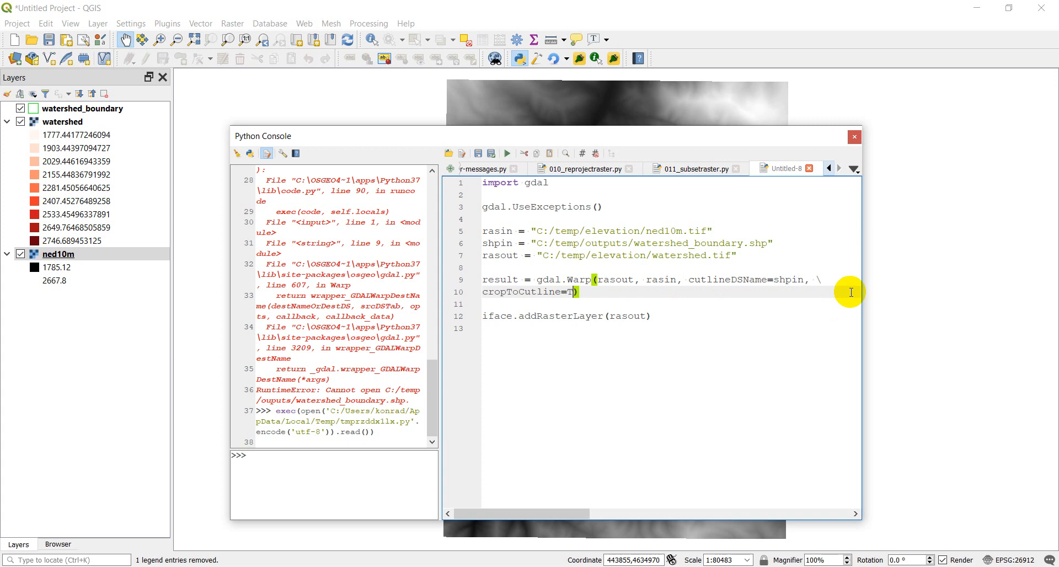
text(rue)
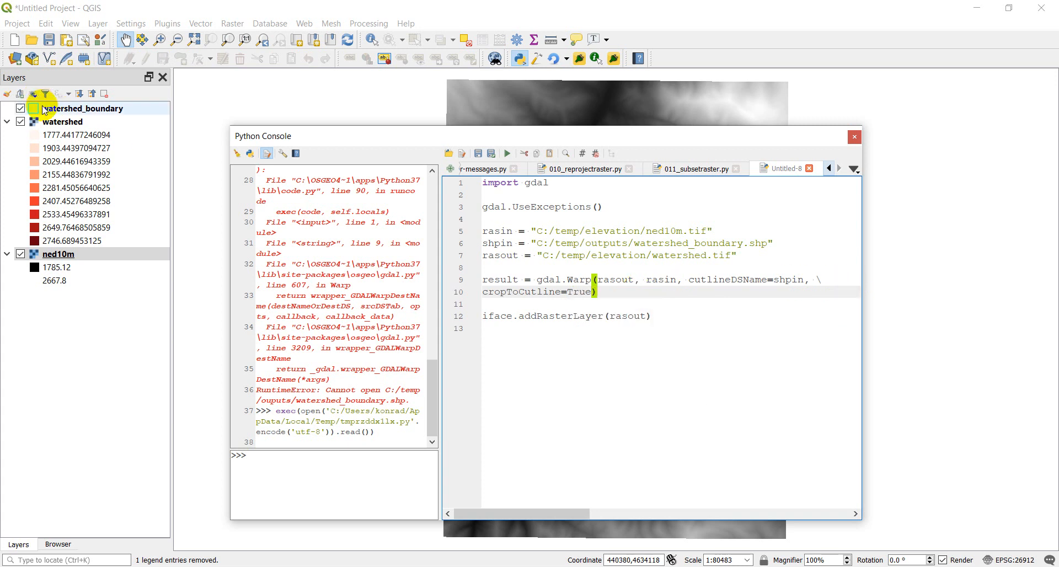
right_click(62, 121)
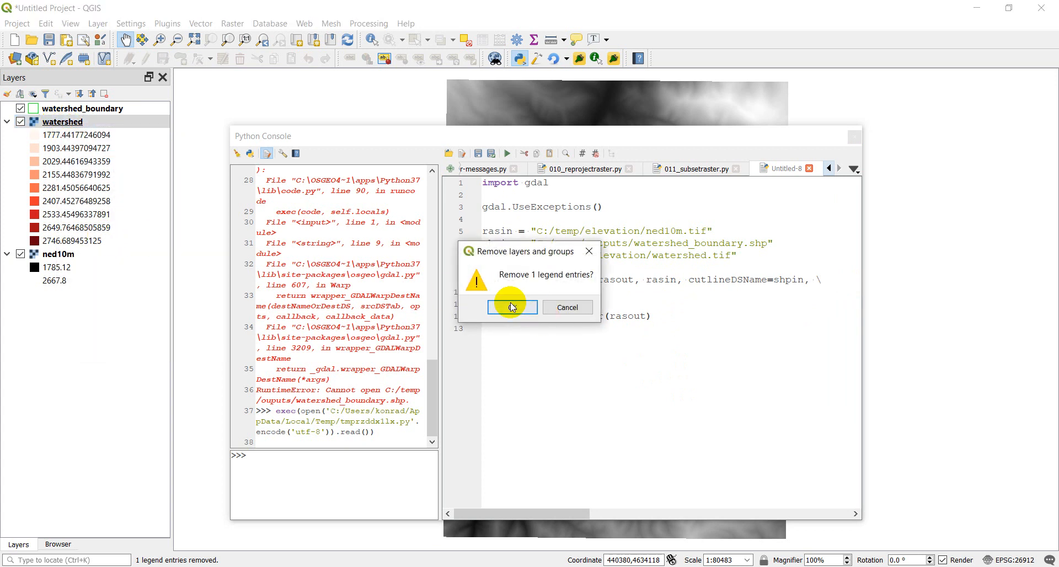
- Remove the old watershed layer, rerun the cropToCutline clipping script, and close the console
click(512, 307)
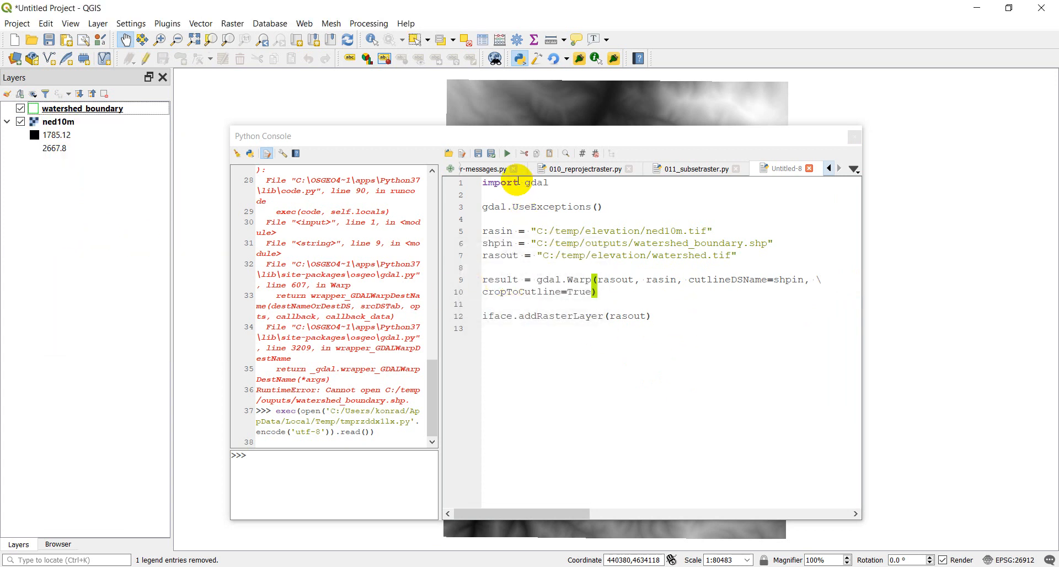
click(506, 153)
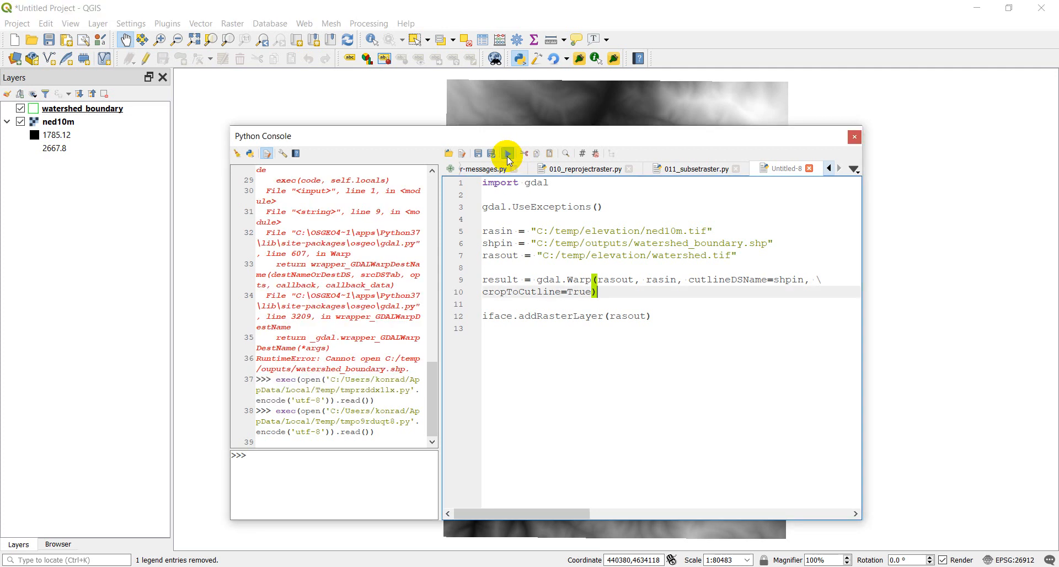
click(506, 154)
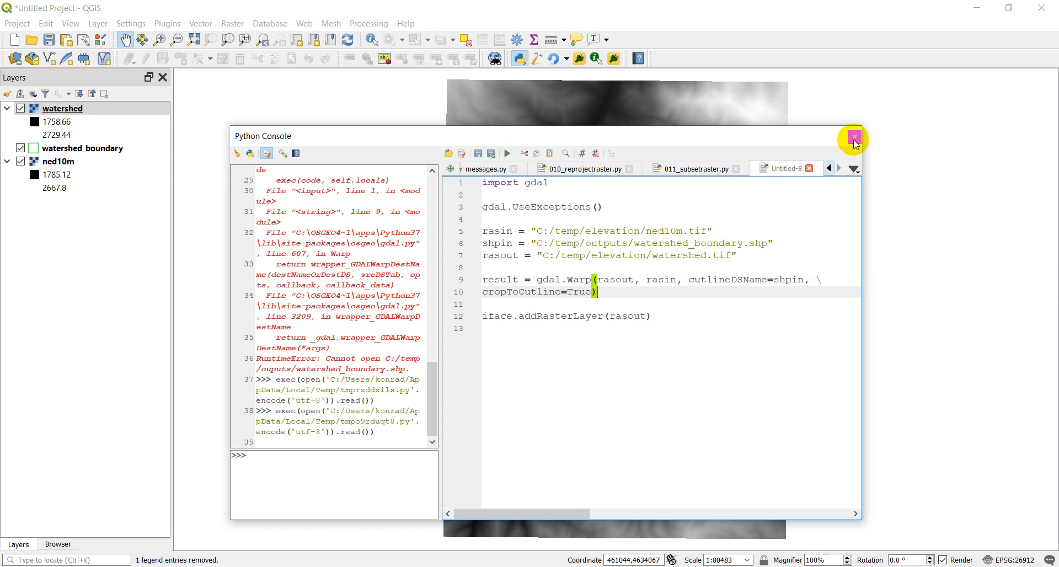
mouse_move(854, 138)
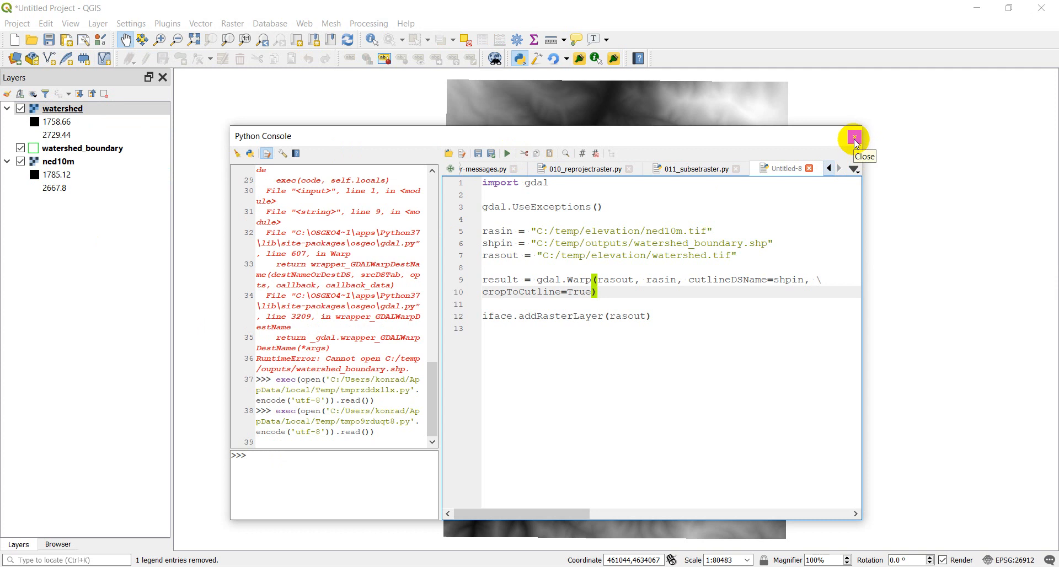
click(853, 137)
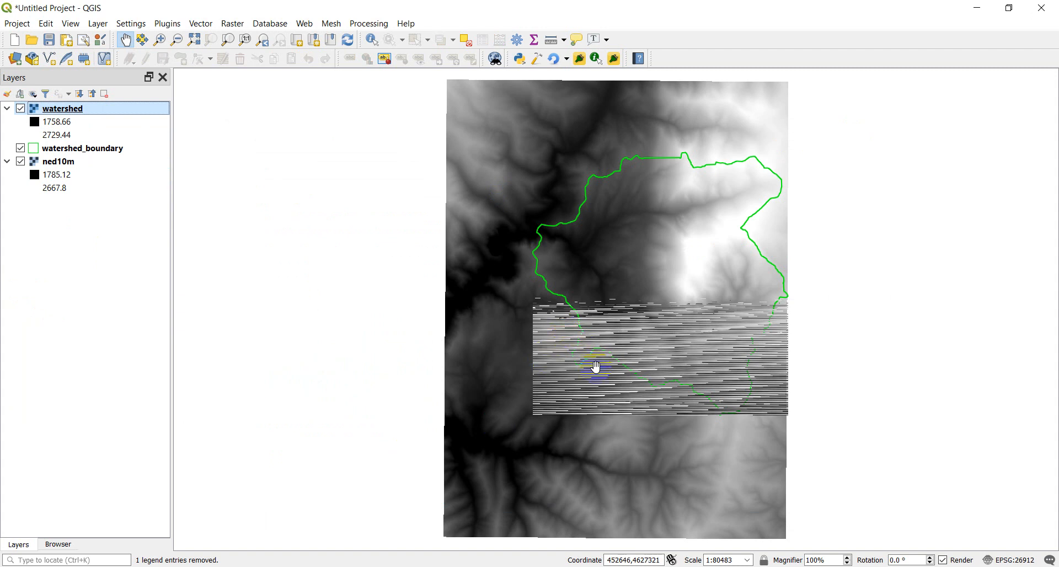
click(21, 109)
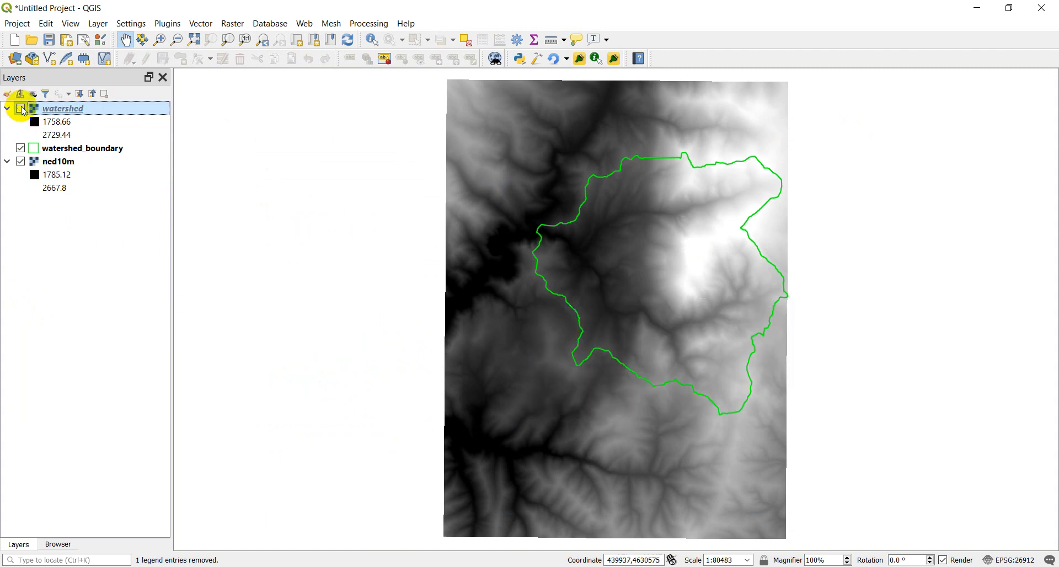
click(21, 108)
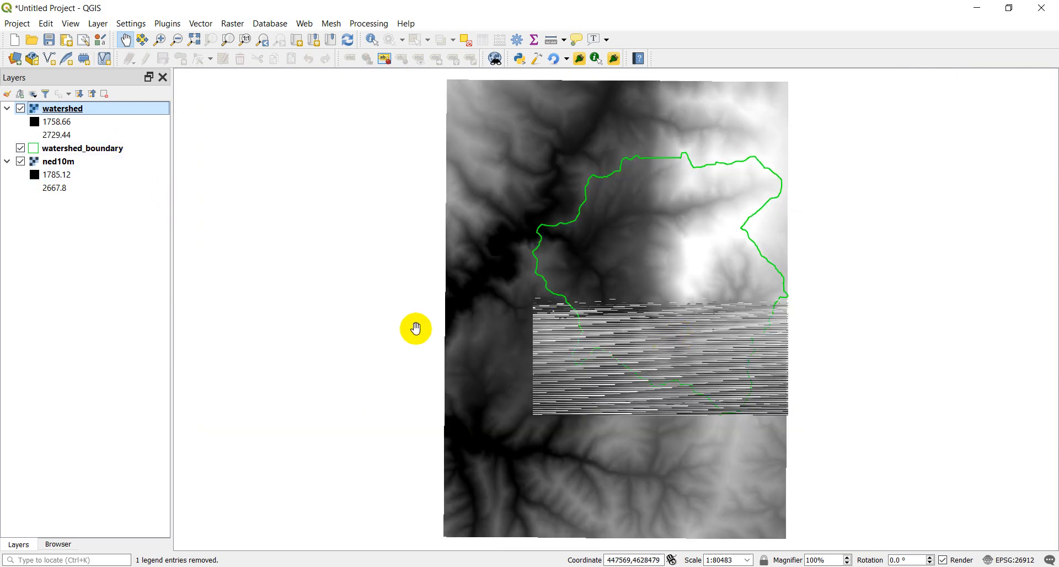
mouse_move(223, 282)
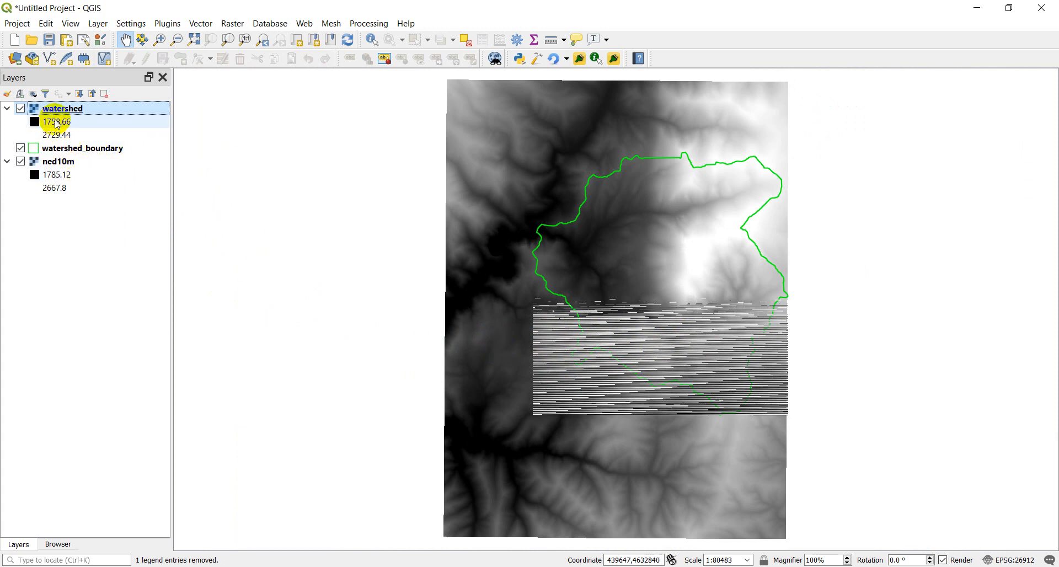
mouse_move(62, 114)
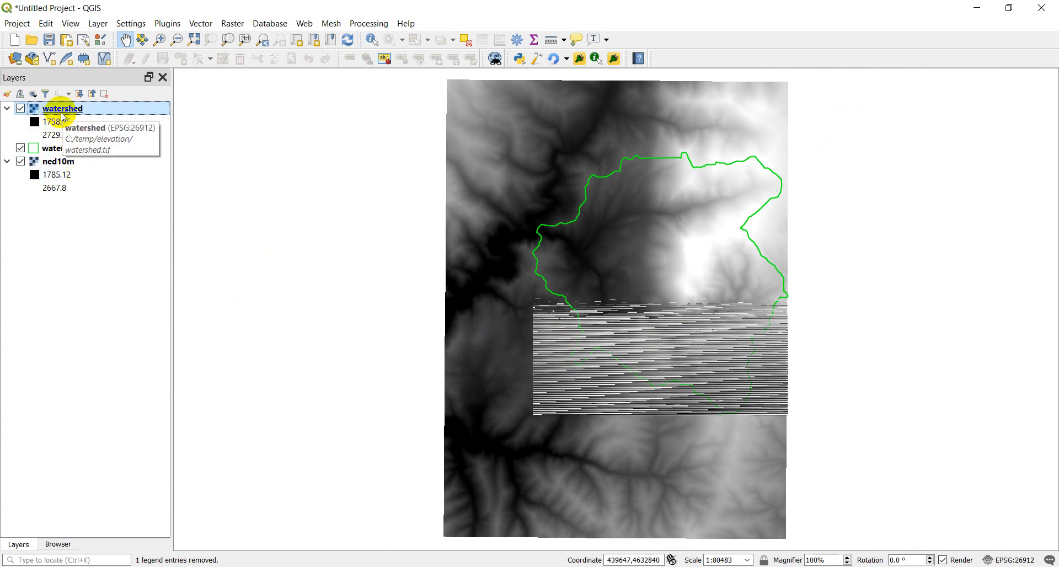
- Render the new striped watershed layer as singleband pseudocolor with the red ramp
double_click(62, 108)
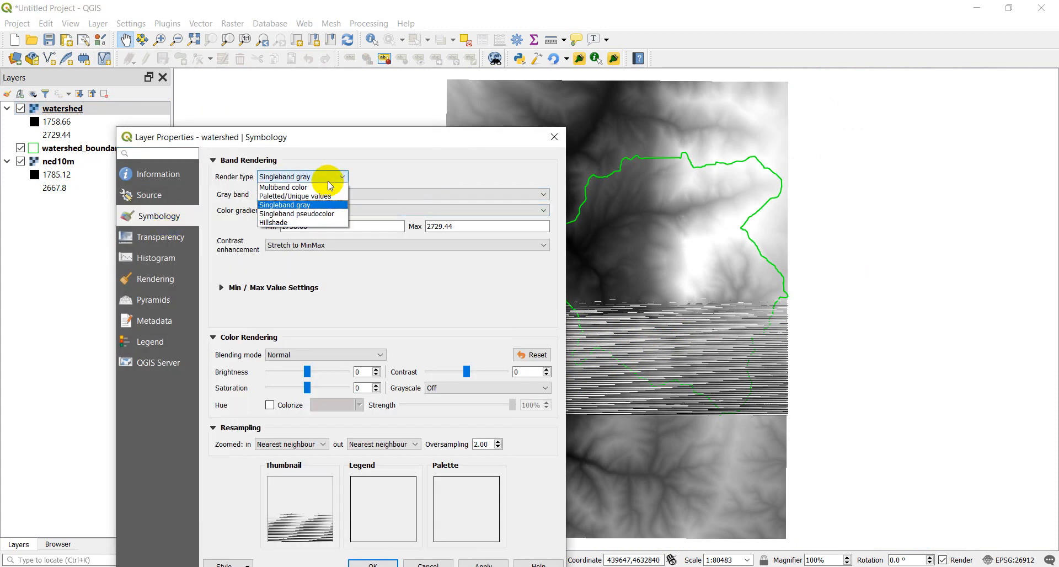
click(296, 213)
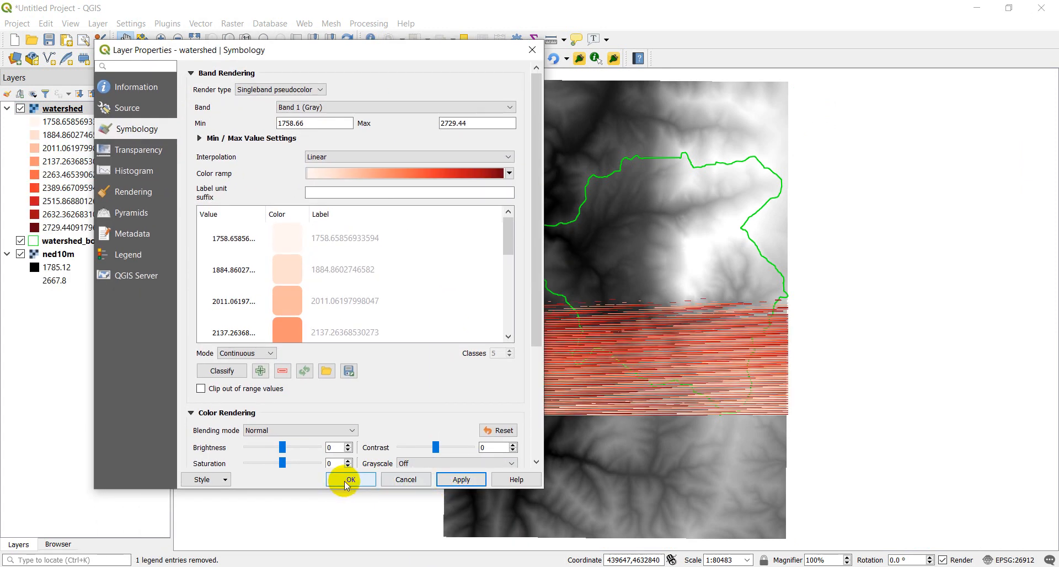
click(350, 479)
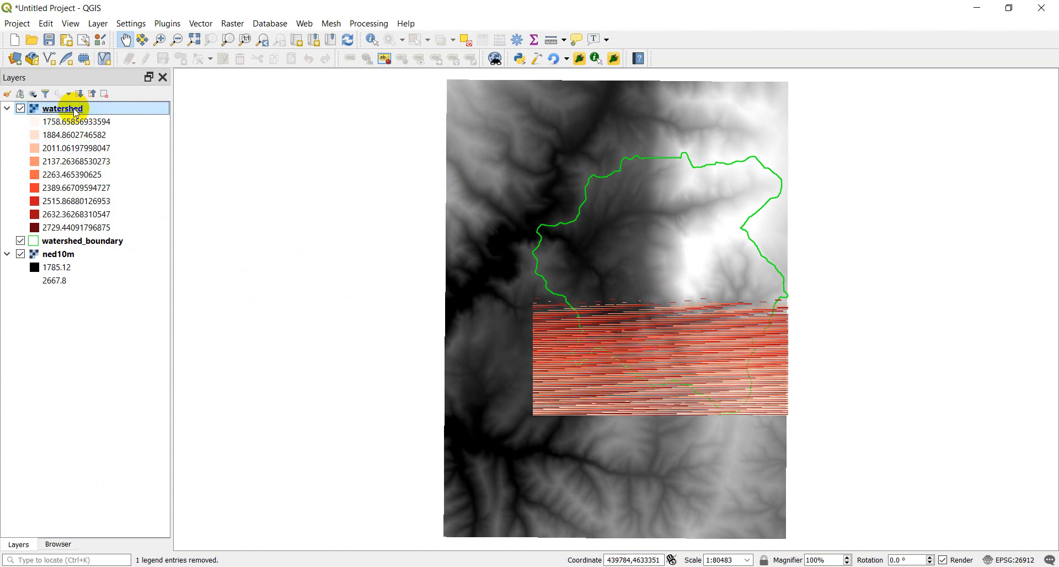
- Remove the striped watershed layer and rerun the Warp script without cropToCutline
right_click(61, 109)
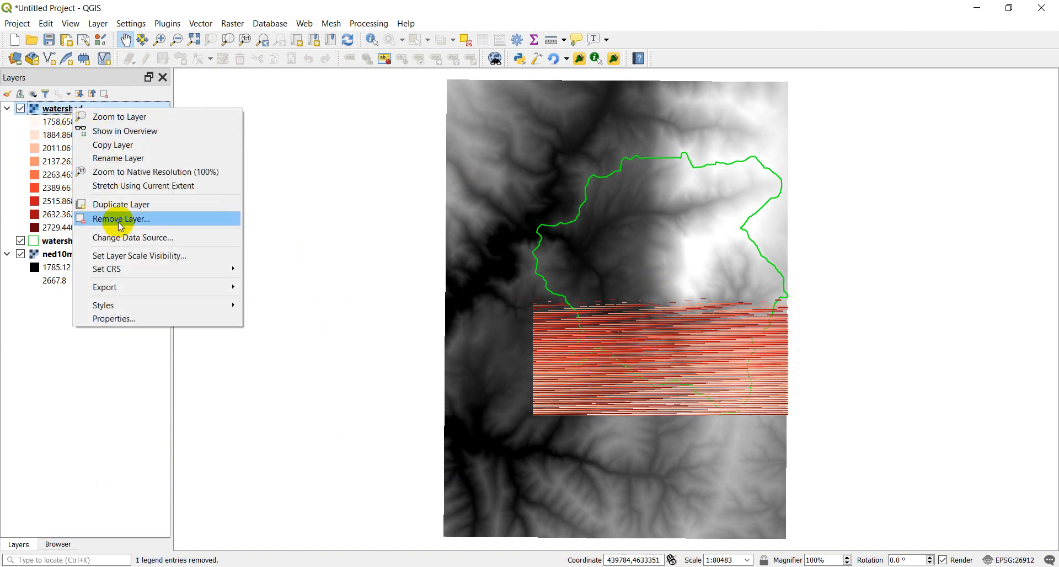
click(120, 220)
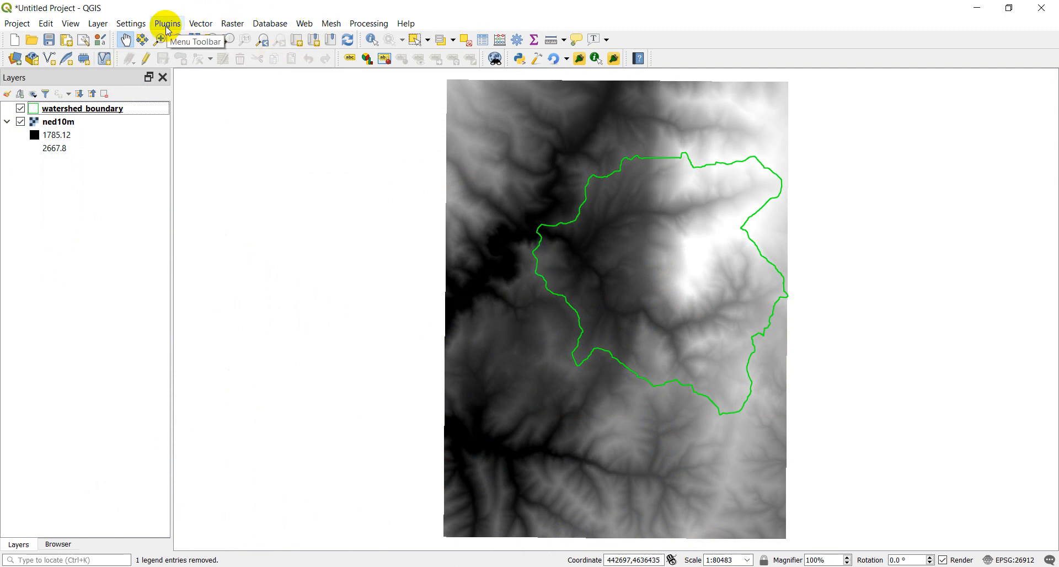
click(167, 23)
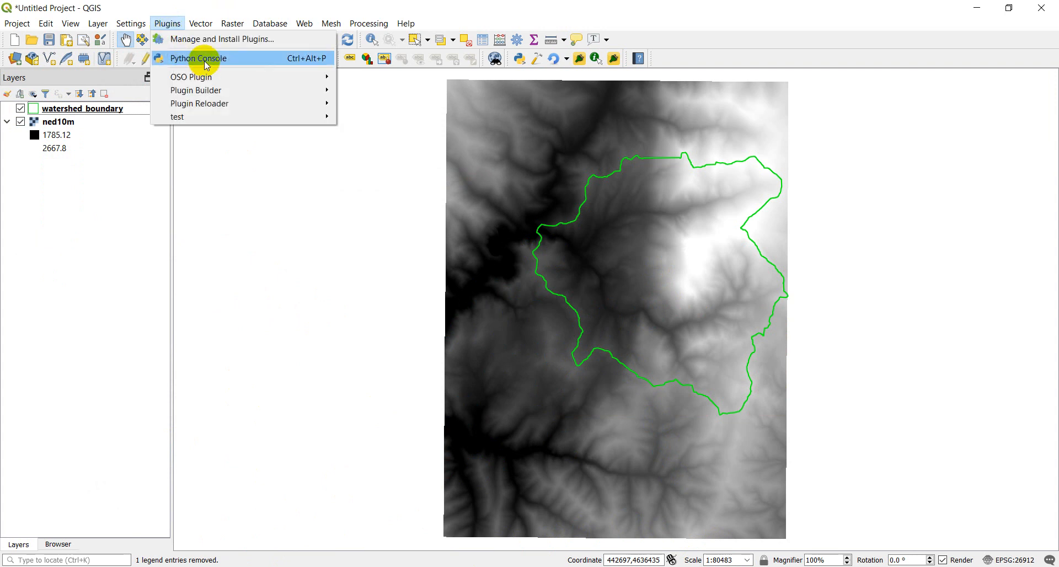
click(198, 58)
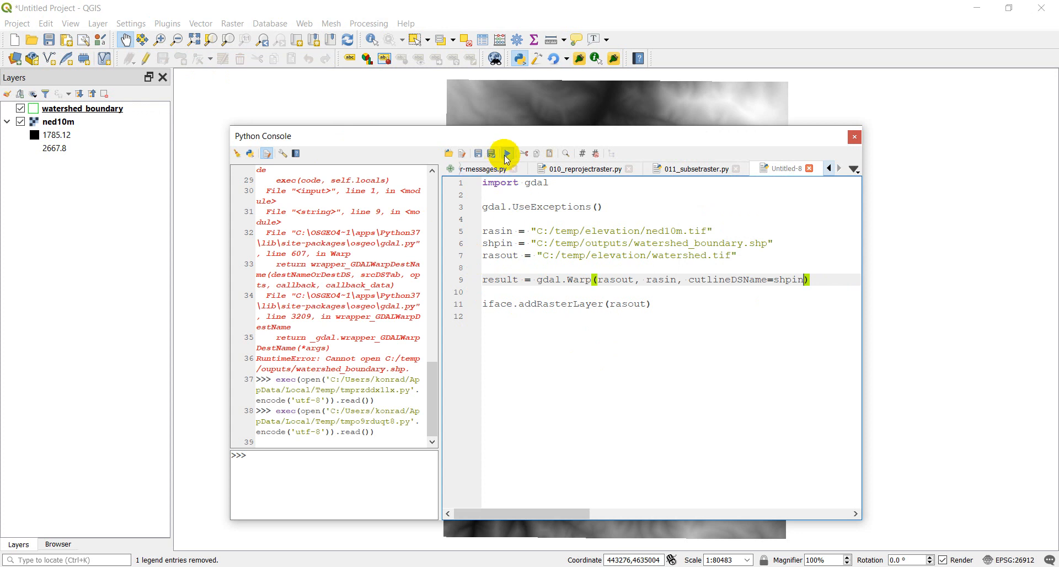
click(505, 153)
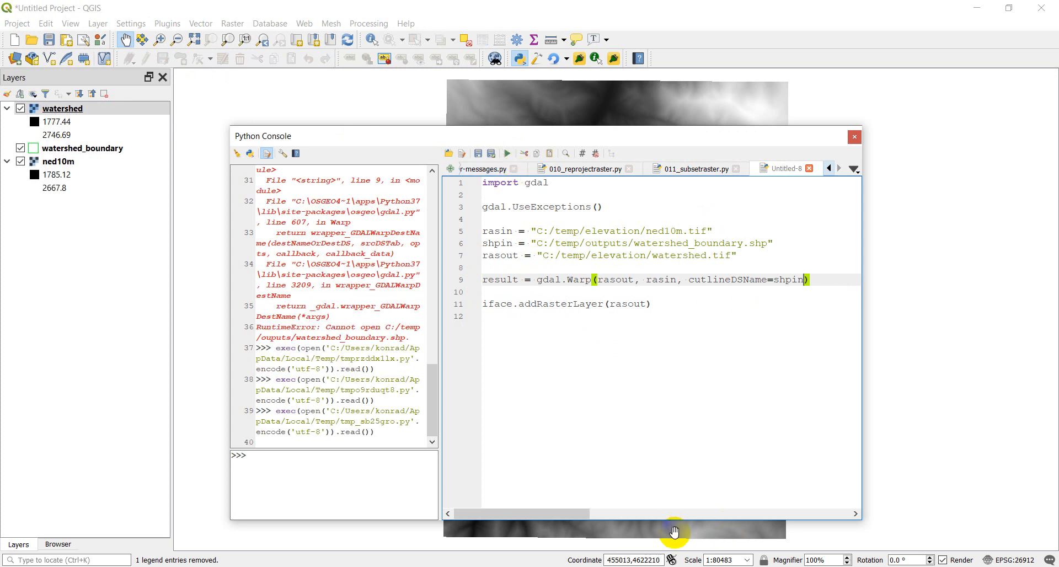
click(854, 136)
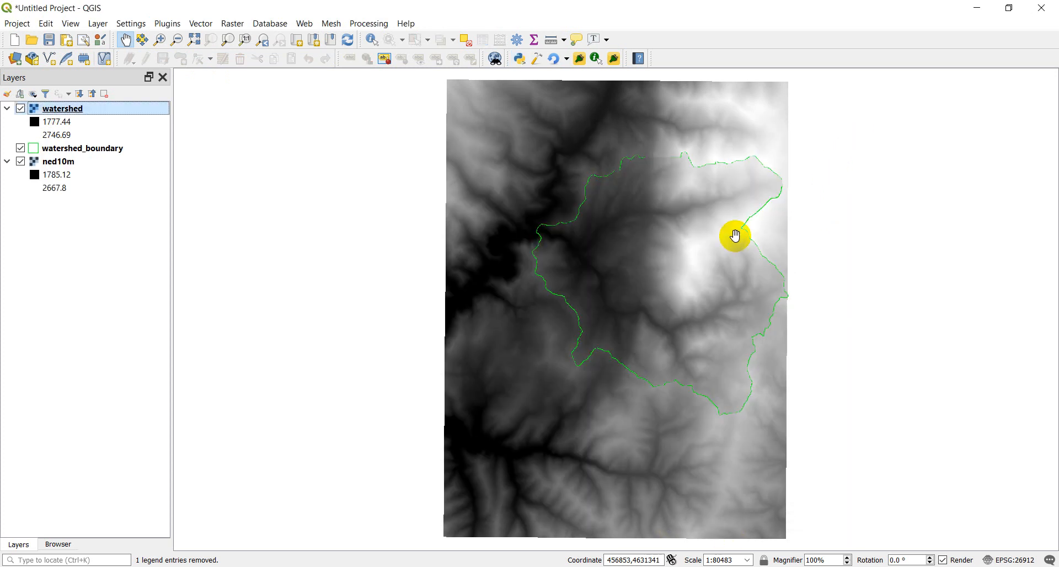
- Place watershed_boundary above watershed and render watershed as red singleband pseudocolor
drag(735, 235, 689, 369)
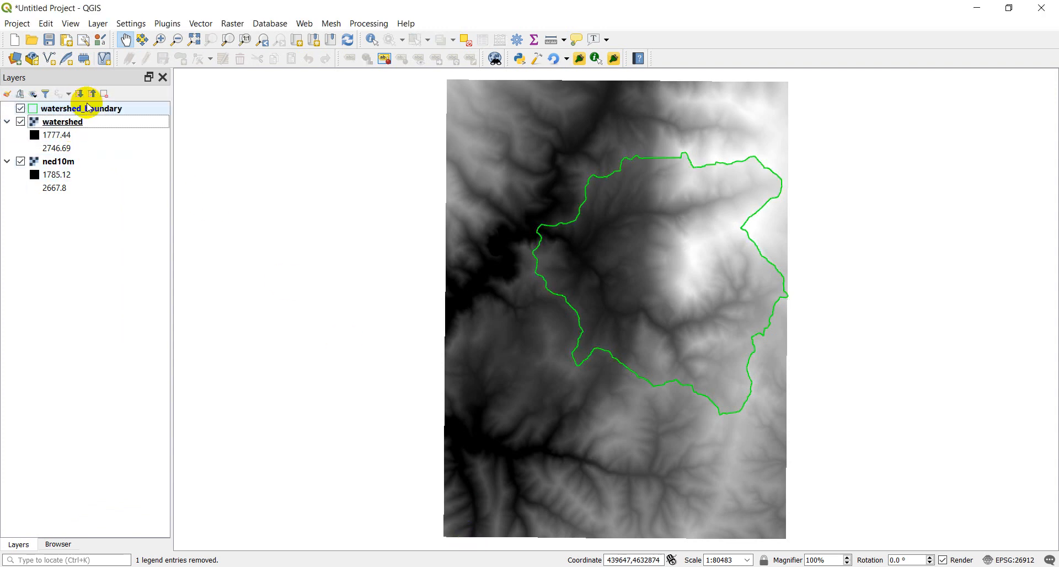
click(63, 121)
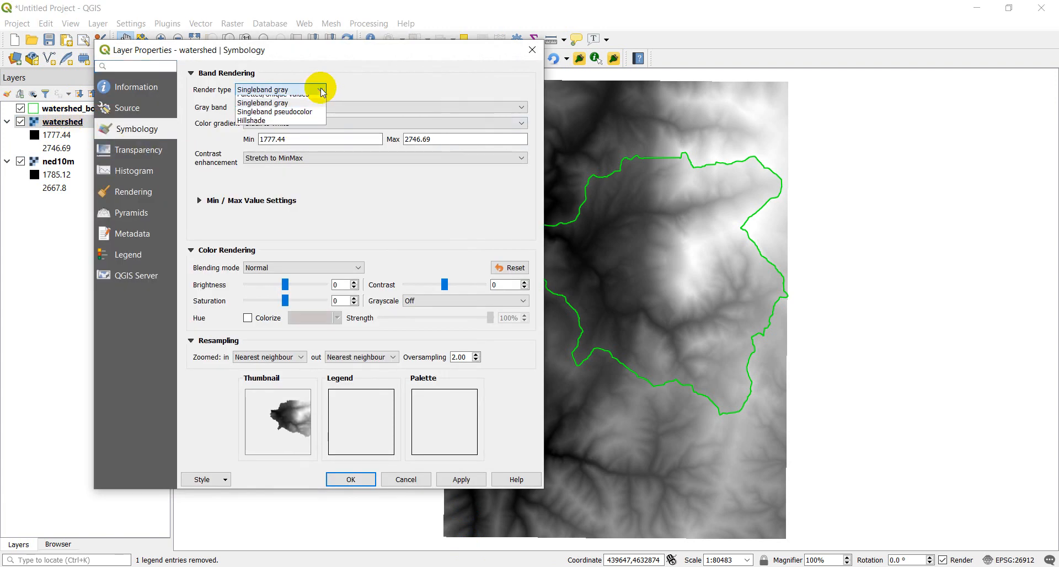
click(275, 112)
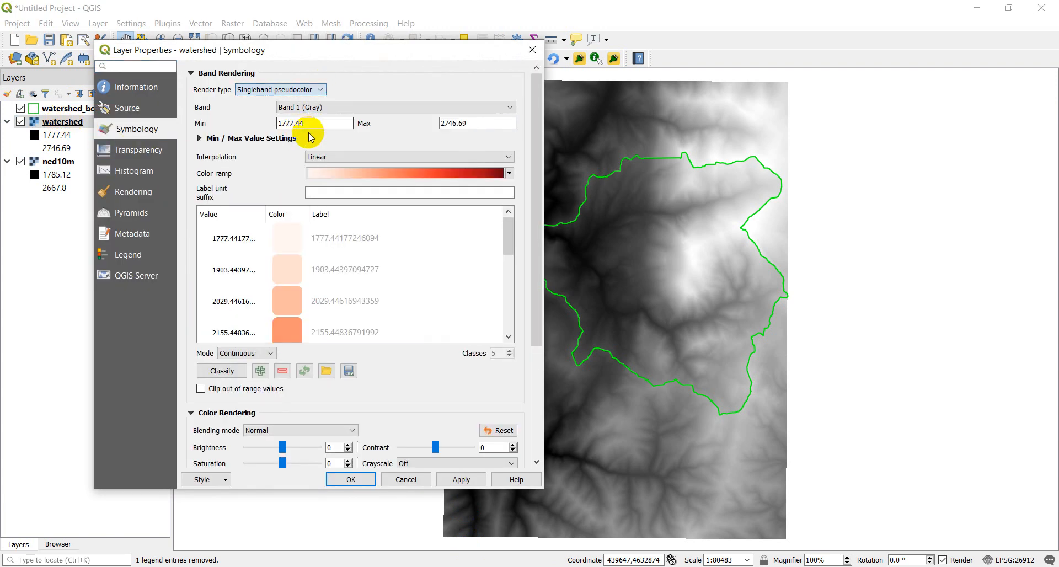
click(349, 479)
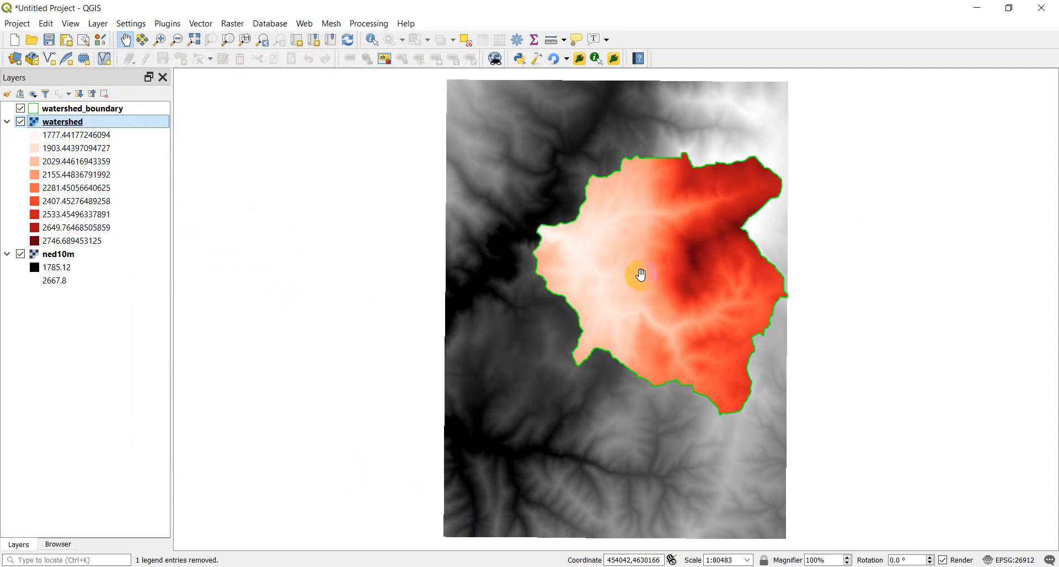
- Pan the map to centre on the red watershed clip within the green boundary
drag(641, 275, 572, 310)
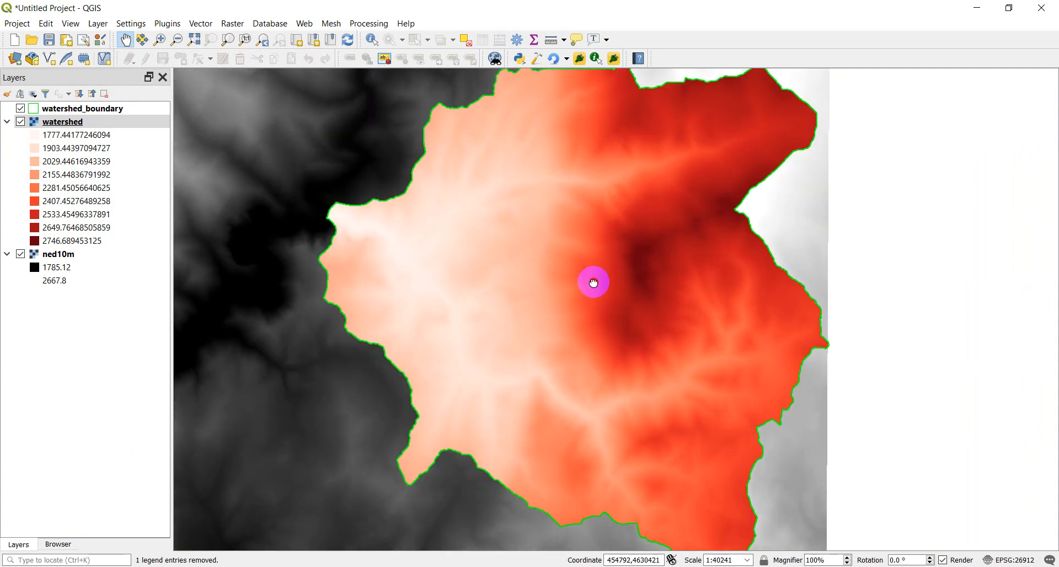
drag(593, 282, 544, 293)
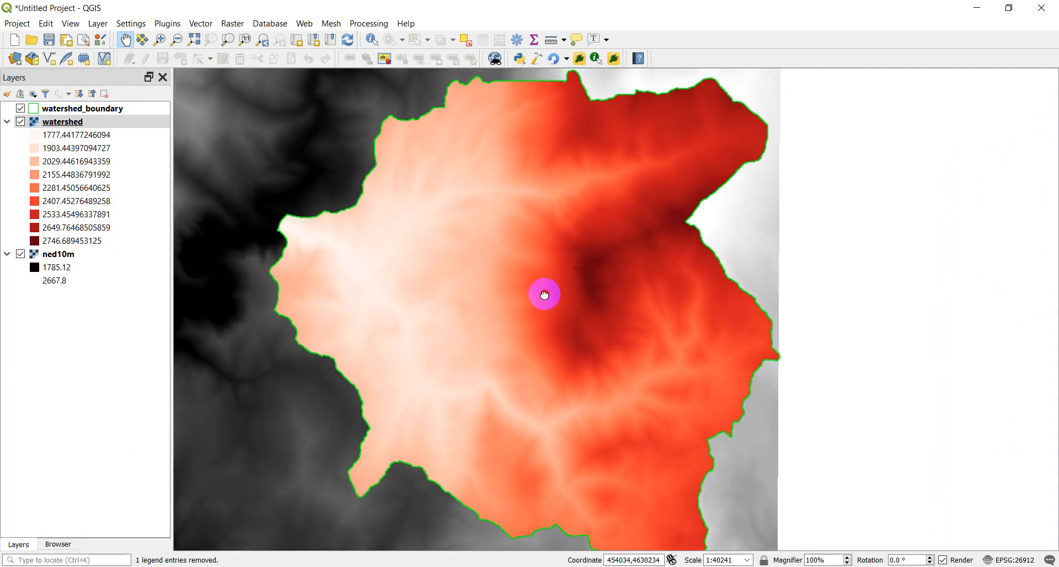
drag(544, 295, 599, 505)
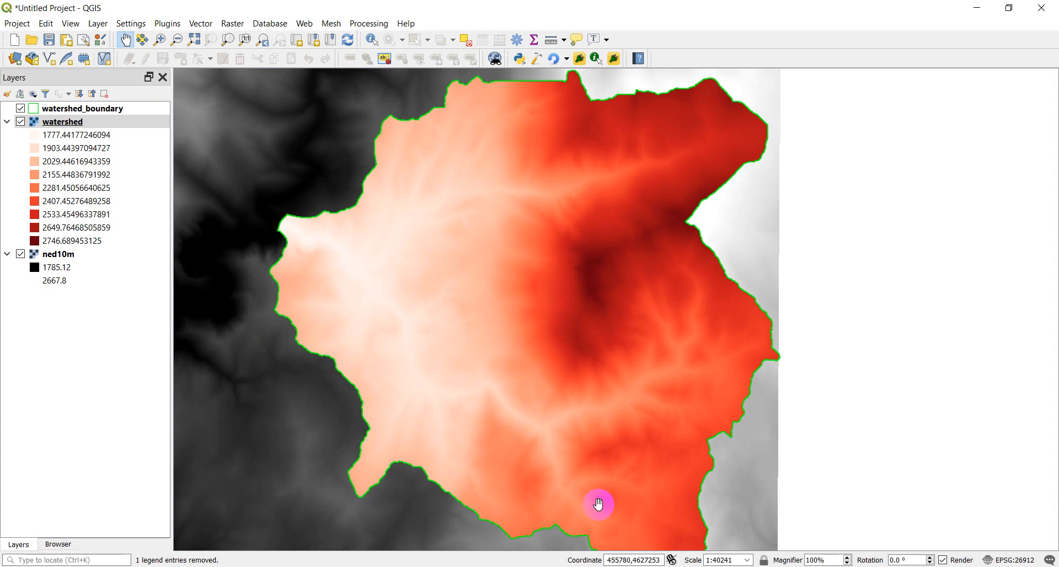